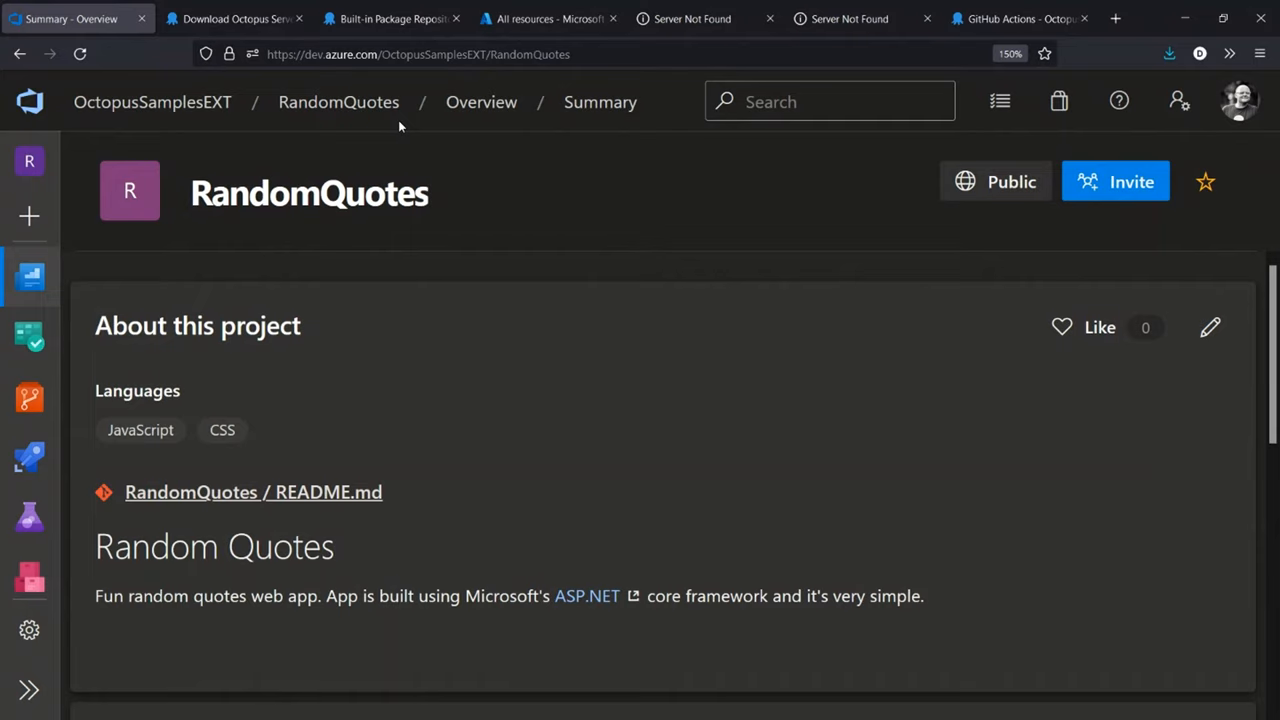
pyautogui.moveTo(152, 101)
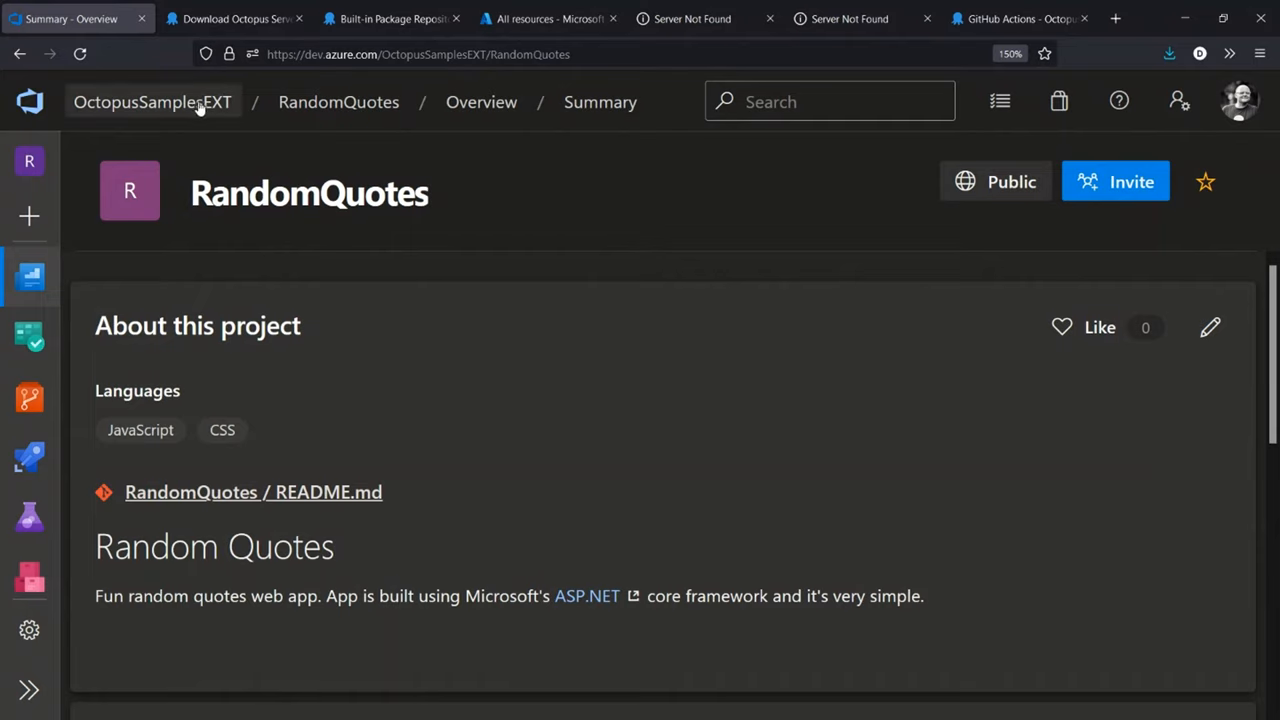
pyautogui.moveTo(152, 101)
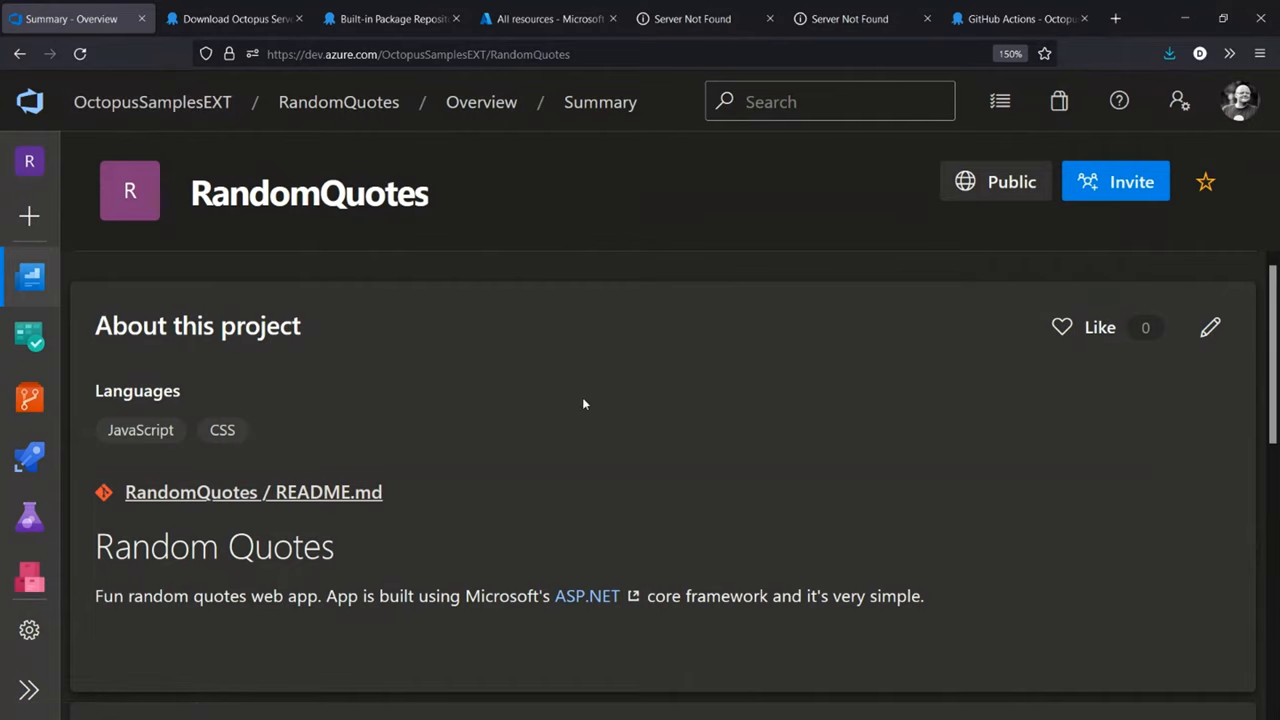
pyautogui.moveTo(260, 368)
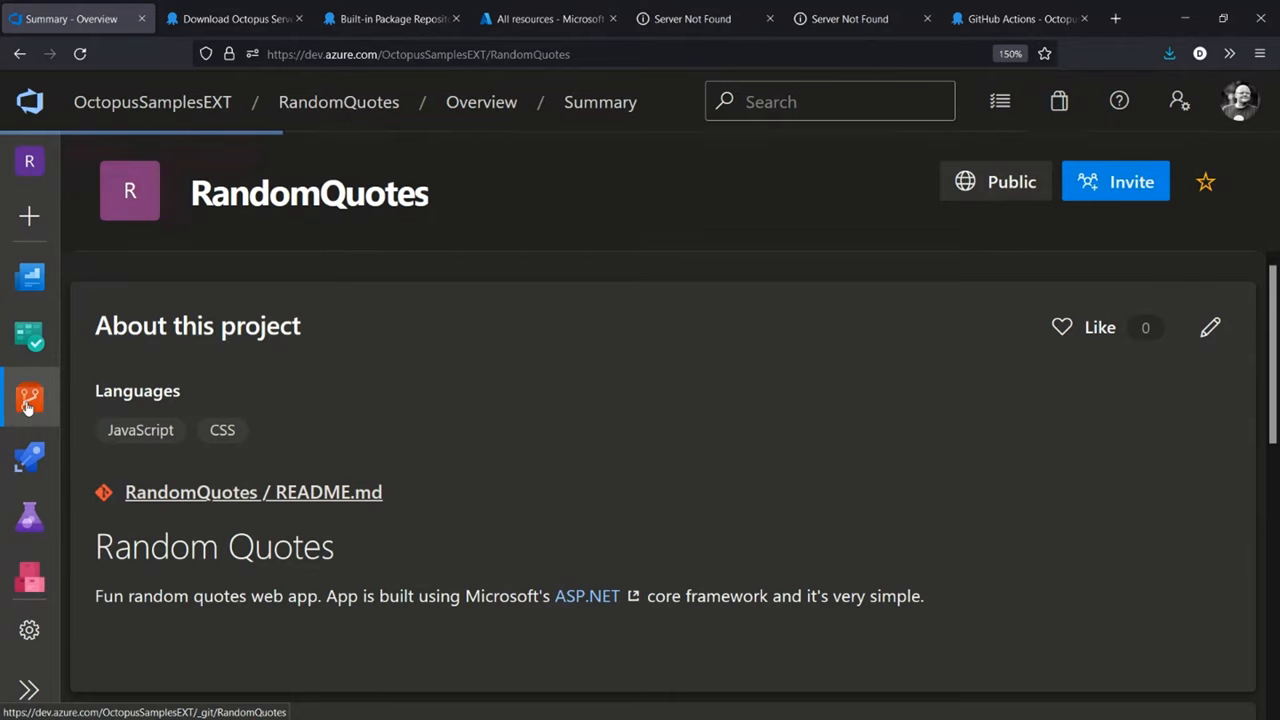
# - Open the RandomQuotes repository to view its files, including azure-pipelines.yml
pyautogui.click(29, 398)
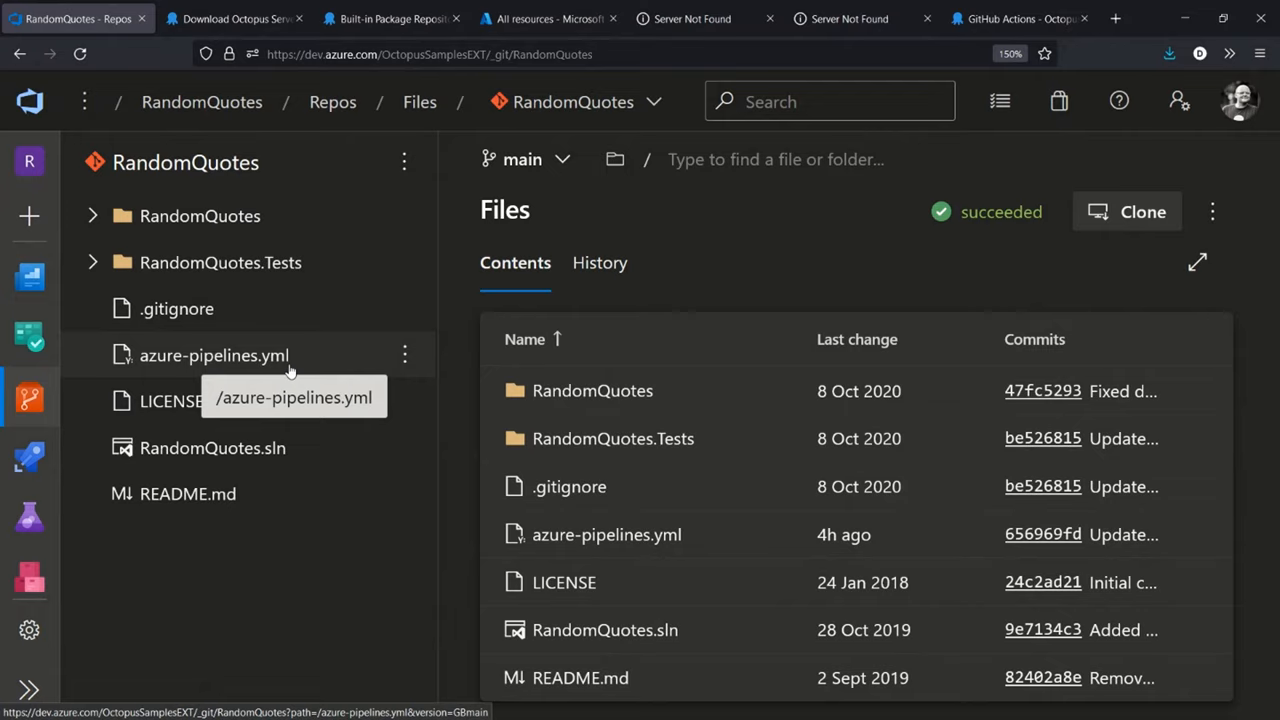
pyautogui.moveTo(220, 262)
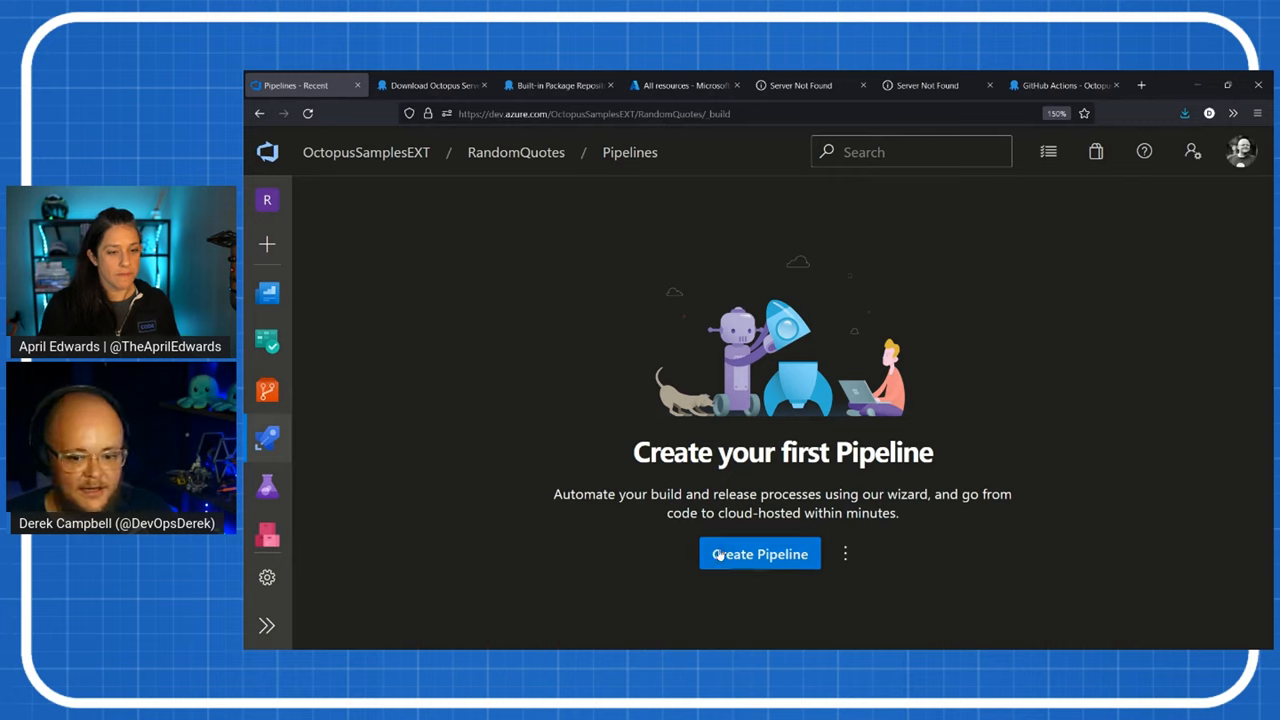
# - Create a pipeline from the RandomQuotes Azure Repos Git repository
pyautogui.click(759, 554)
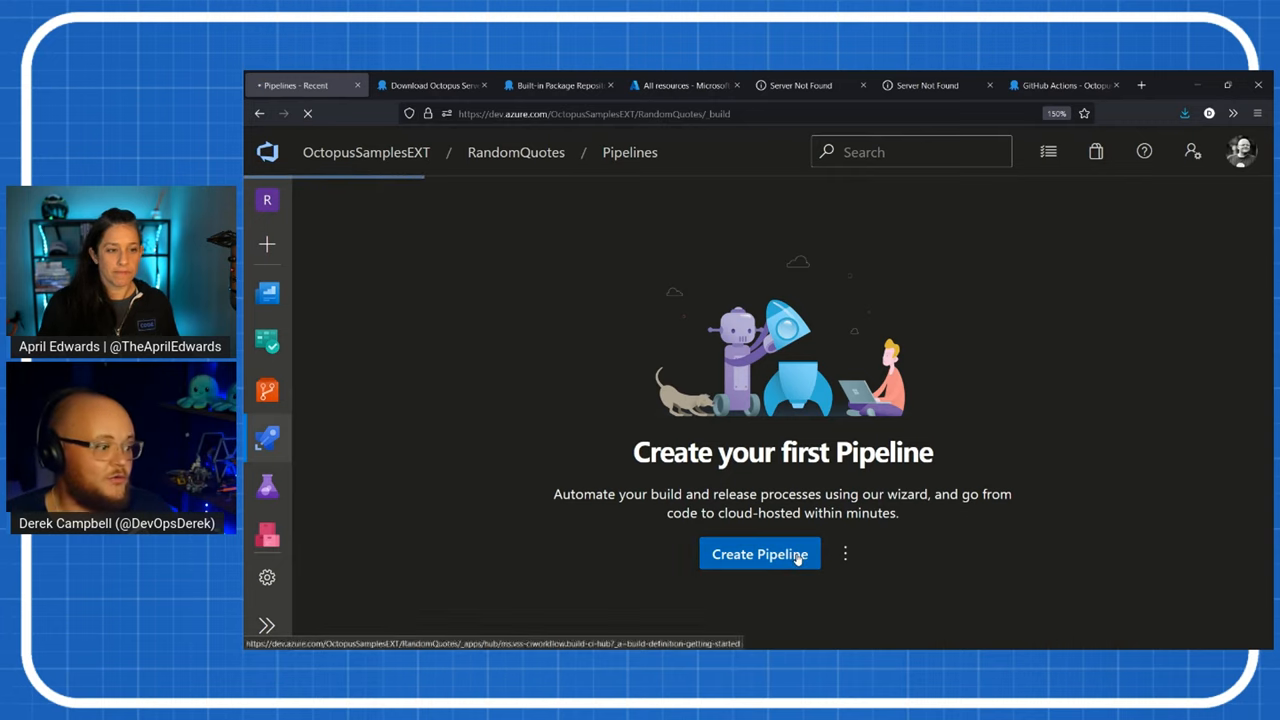
pyautogui.click(759, 554)
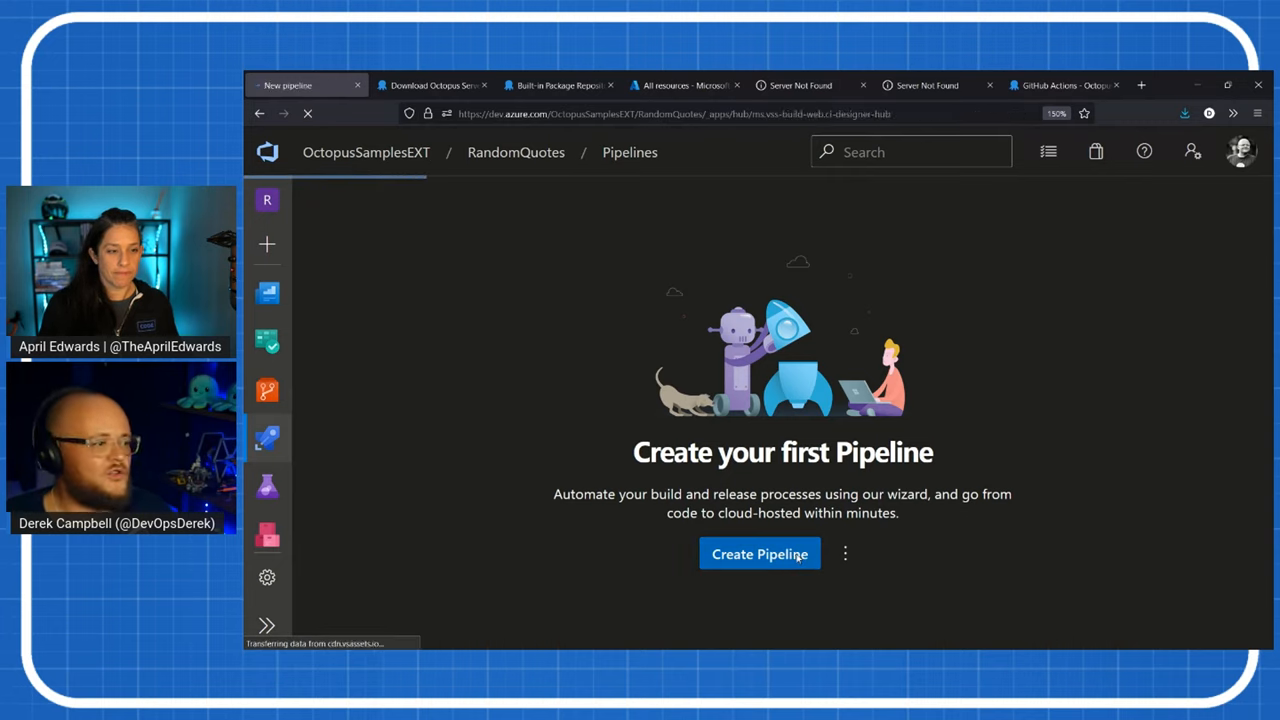
pyautogui.click(759, 553)
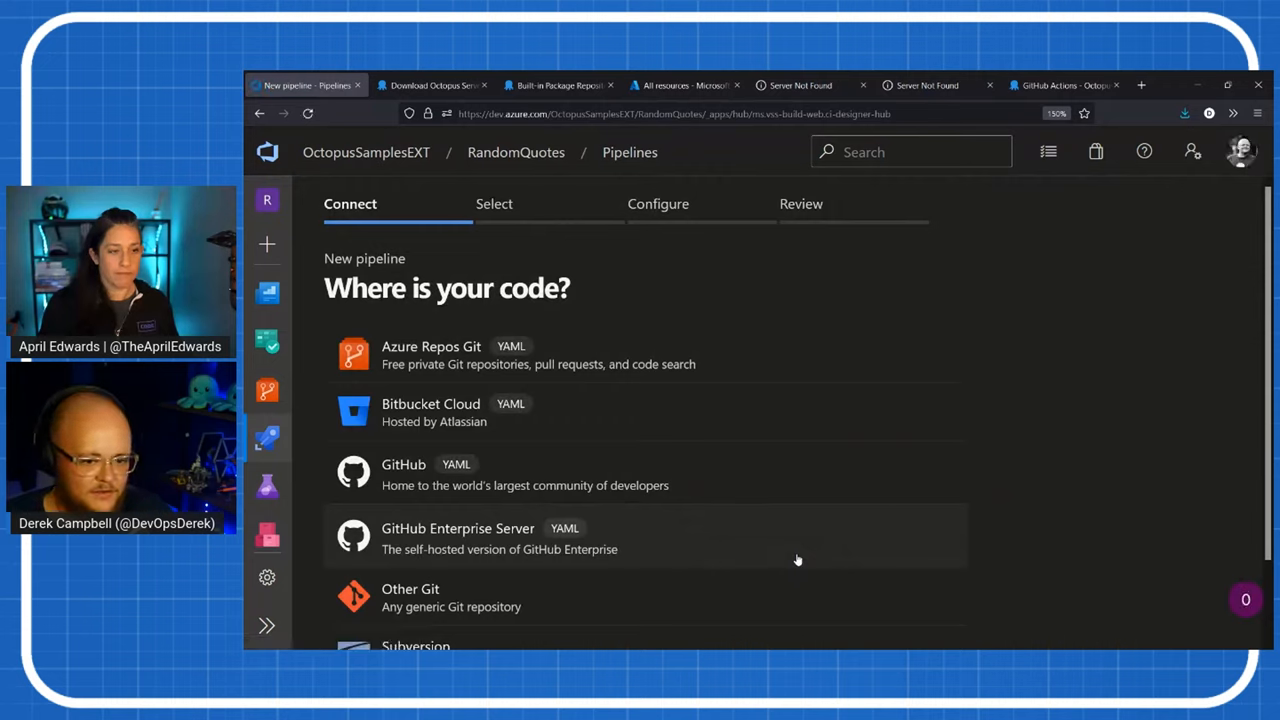
pyautogui.moveTo(536, 360)
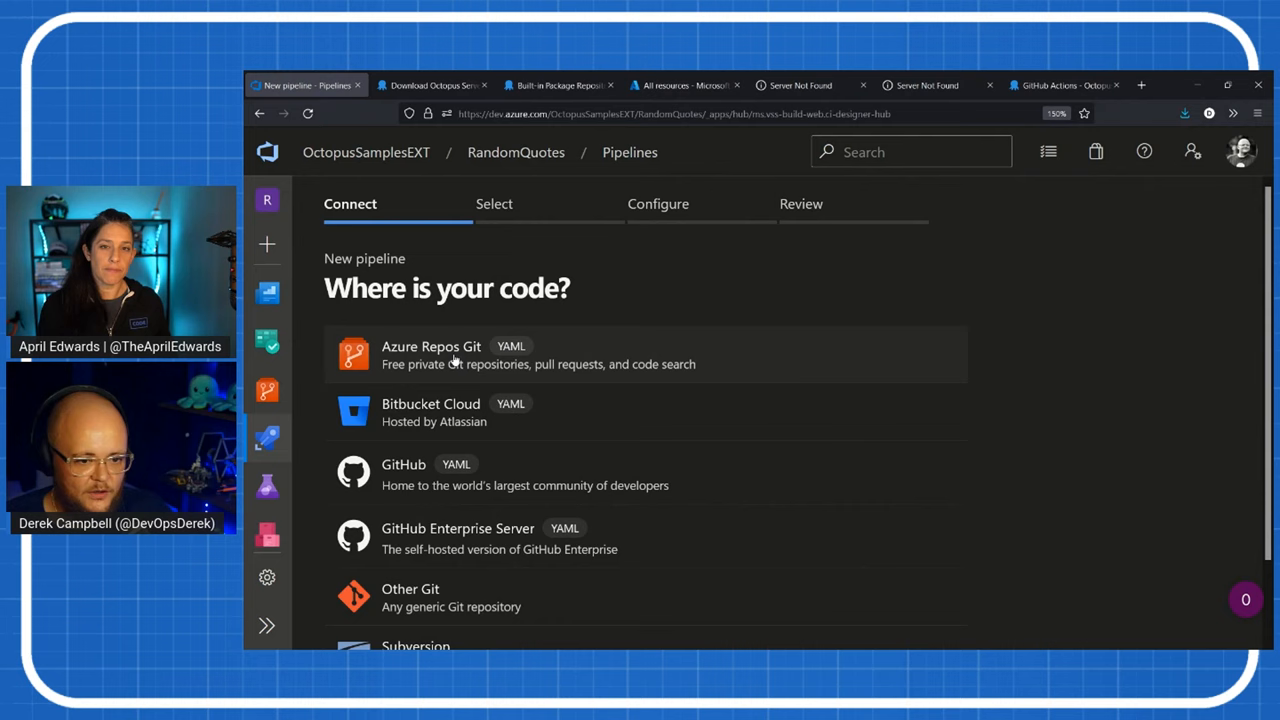
pyautogui.click(450, 355)
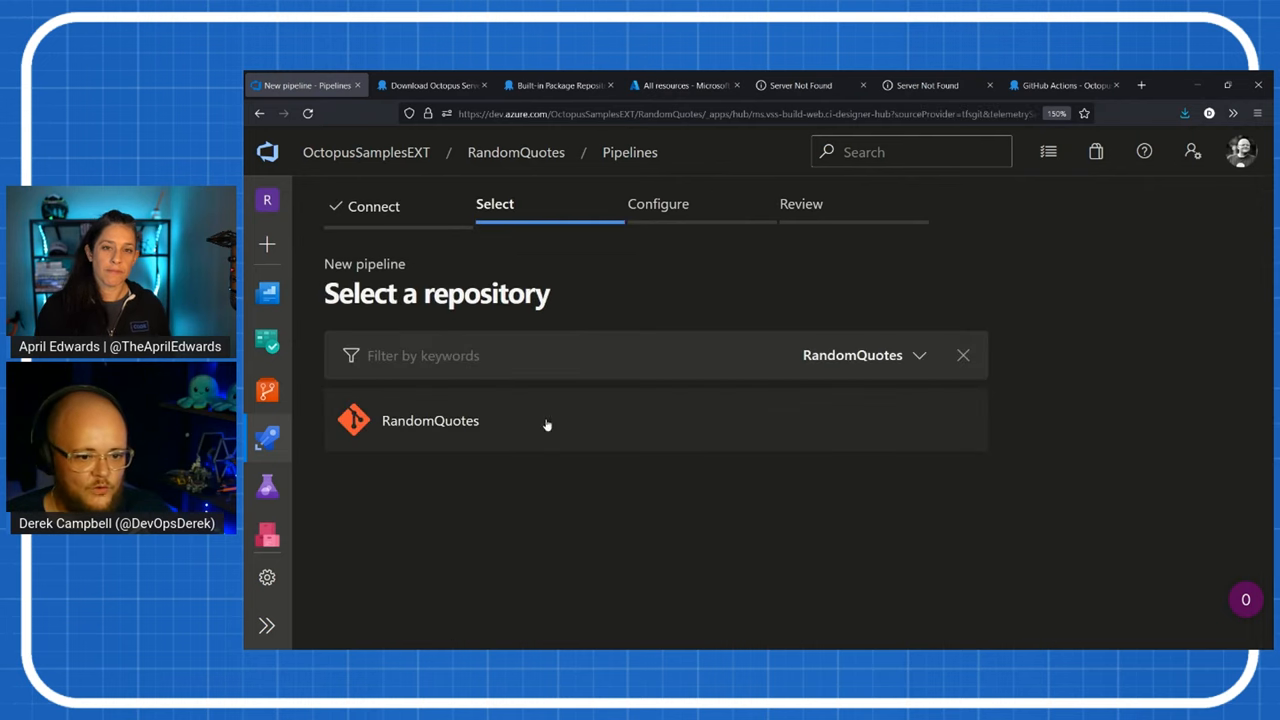
pyautogui.click(430, 420)
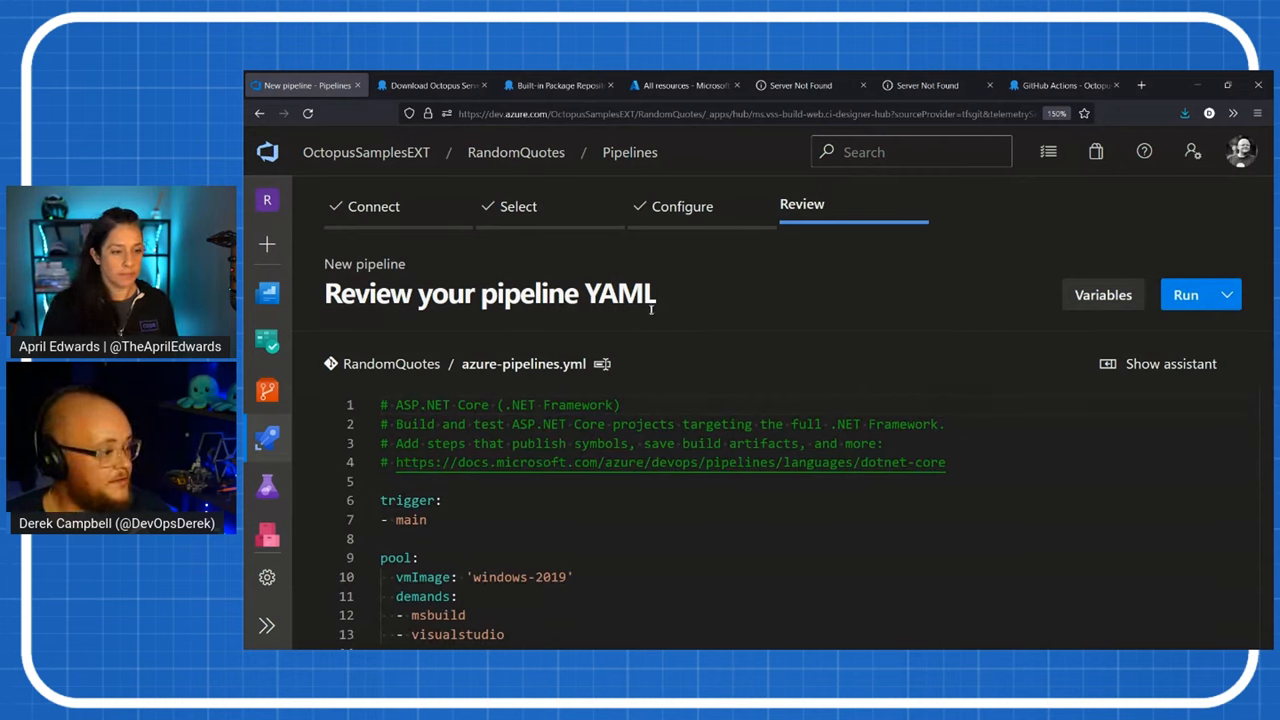
pyautogui.moveTo(745, 392)
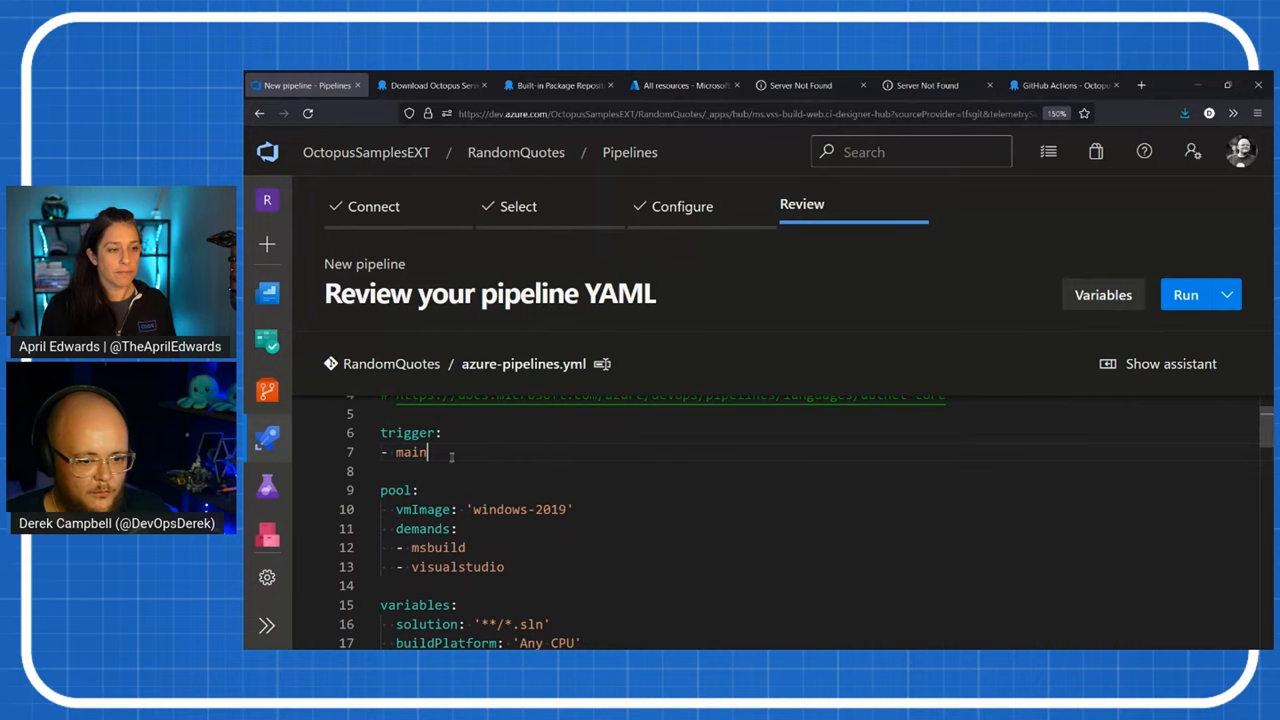
pyautogui.scroll(-3)
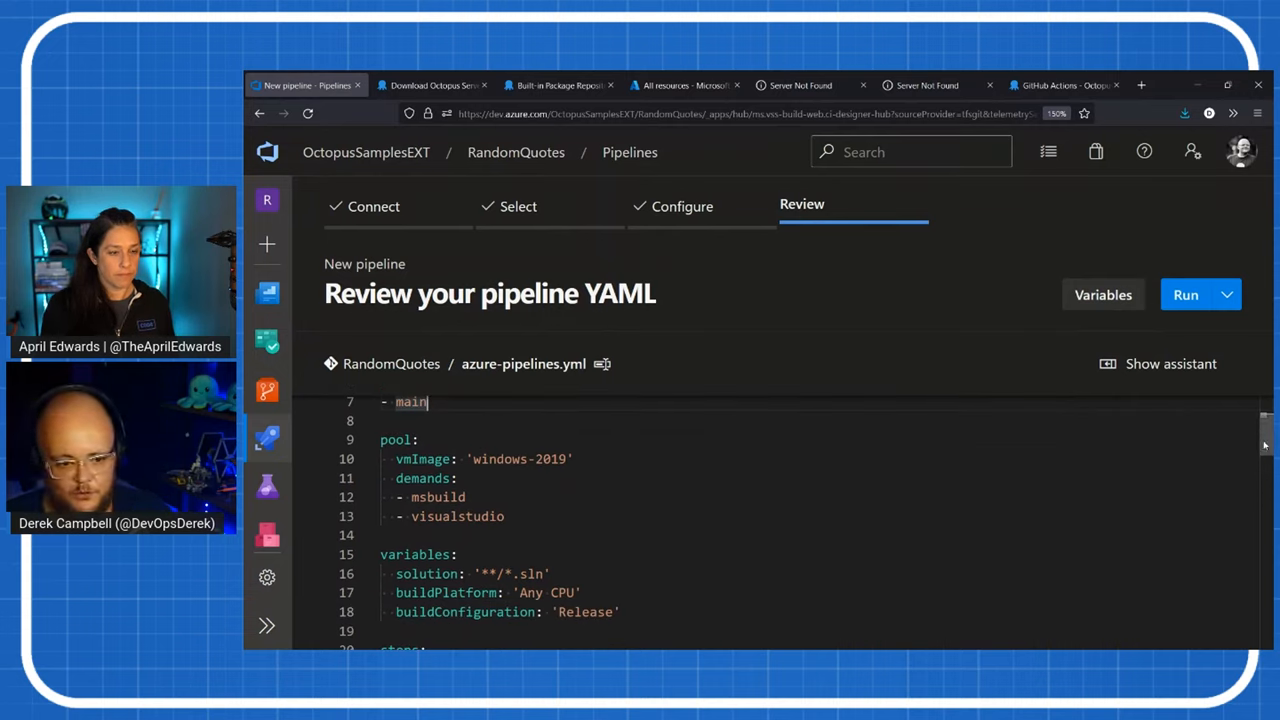
pyautogui.scroll(-3)
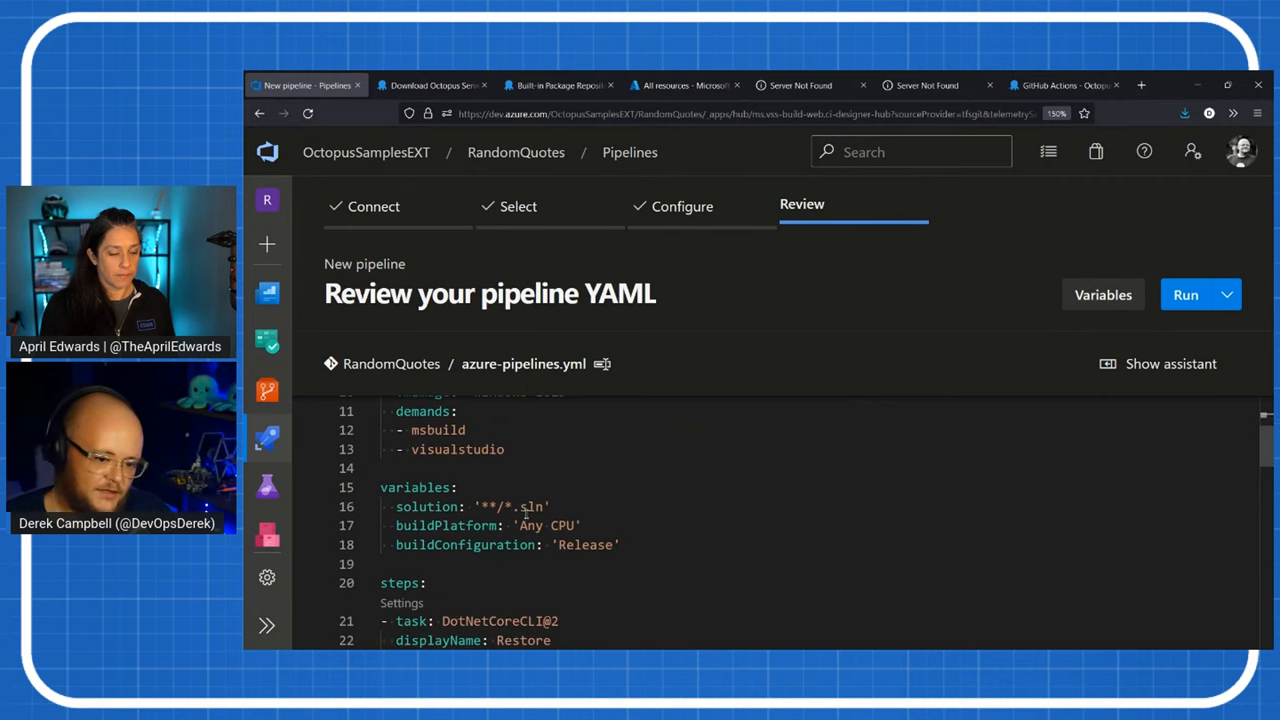
pyautogui.scroll(-3)
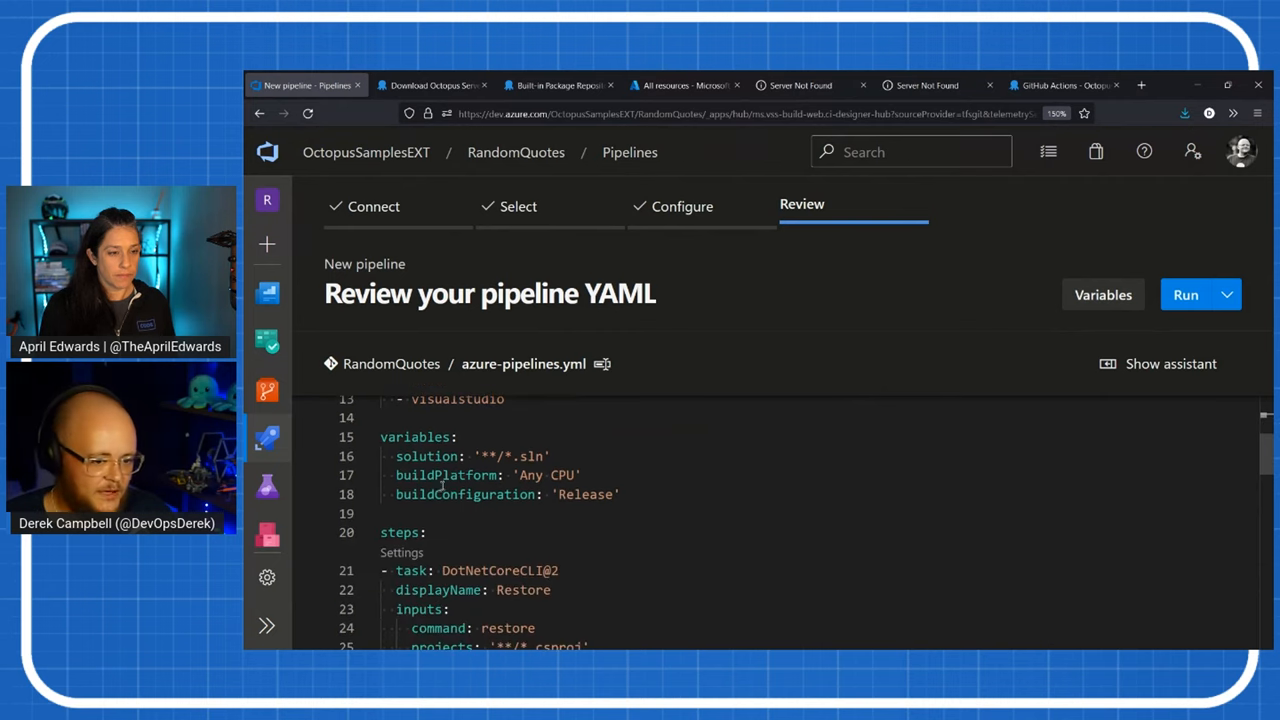
pyautogui.scroll(-3)
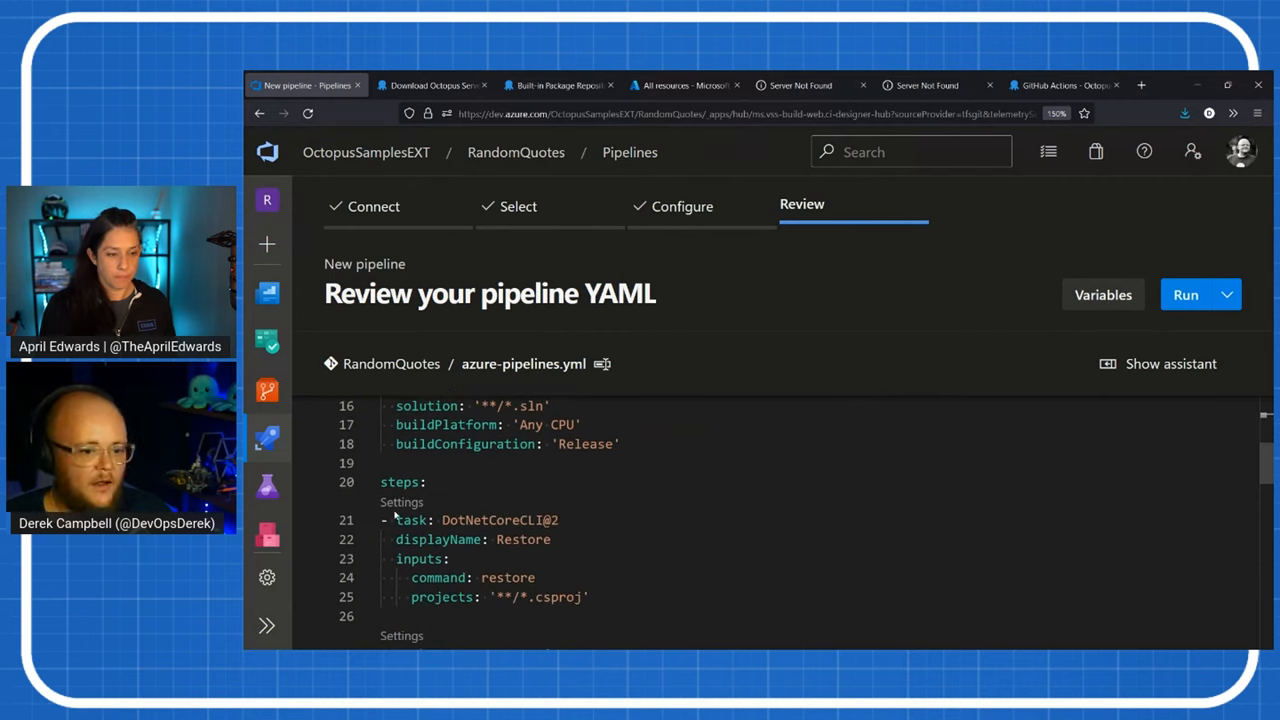
pyautogui.moveTo(400, 482)
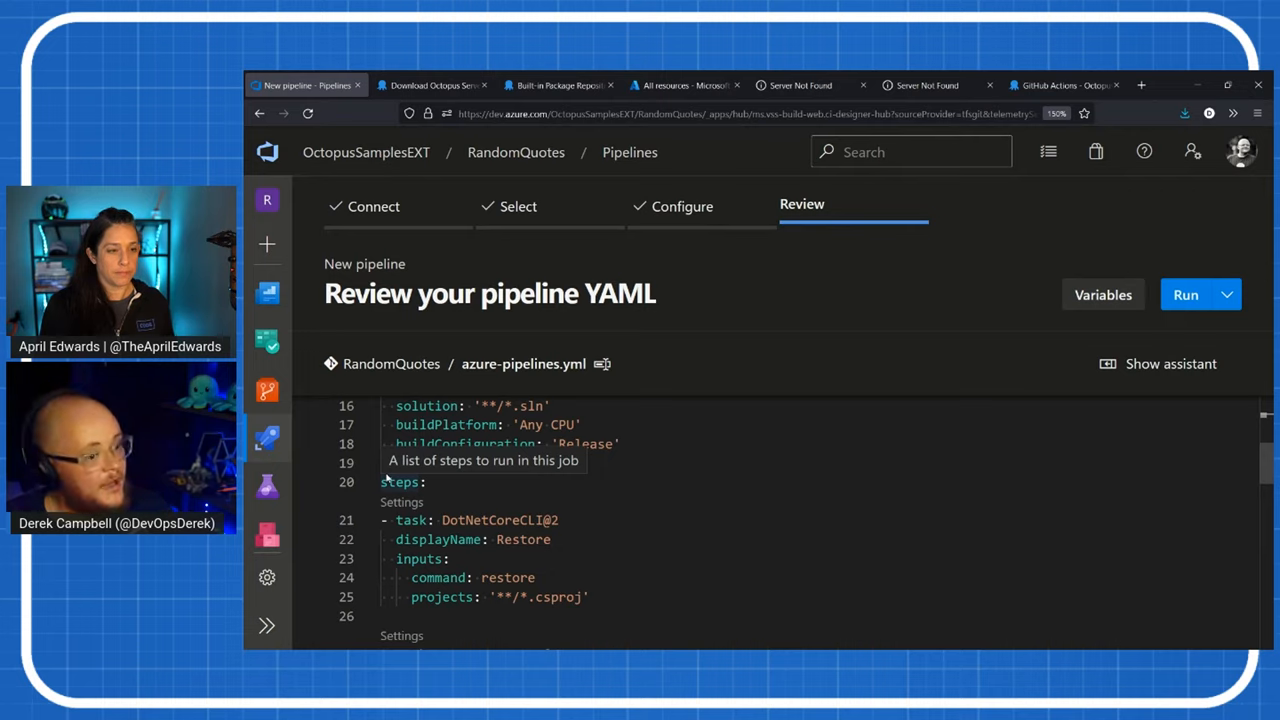
pyautogui.moveTo(519, 541)
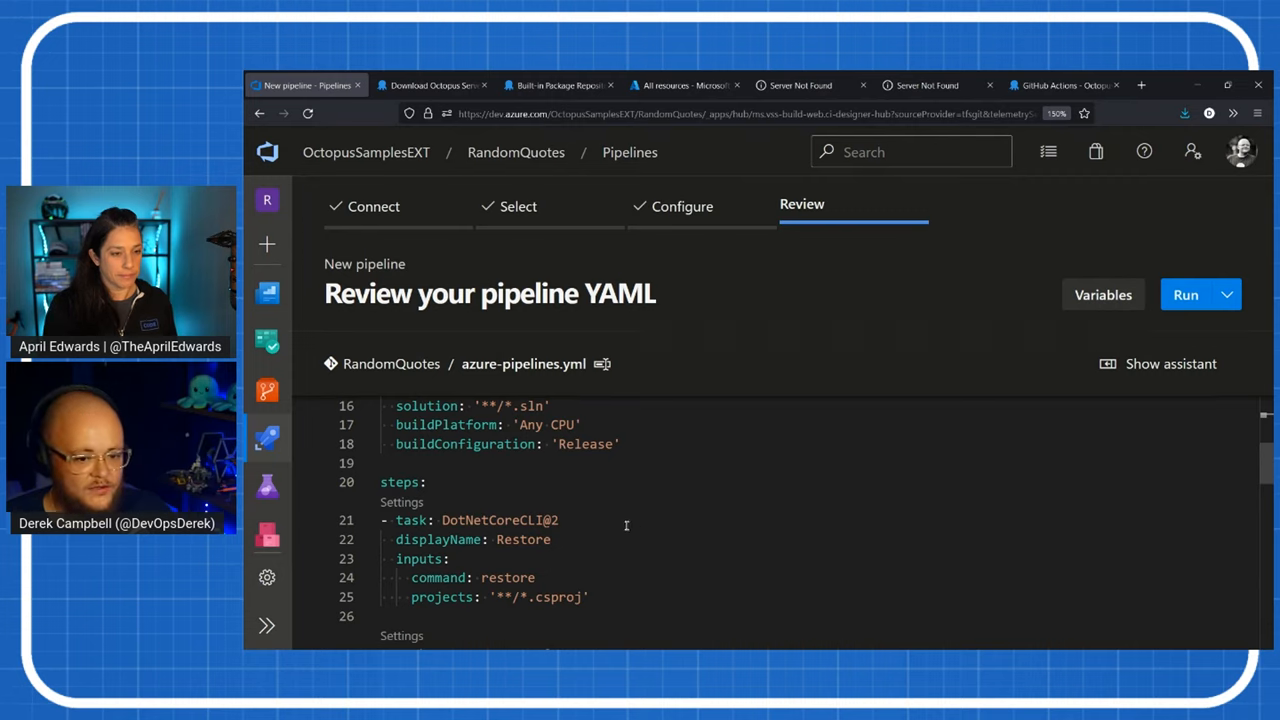
pyautogui.scroll(-3)
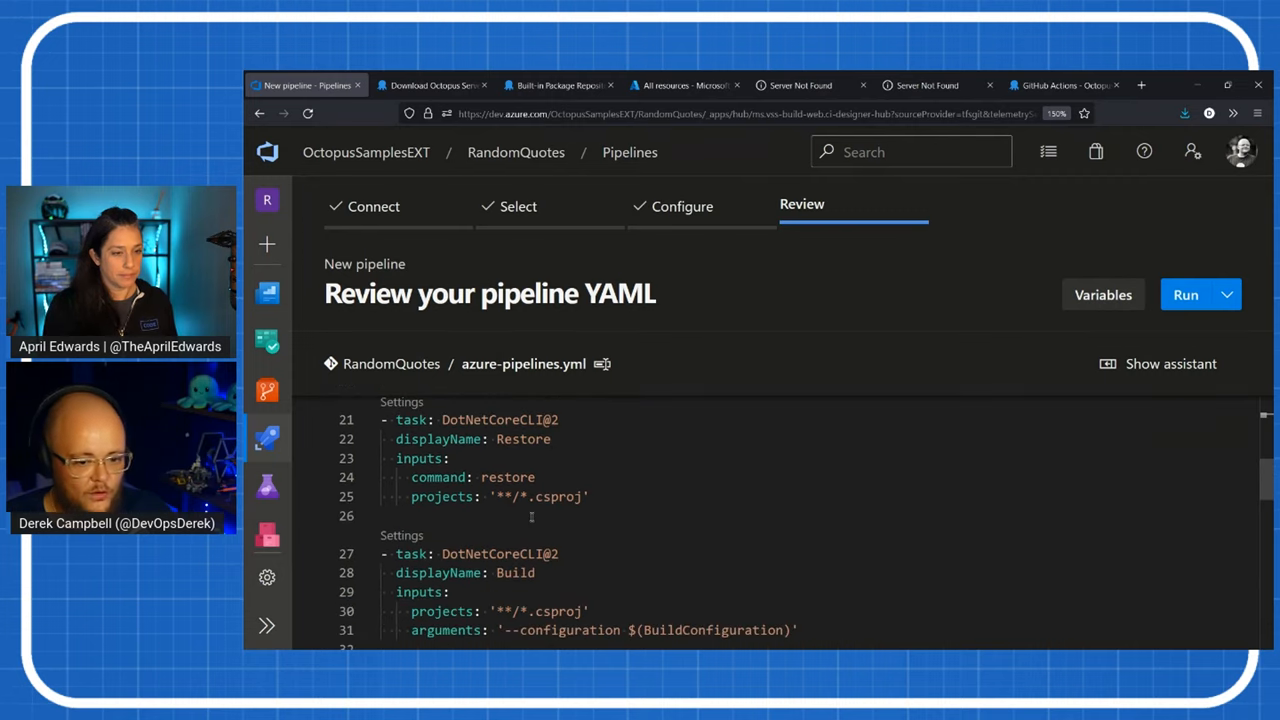
pyautogui.scroll(-3)
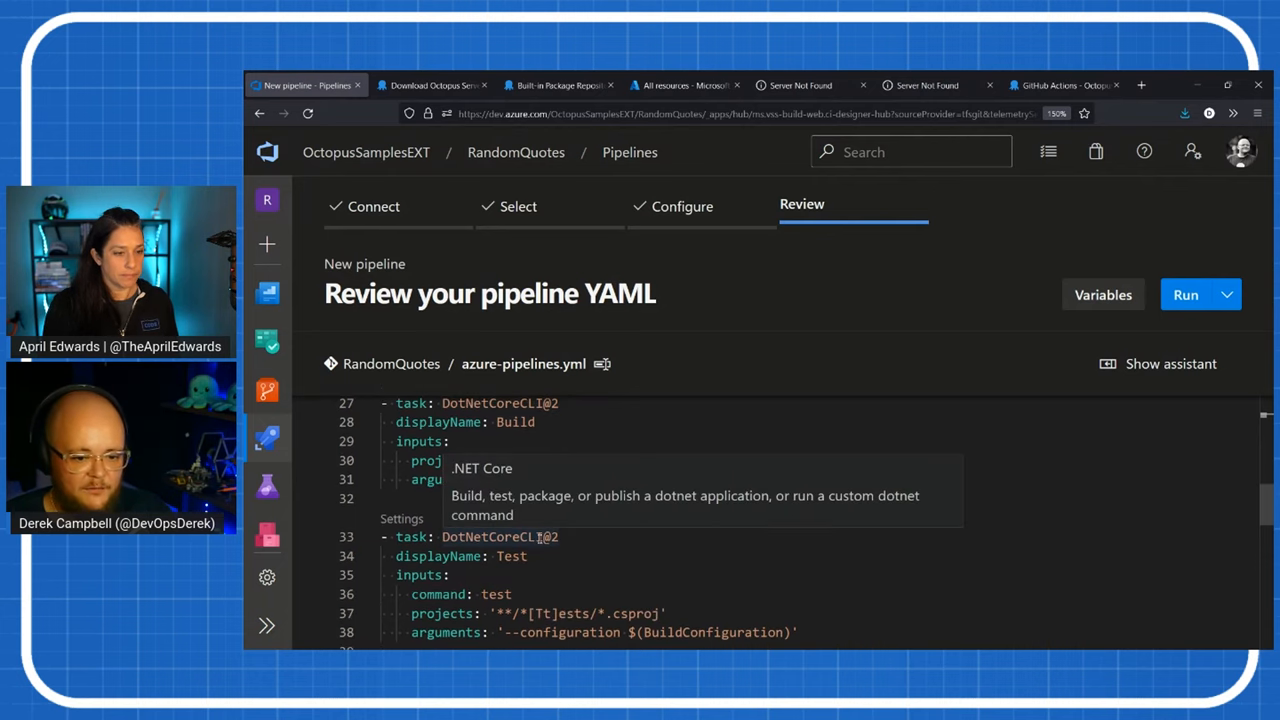
pyautogui.scroll(-3)
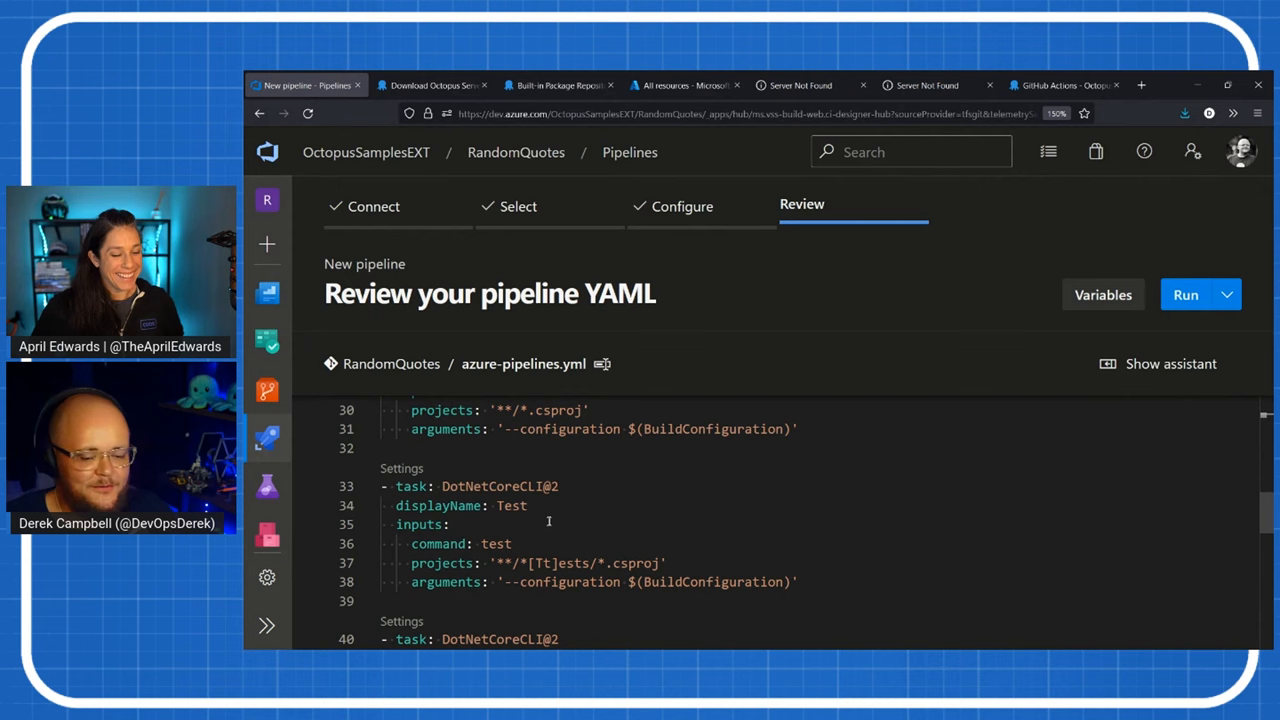
pyautogui.scroll(-3)
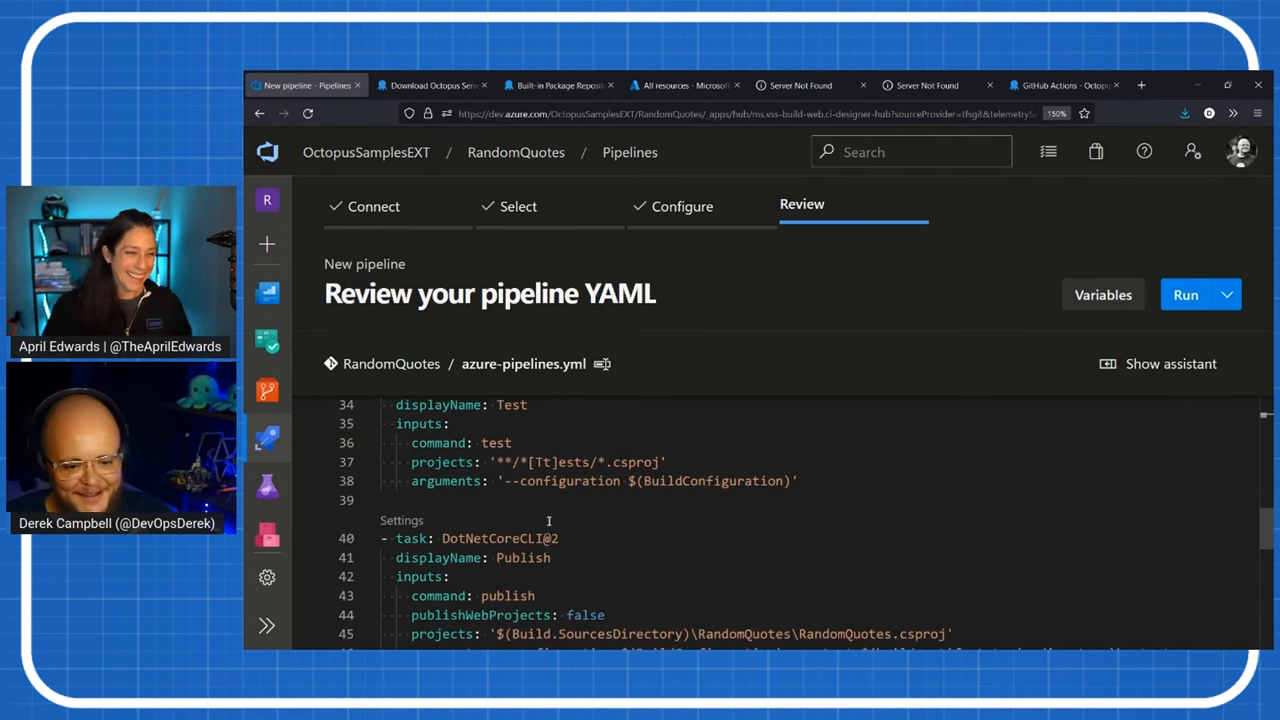
pyautogui.scroll(-3)
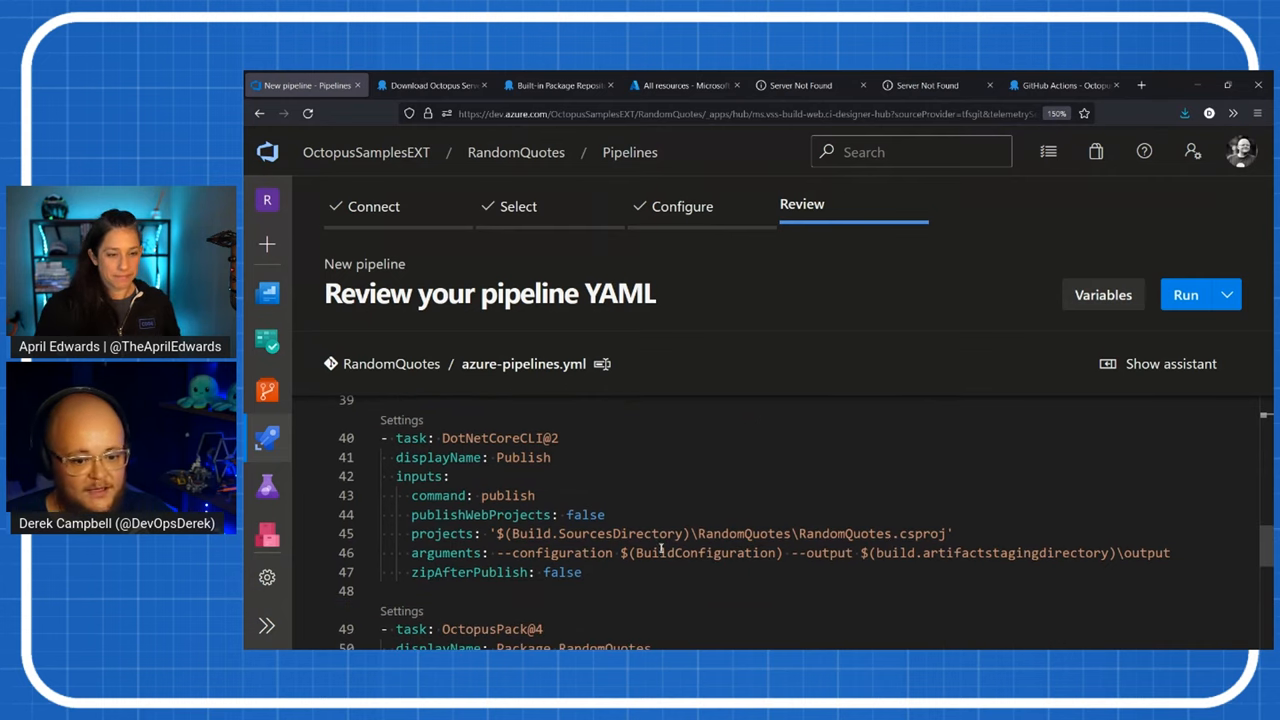
pyautogui.scroll(-3)
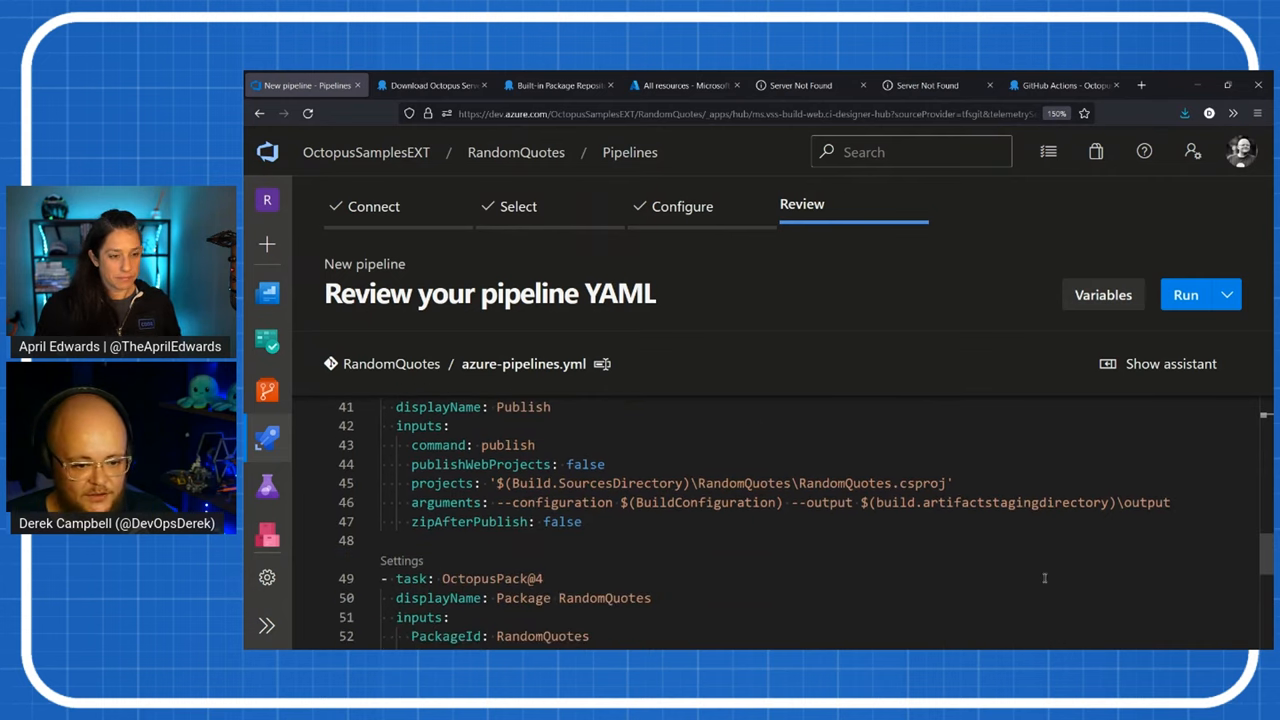
pyautogui.scroll(-3)
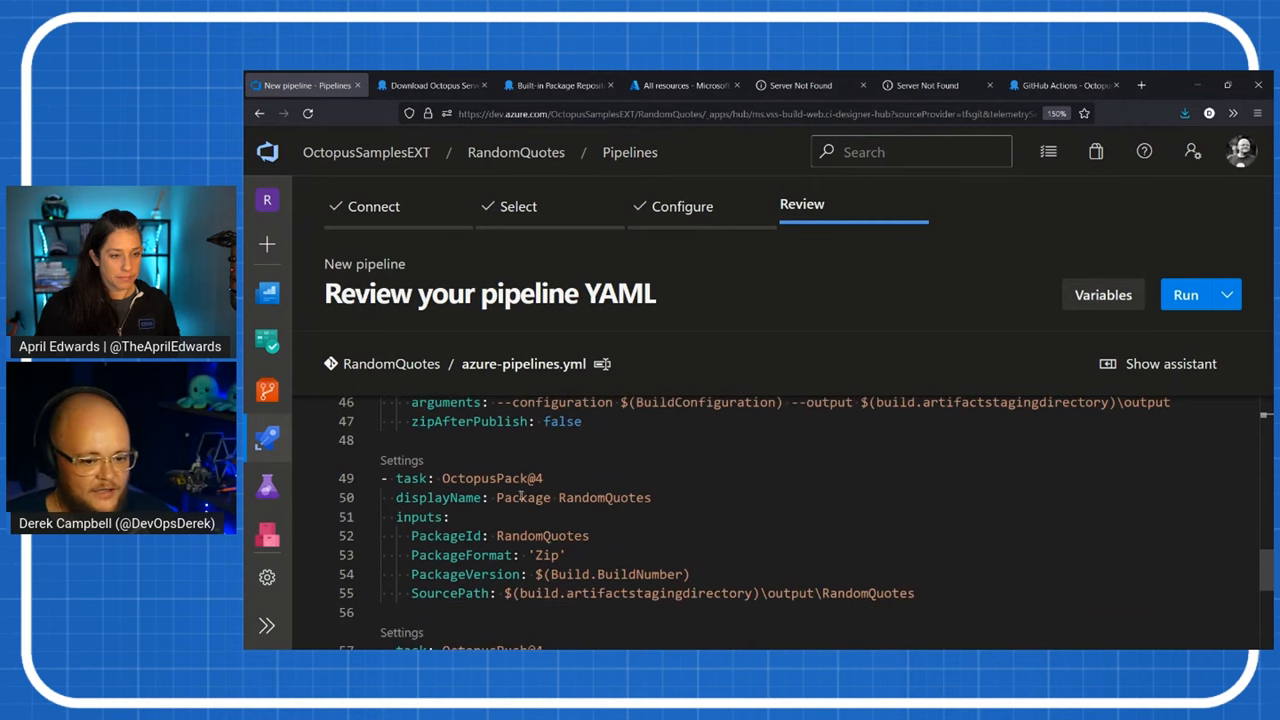
pyautogui.moveTo(491, 478)
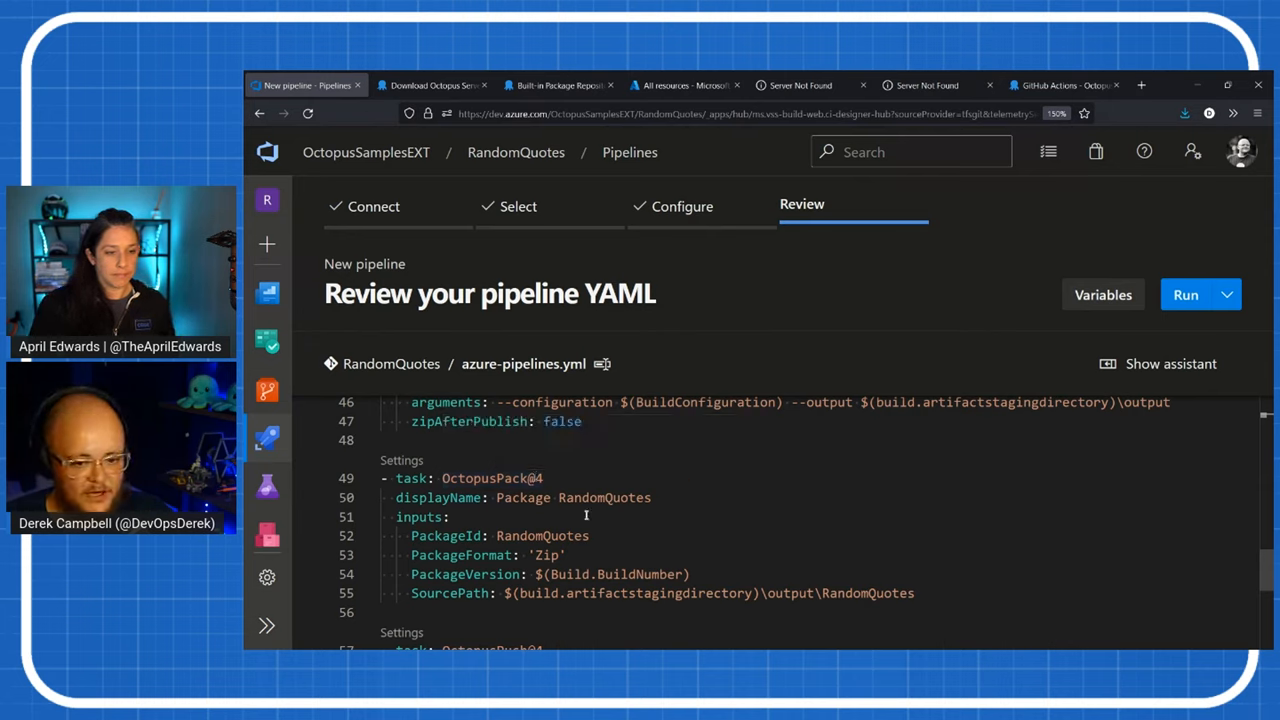
pyautogui.scroll(-3)
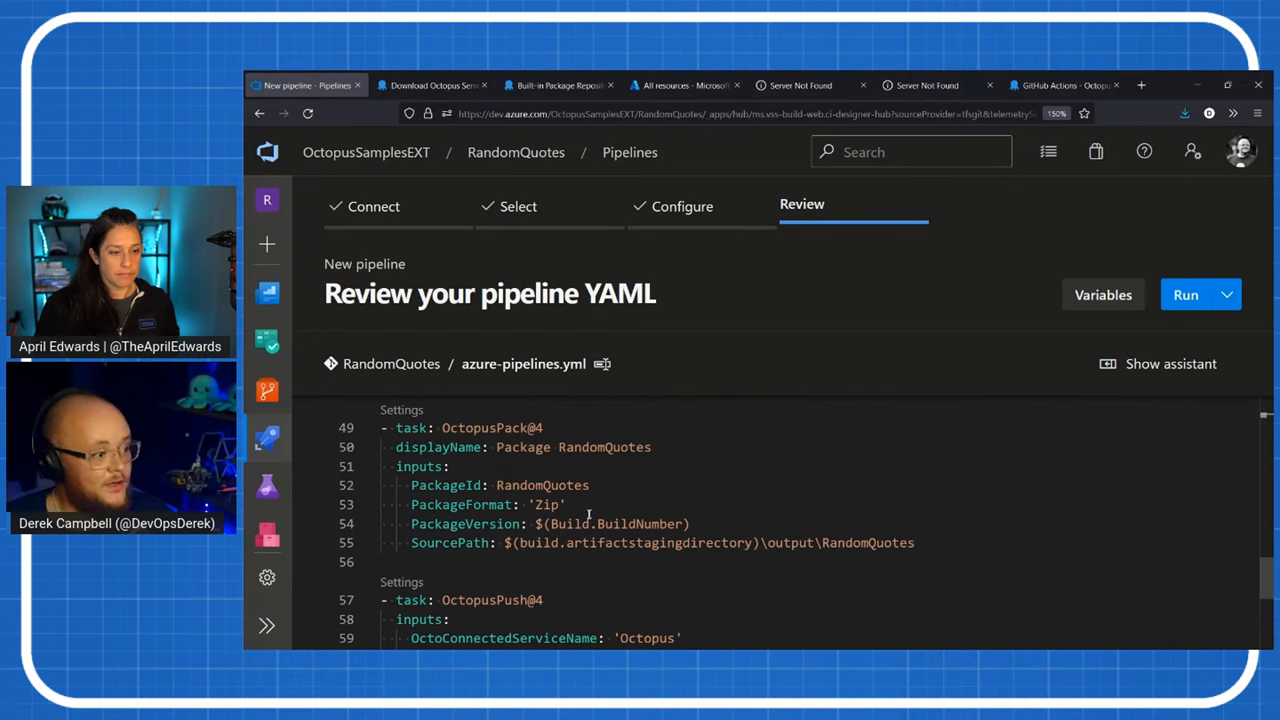
pyautogui.moveTo(515, 442)
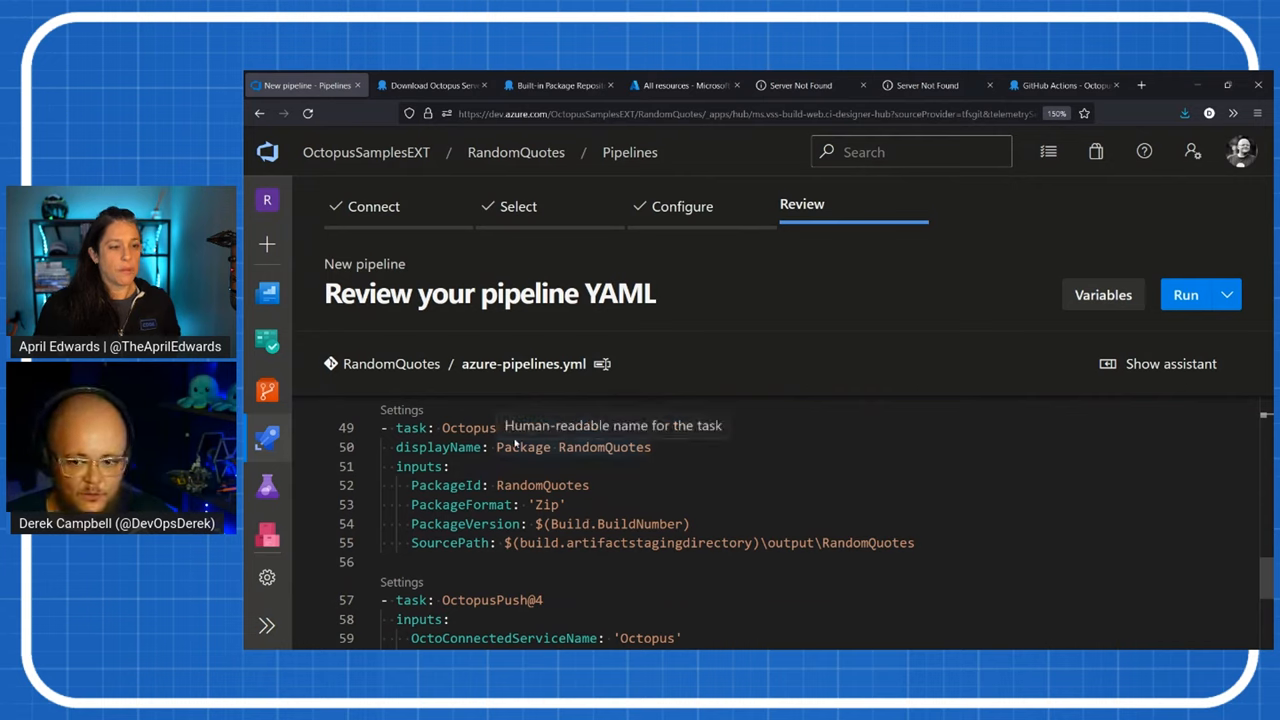
pyautogui.scroll(-3)
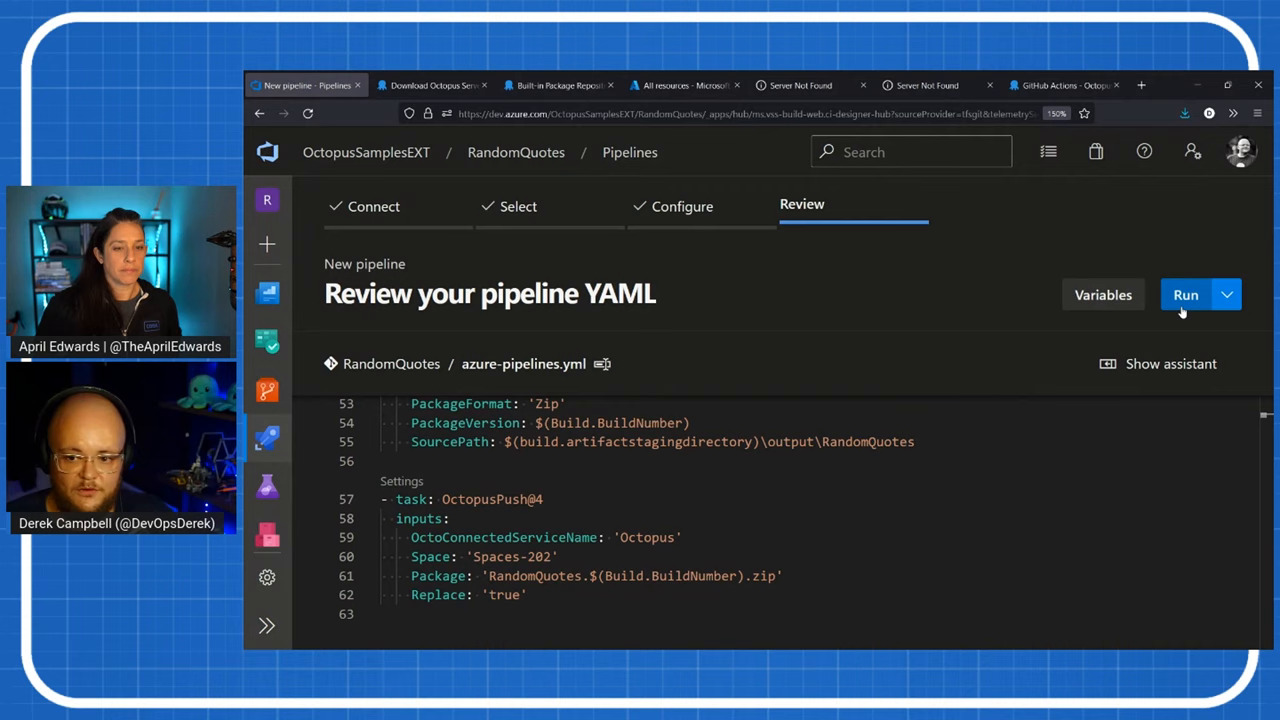
# - Run the new pipeline and open the queued job of run 20220222.1
pyautogui.click(1185, 294)
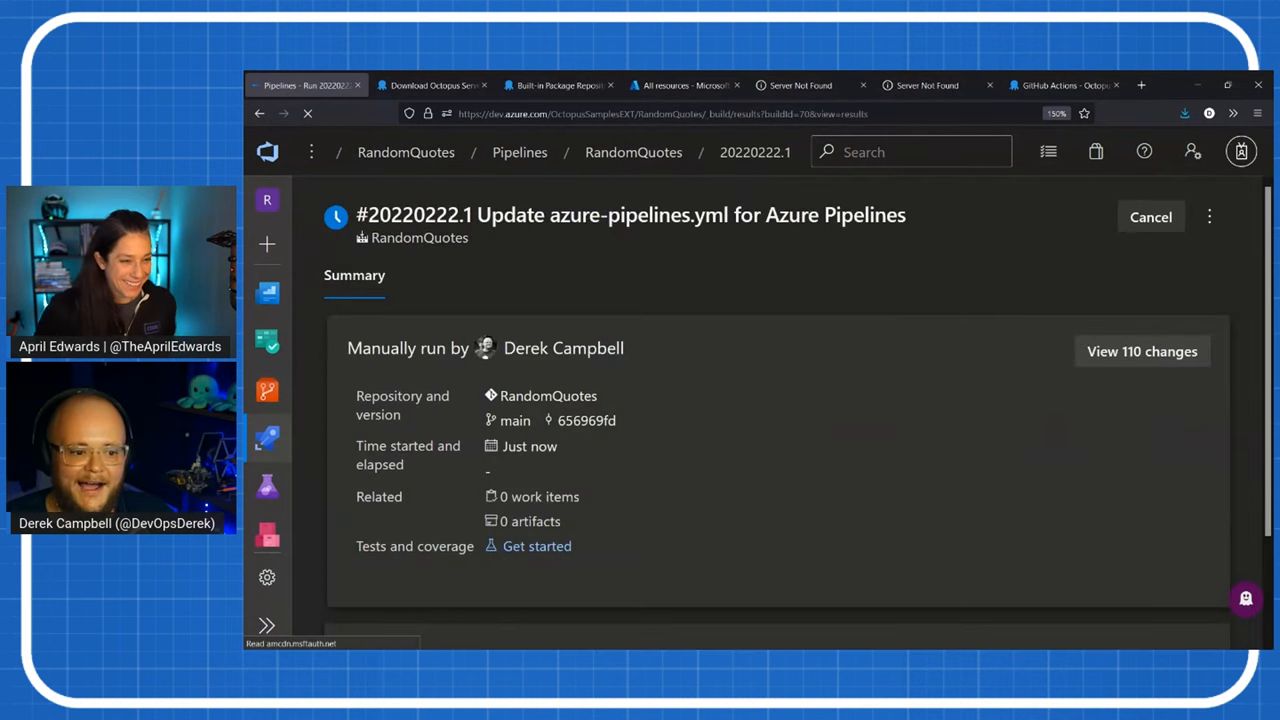
pyautogui.click(267, 390)
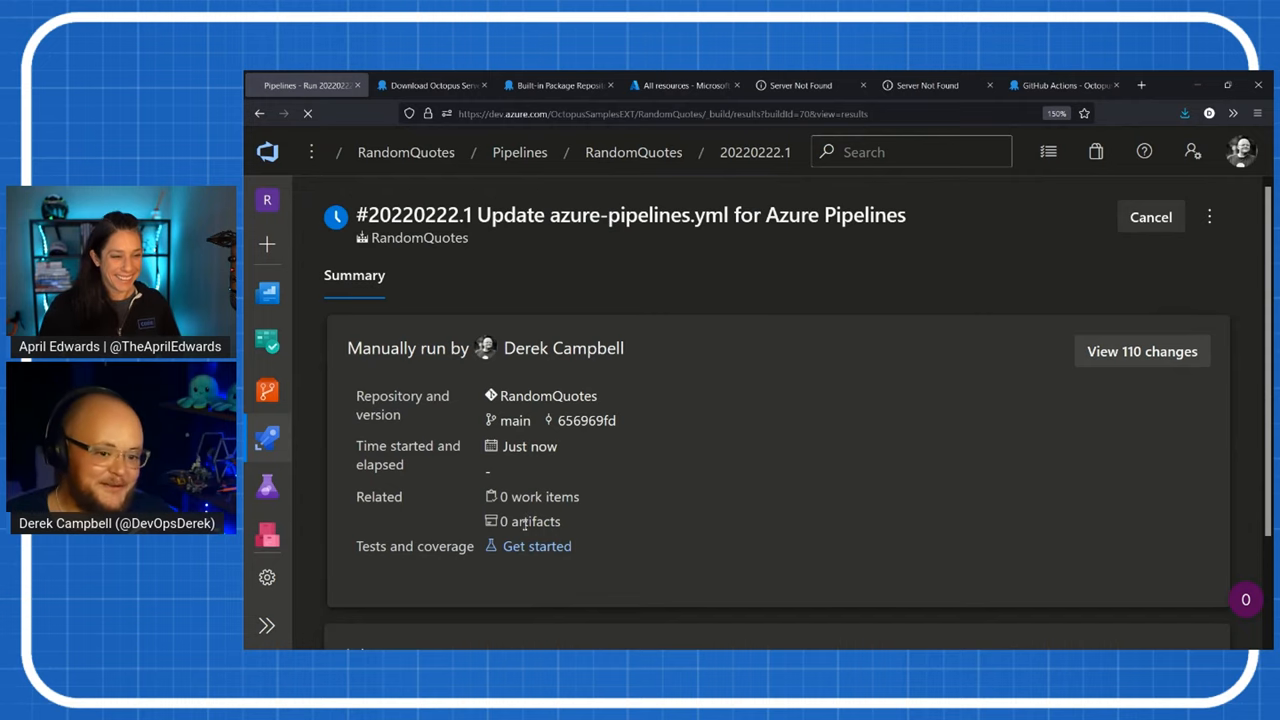
pyautogui.scroll(-3)
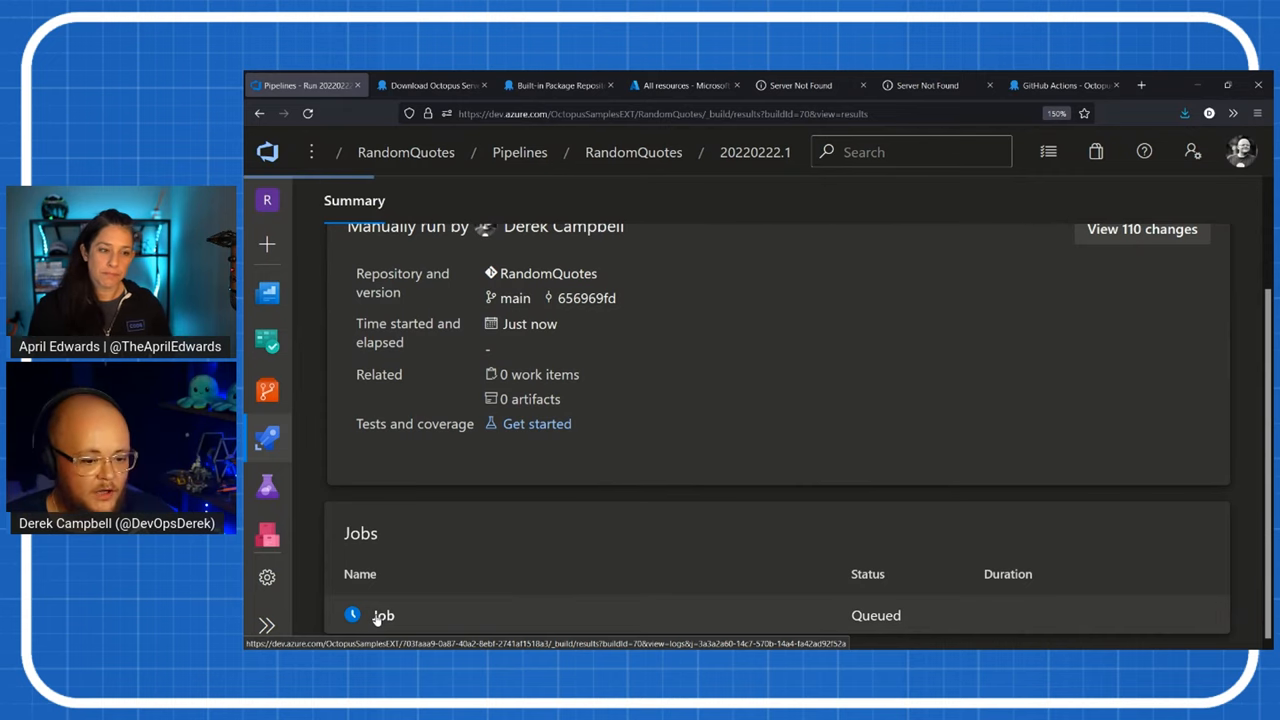
pyautogui.click(383, 615)
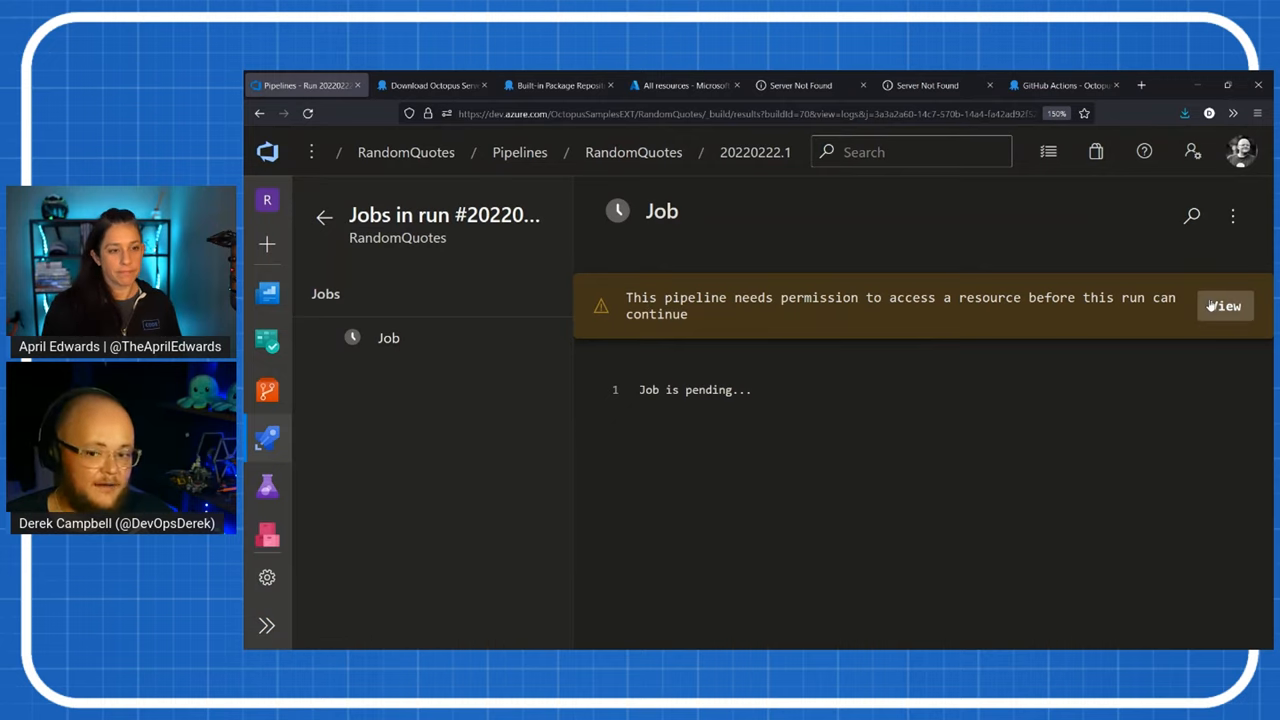
# - Permit the pipeline to use the Octopus service connection
pyautogui.click(1224, 306)
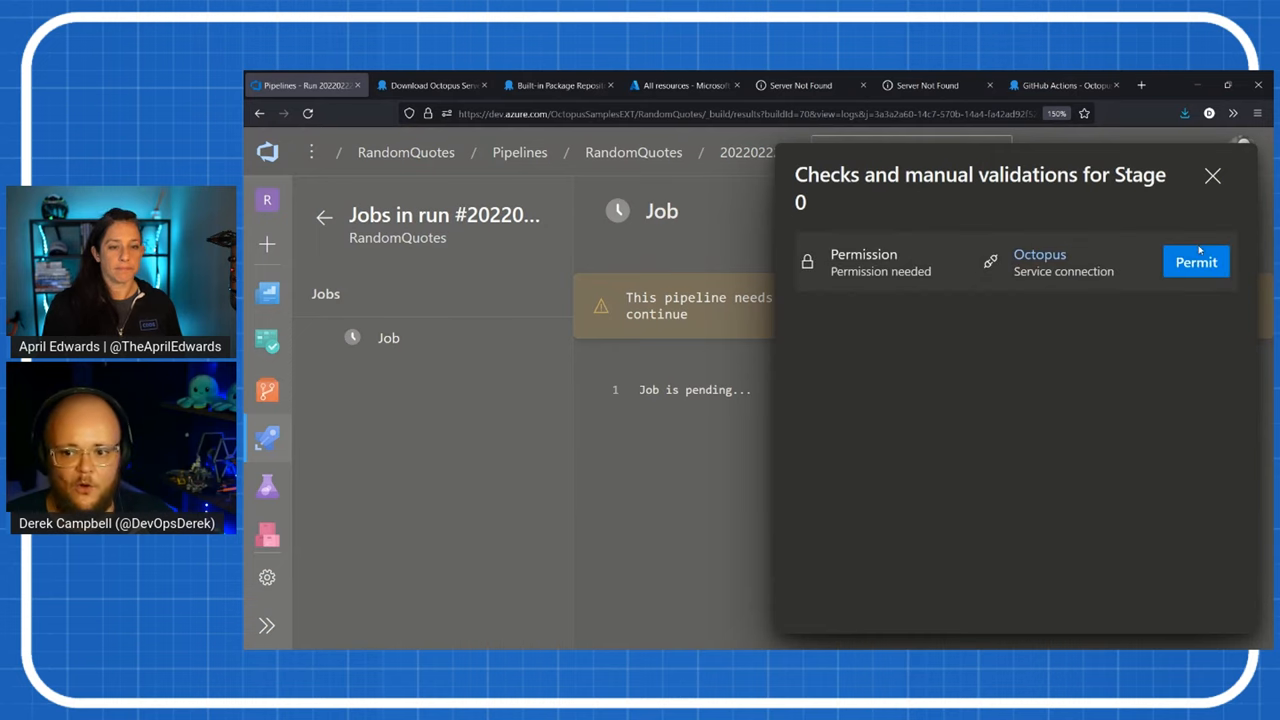
pyautogui.click(1196, 261)
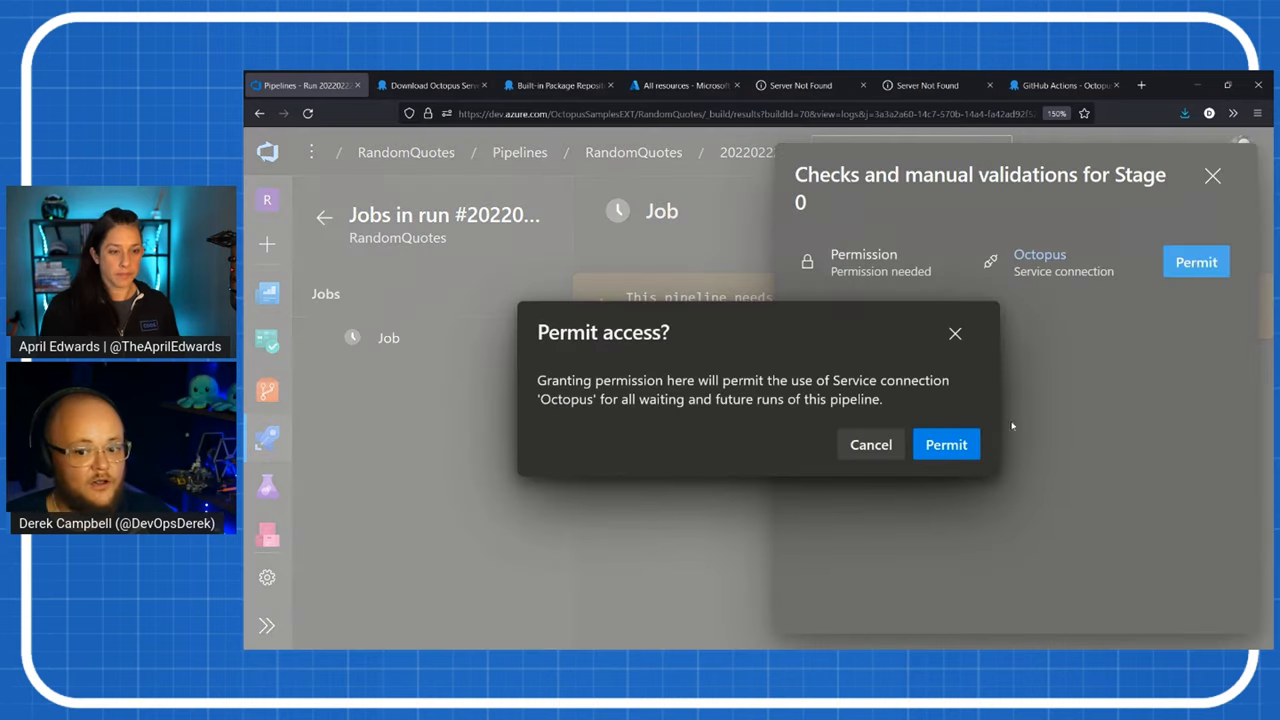
pyautogui.click(945, 444)
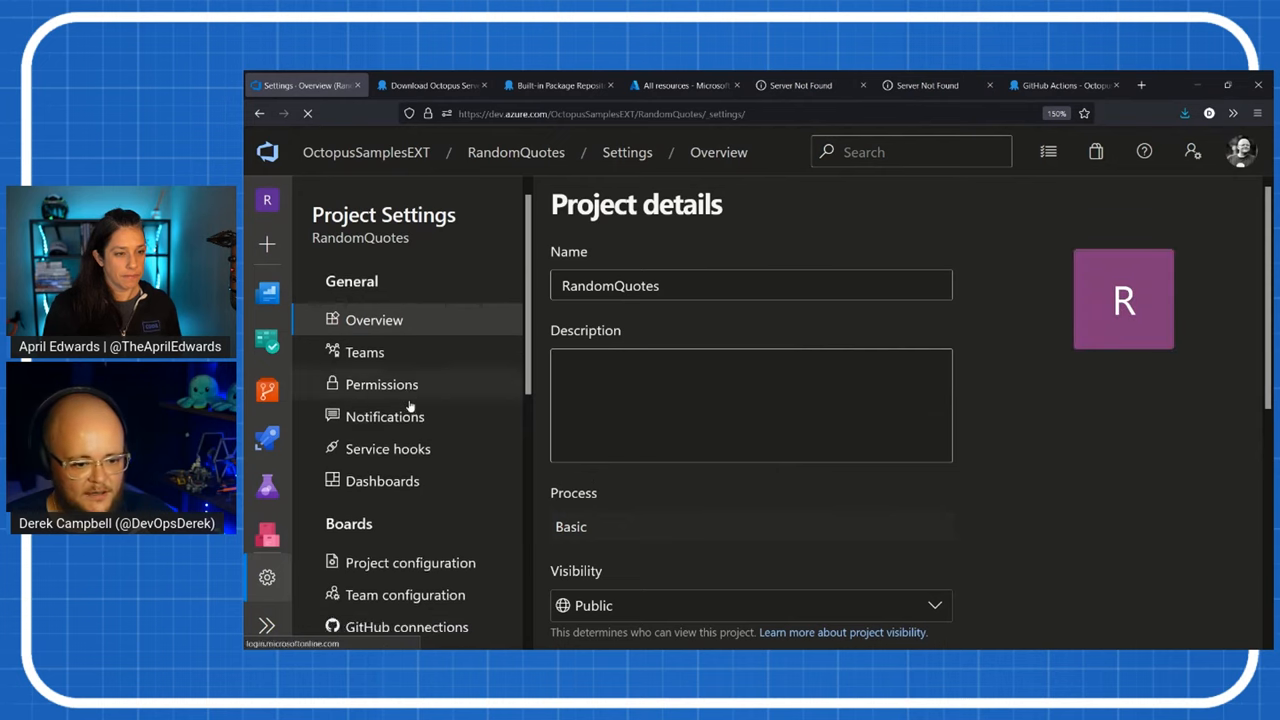
# - Inspect the Octopus service connection's settings and close its edit panel unchanged
pyautogui.scroll(-3)
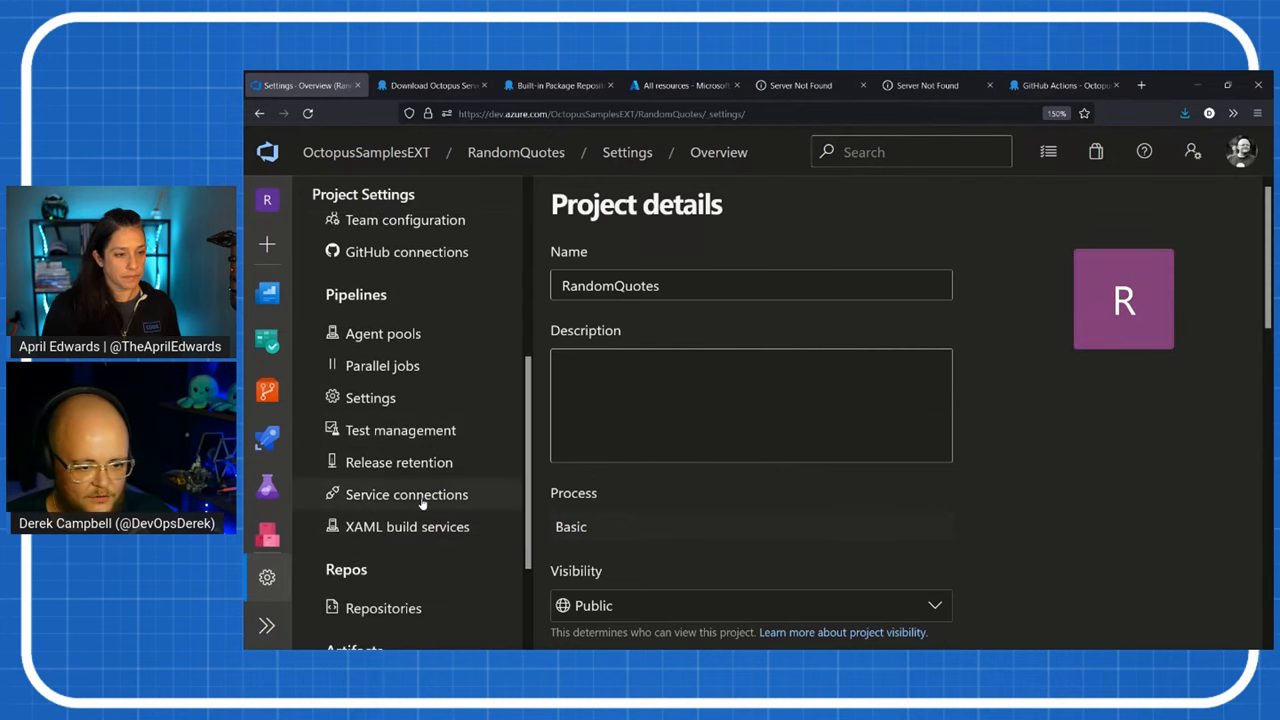
pyautogui.click(406, 494)
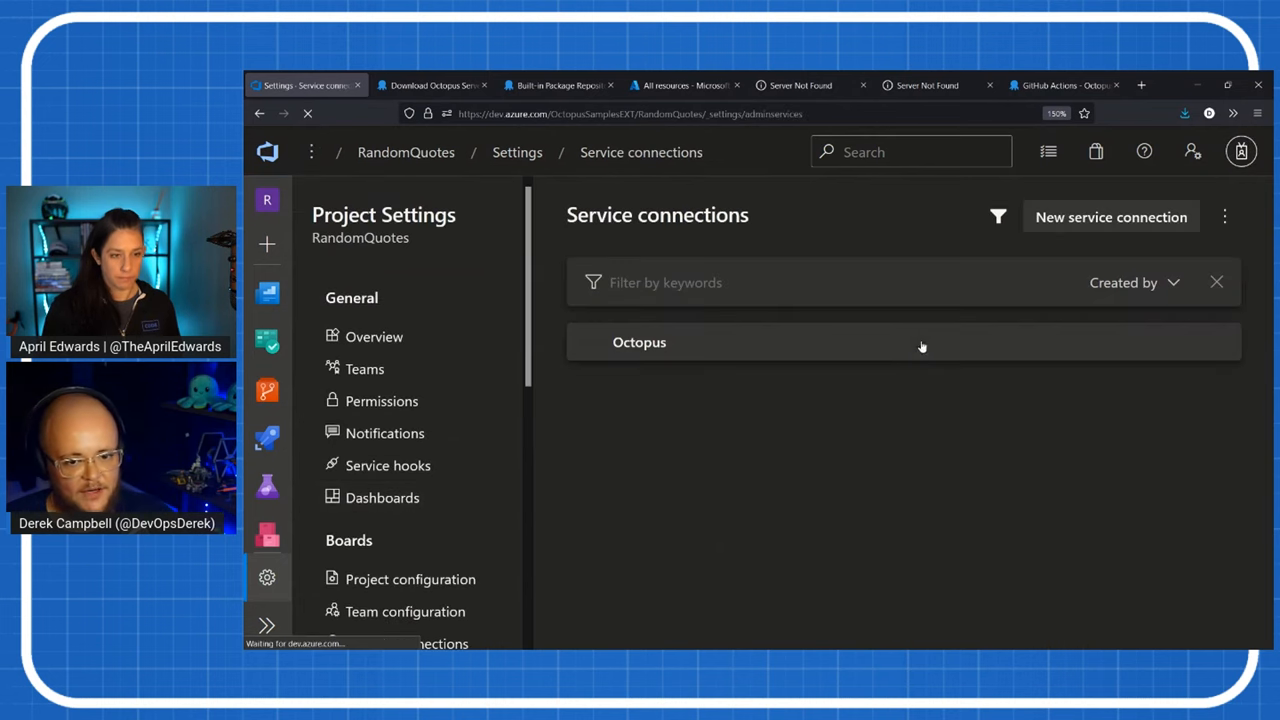
pyautogui.click(639, 342)
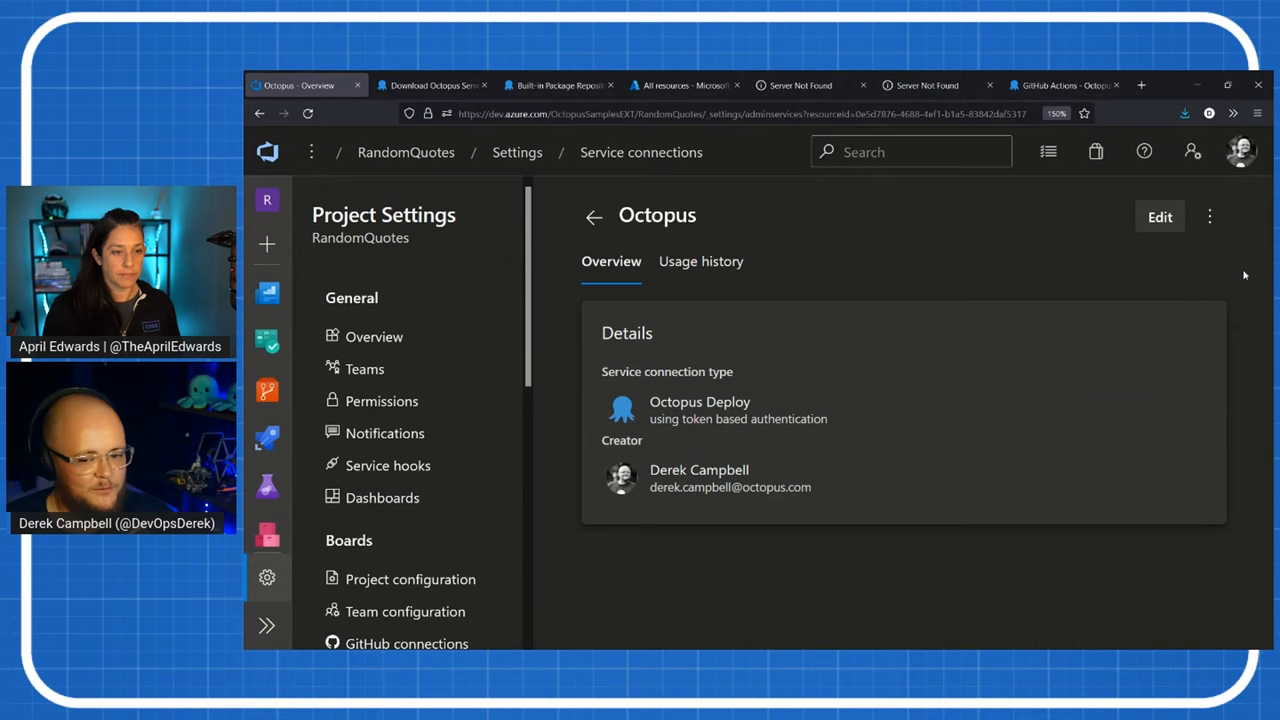
pyautogui.moveTo(901, 393)
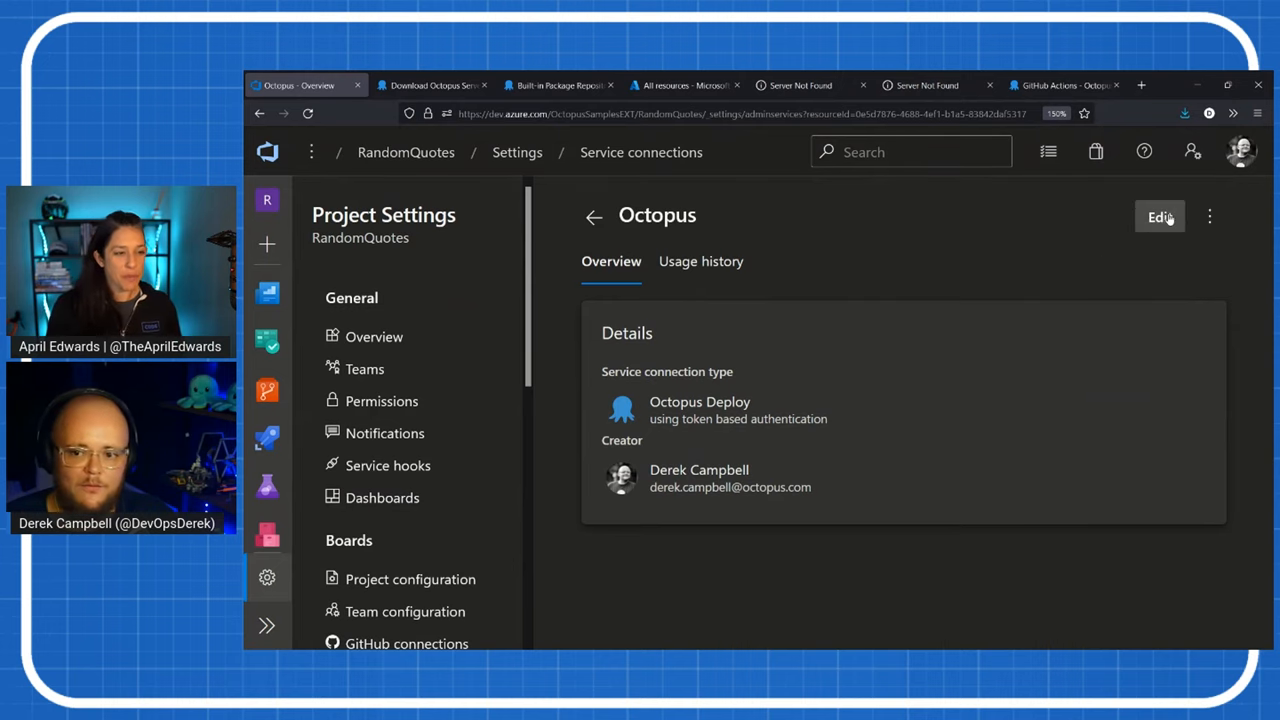
pyautogui.click(1159, 217)
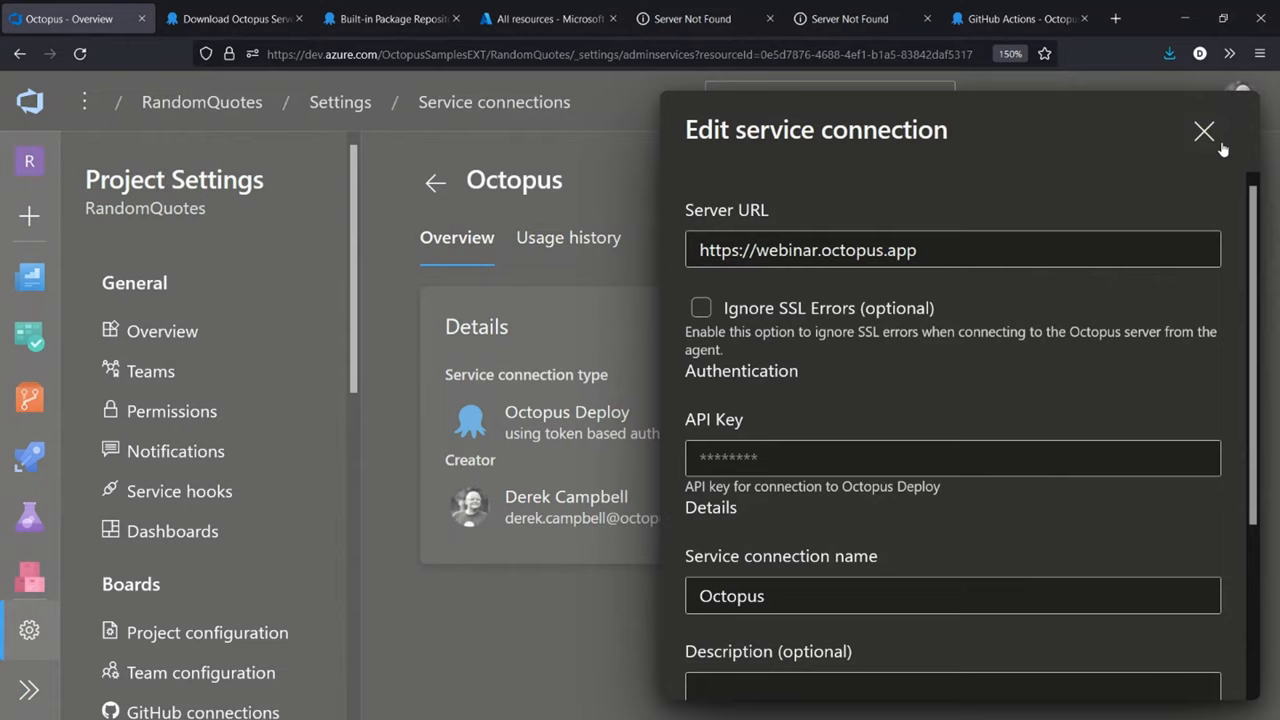
pyautogui.click(1204, 131)
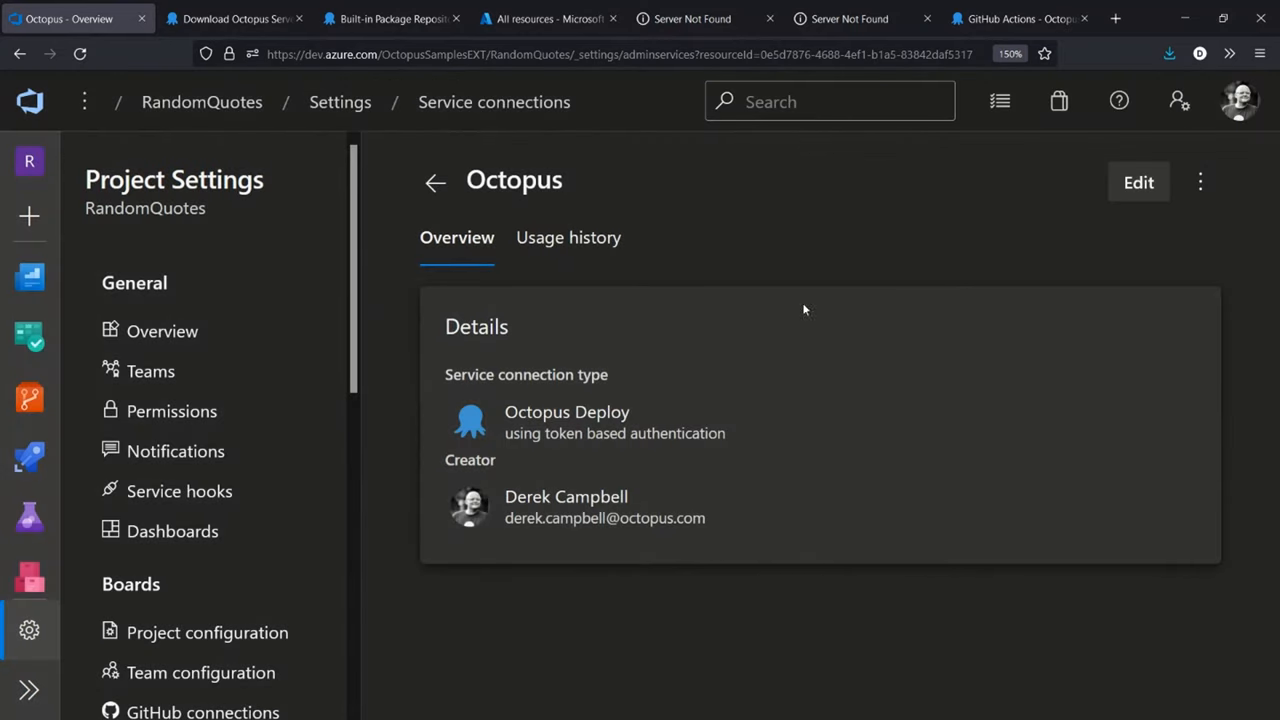
pyautogui.moveTo(158, 152)
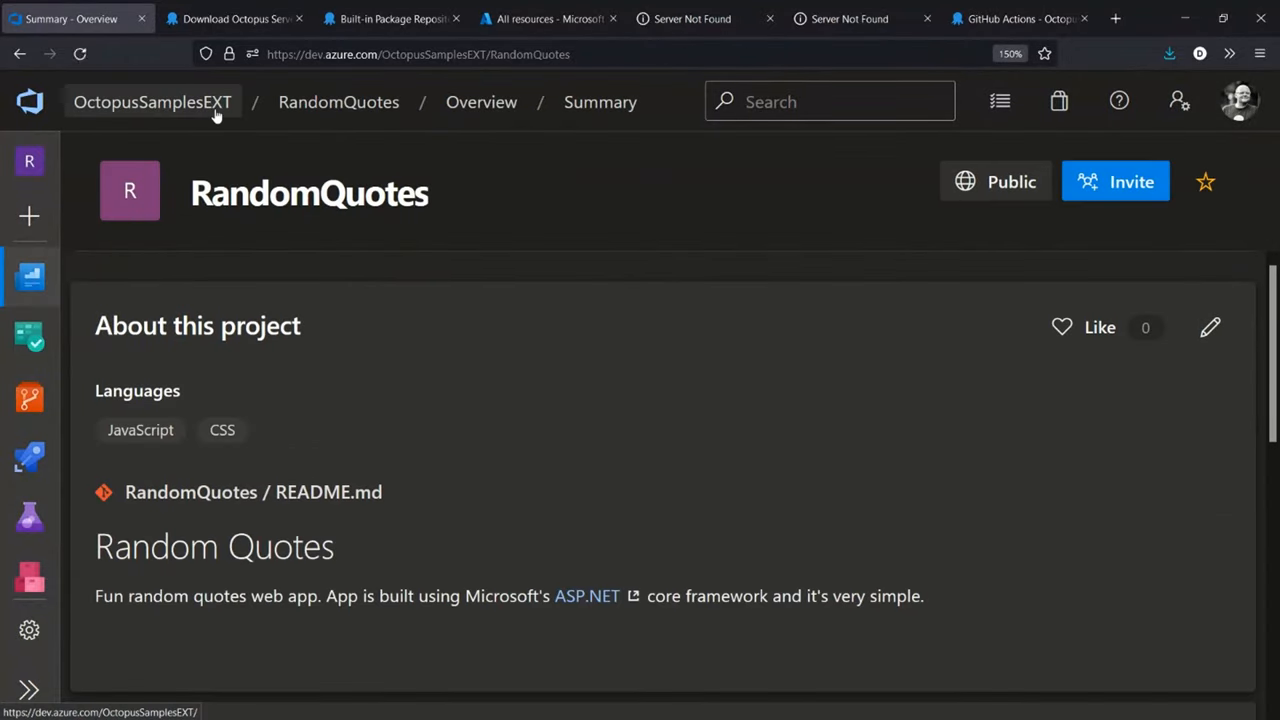
# - Open run #20220222.1 of the RandomQuotes pipeline from Pipelines
pyautogui.click(29, 398)
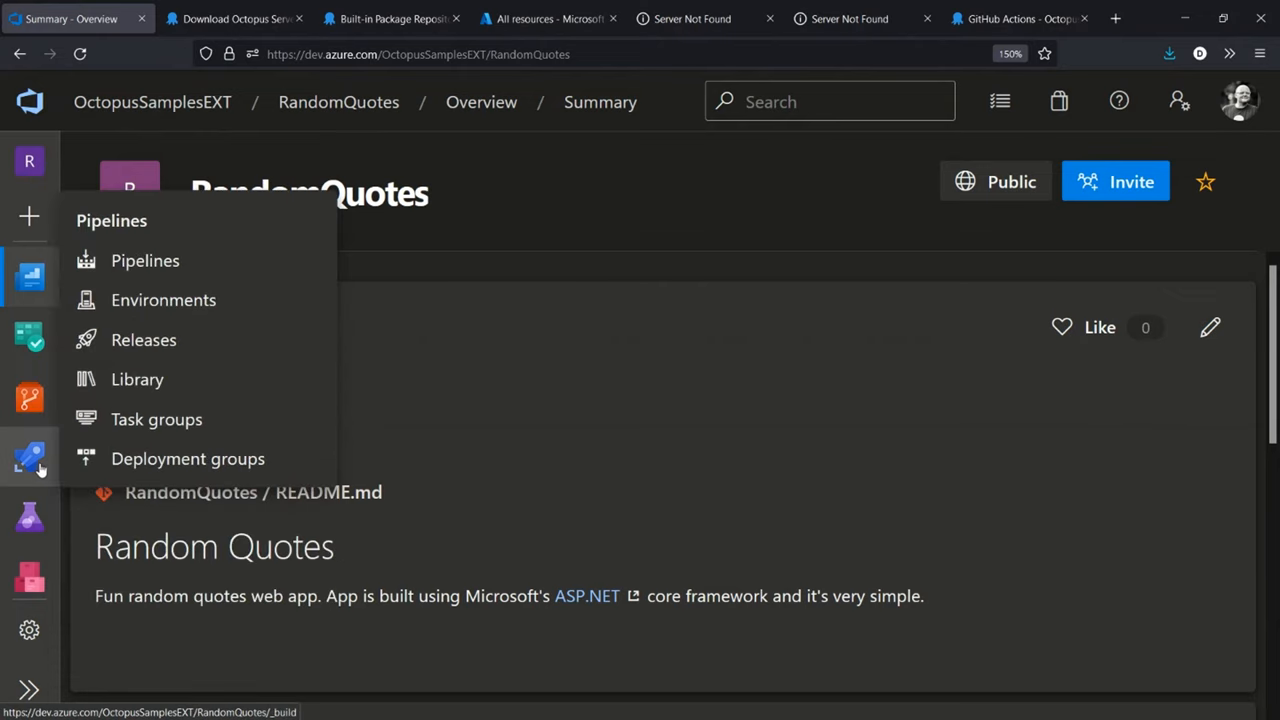
pyautogui.click(145, 260)
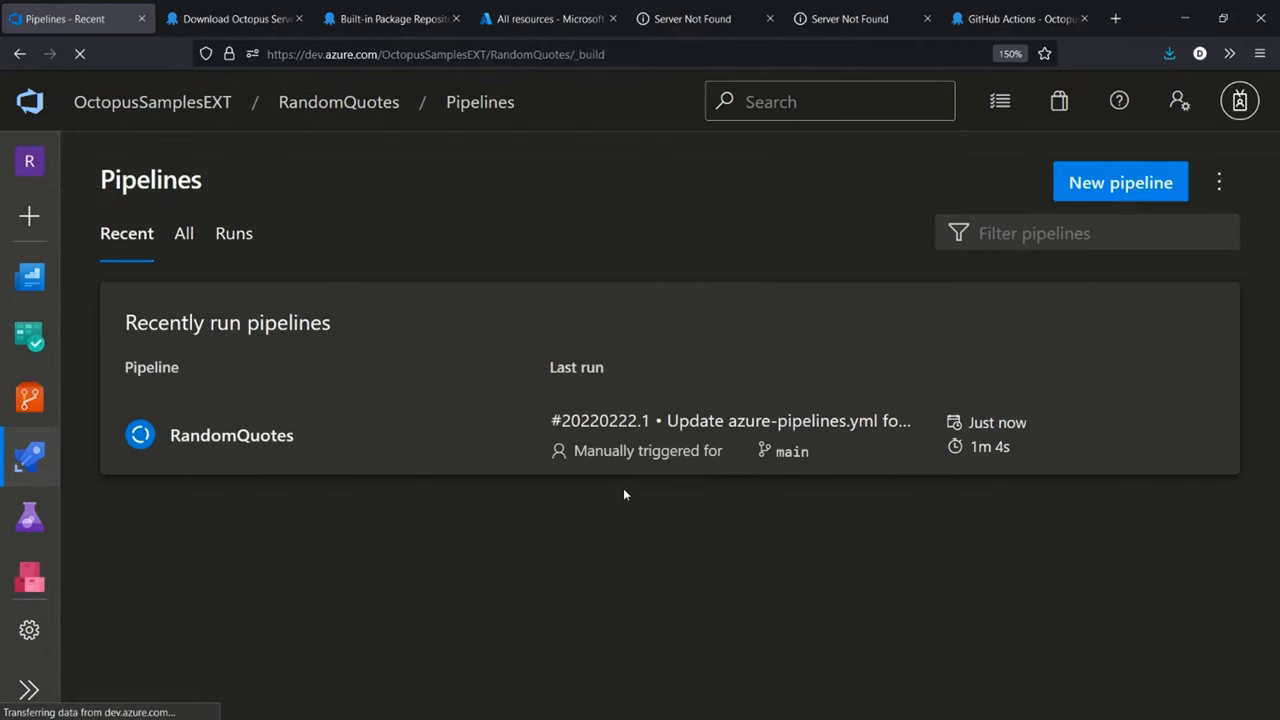
pyautogui.click(231, 434)
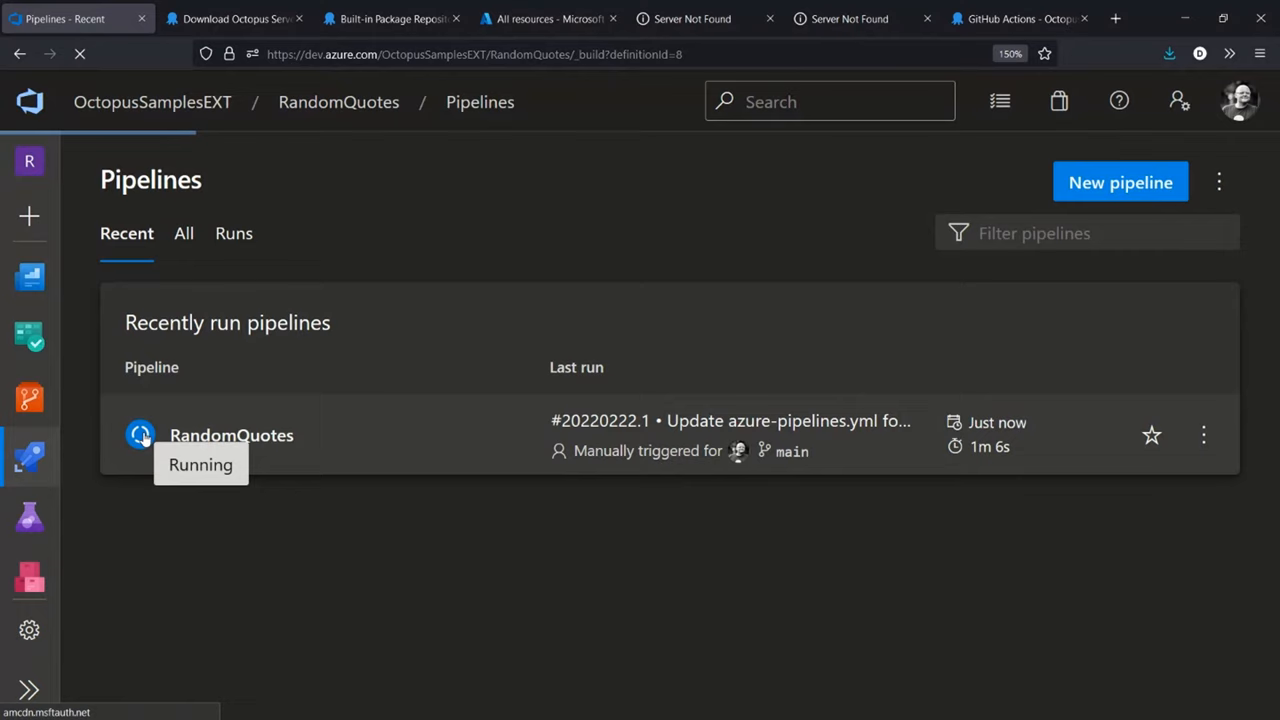
pyautogui.click(231, 434)
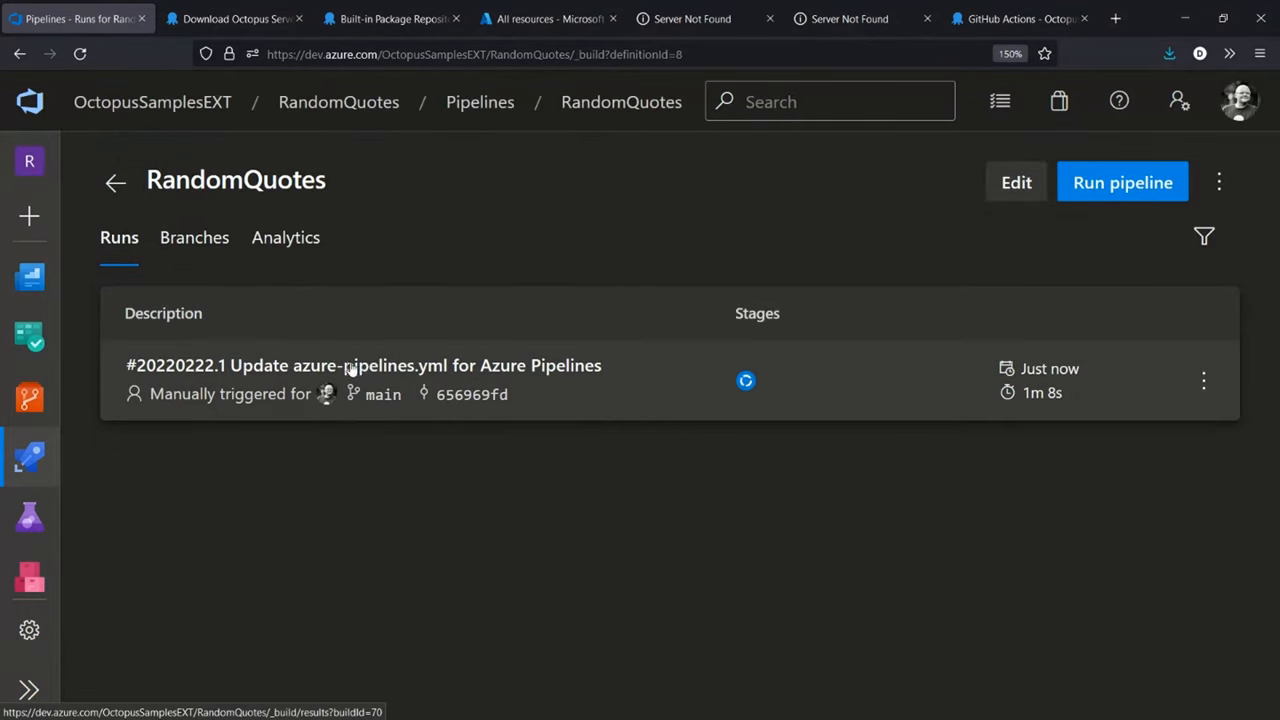
pyautogui.moveTo(746, 382)
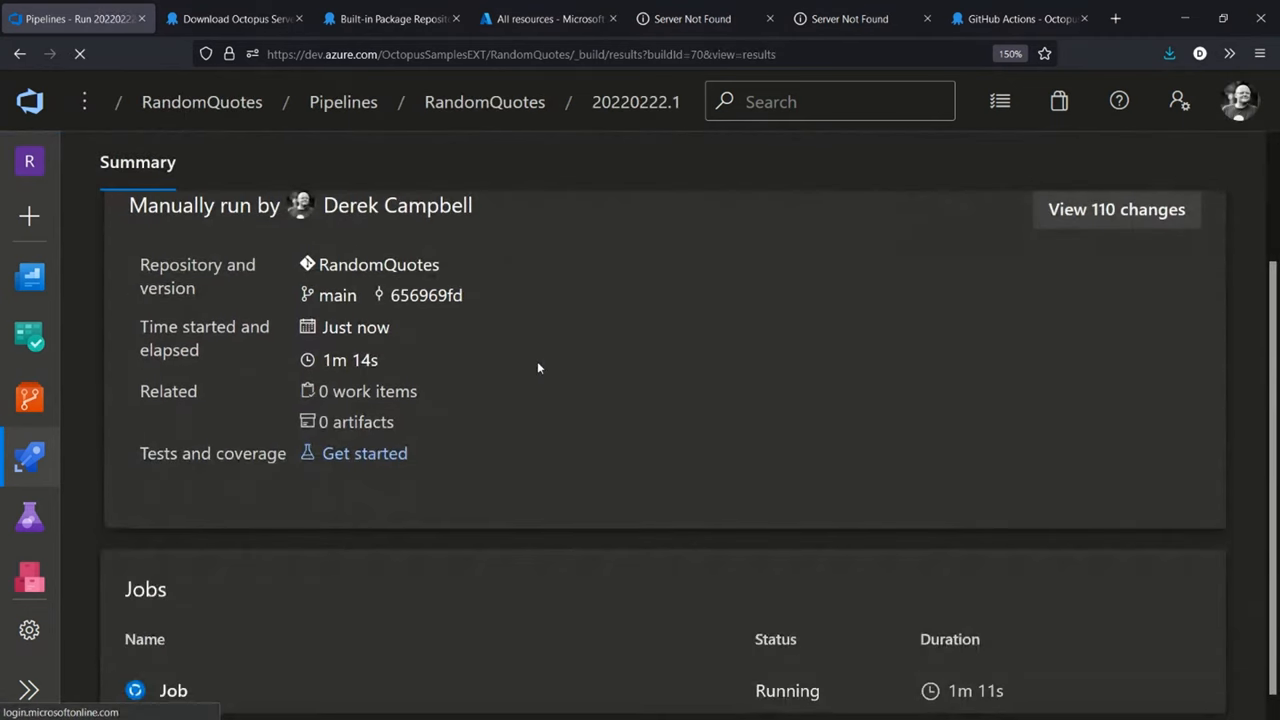
pyautogui.scroll(-3)
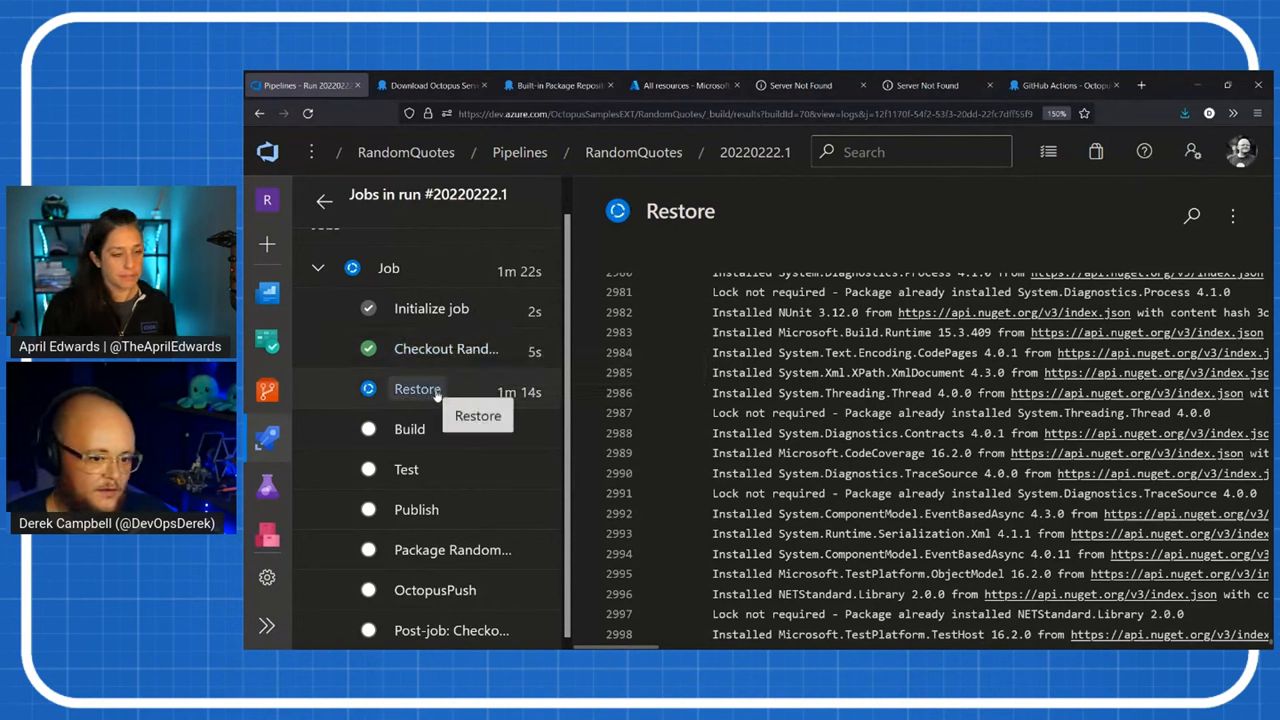
pyautogui.moveTo(418, 429)
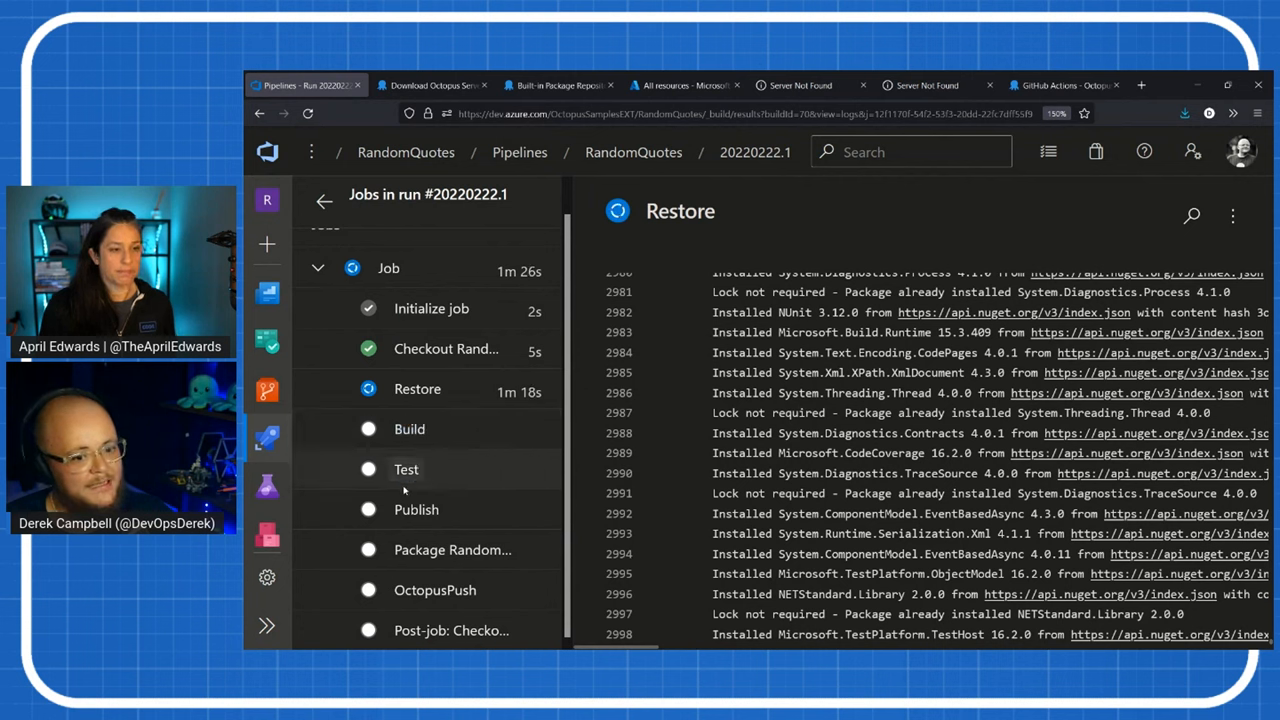
pyautogui.moveTo(410, 515)
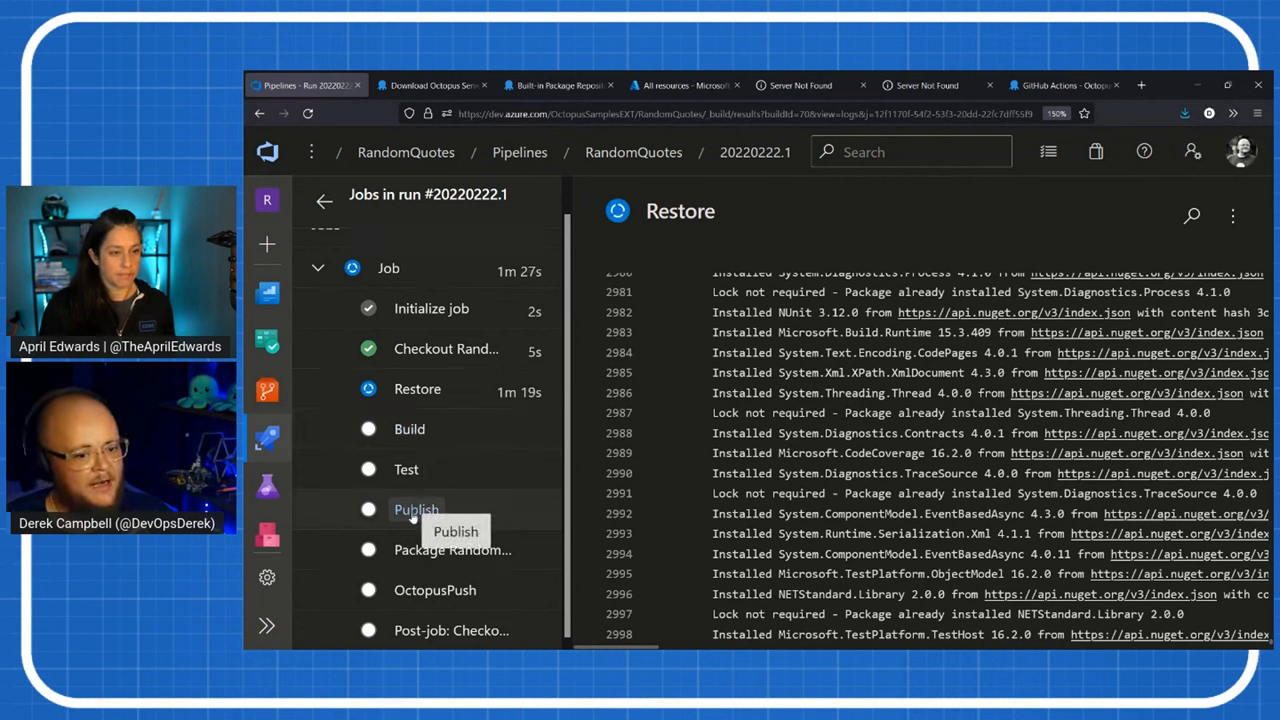
pyautogui.moveTo(452, 549)
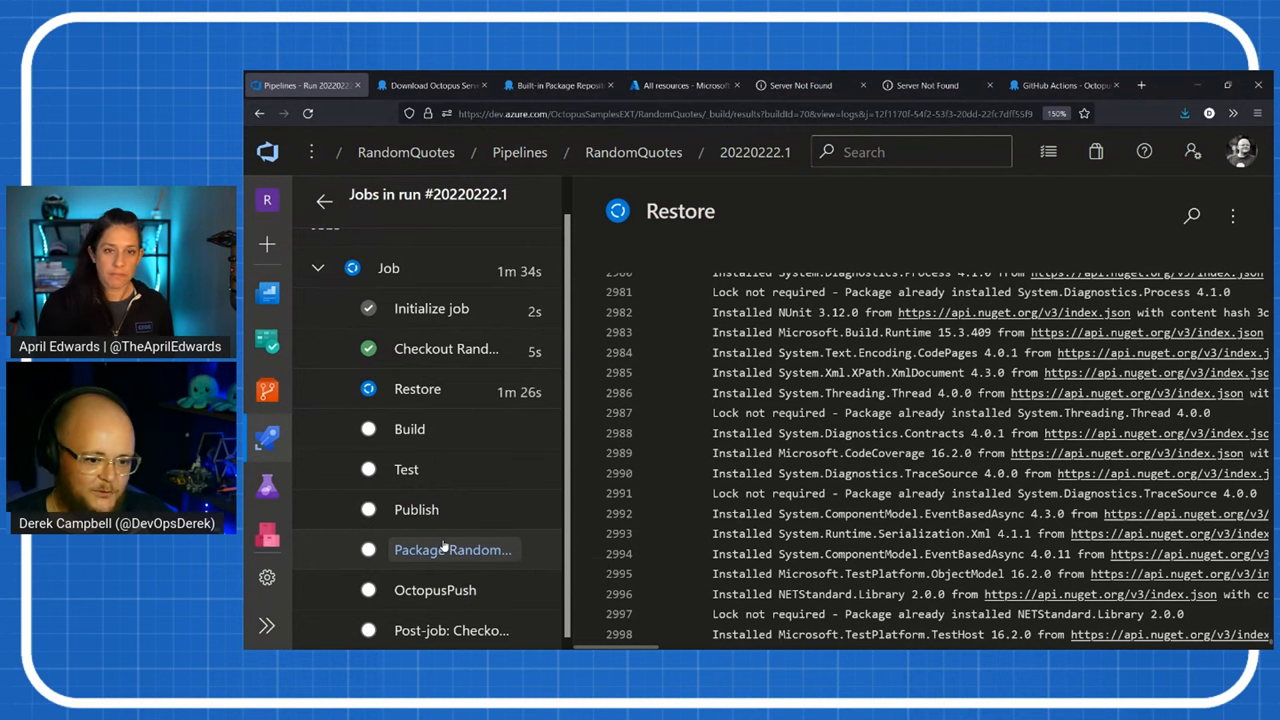
pyautogui.moveTo(450, 549)
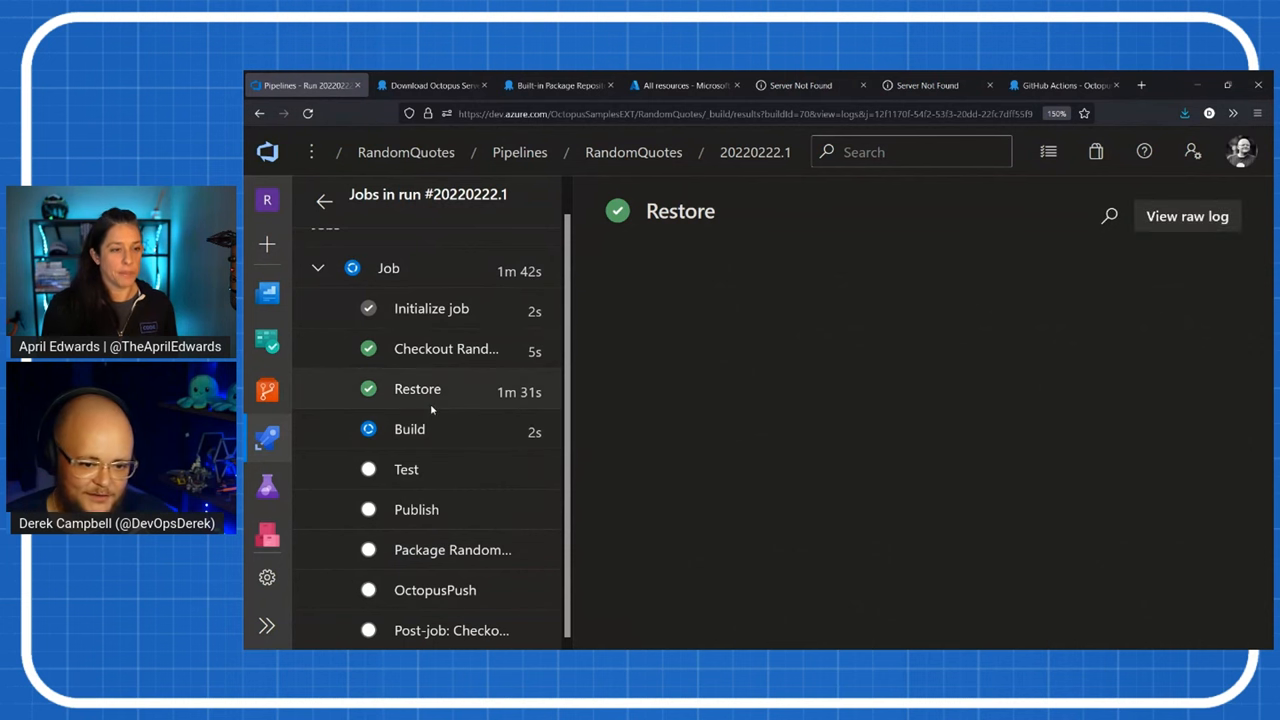
# - View the live Build step log of run #20220222.1, then return to Pipelines
pyautogui.click(409, 429)
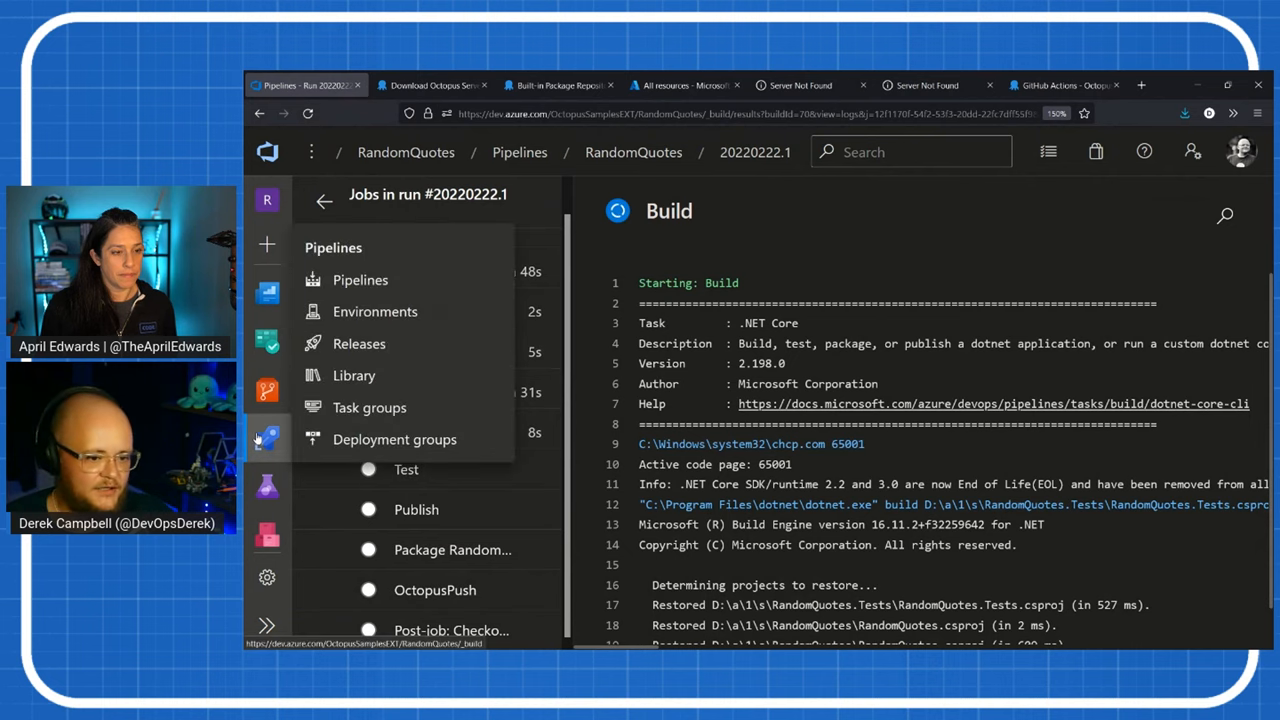
pyautogui.click(360, 279)
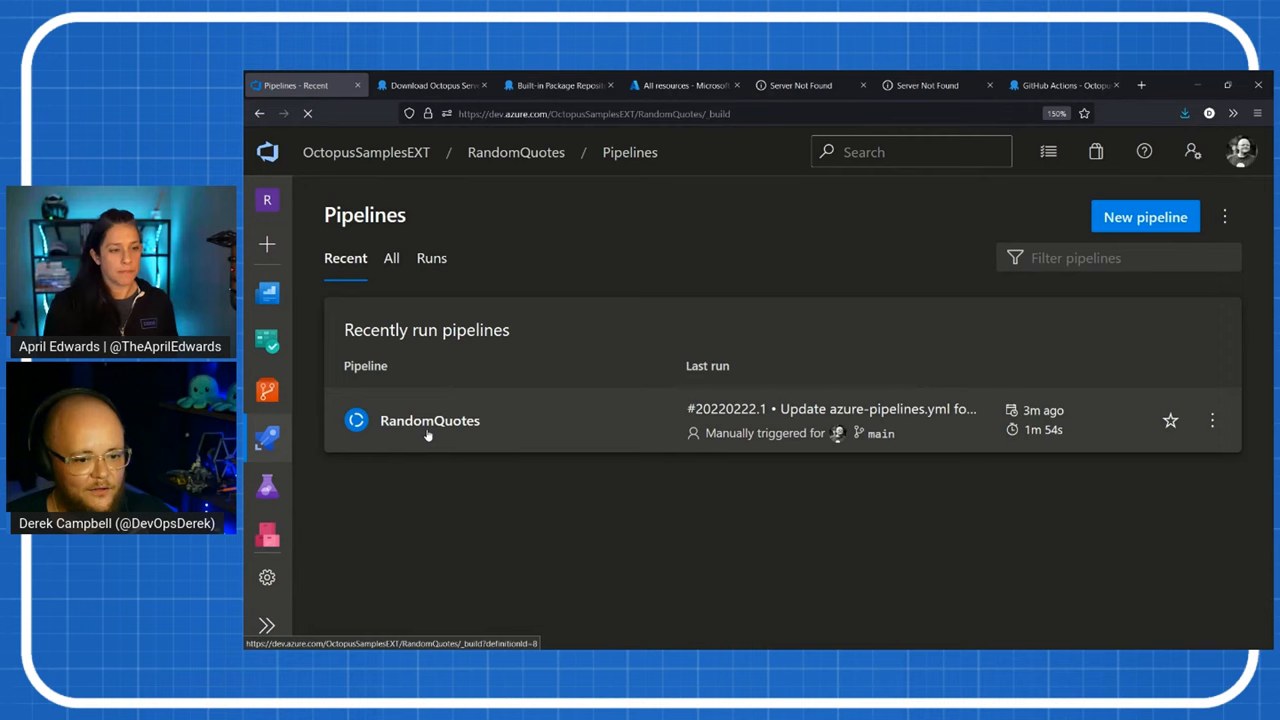
# - Edit RandomQuotes azure-pipelines.yml, scrolled down to the OctopusPush task
pyautogui.click(429, 420)
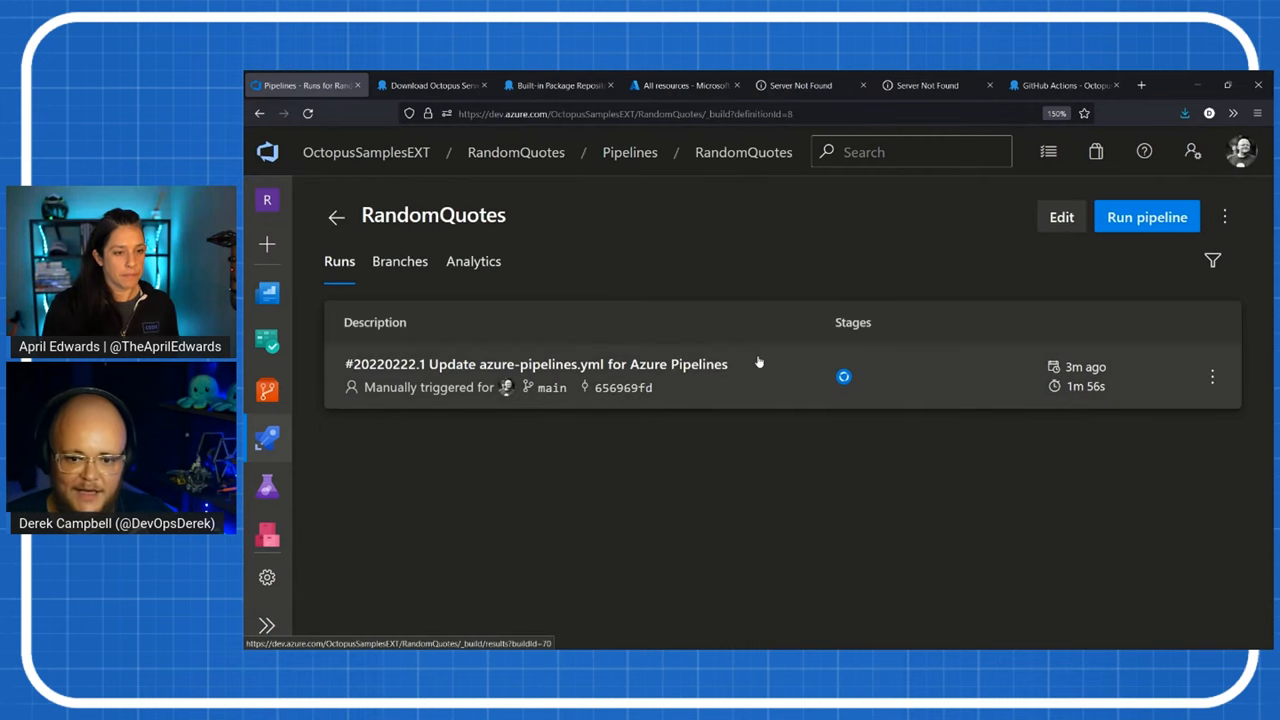
pyautogui.click(1061, 217)
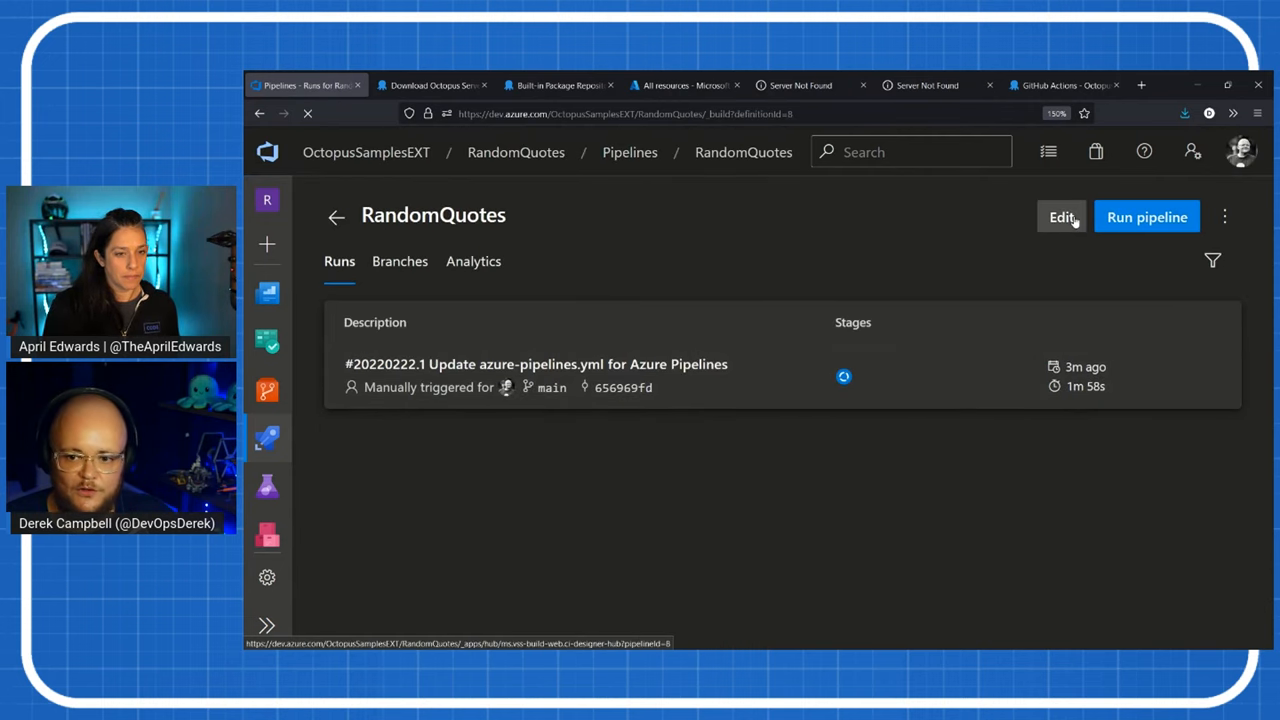
pyautogui.click(1061, 217)
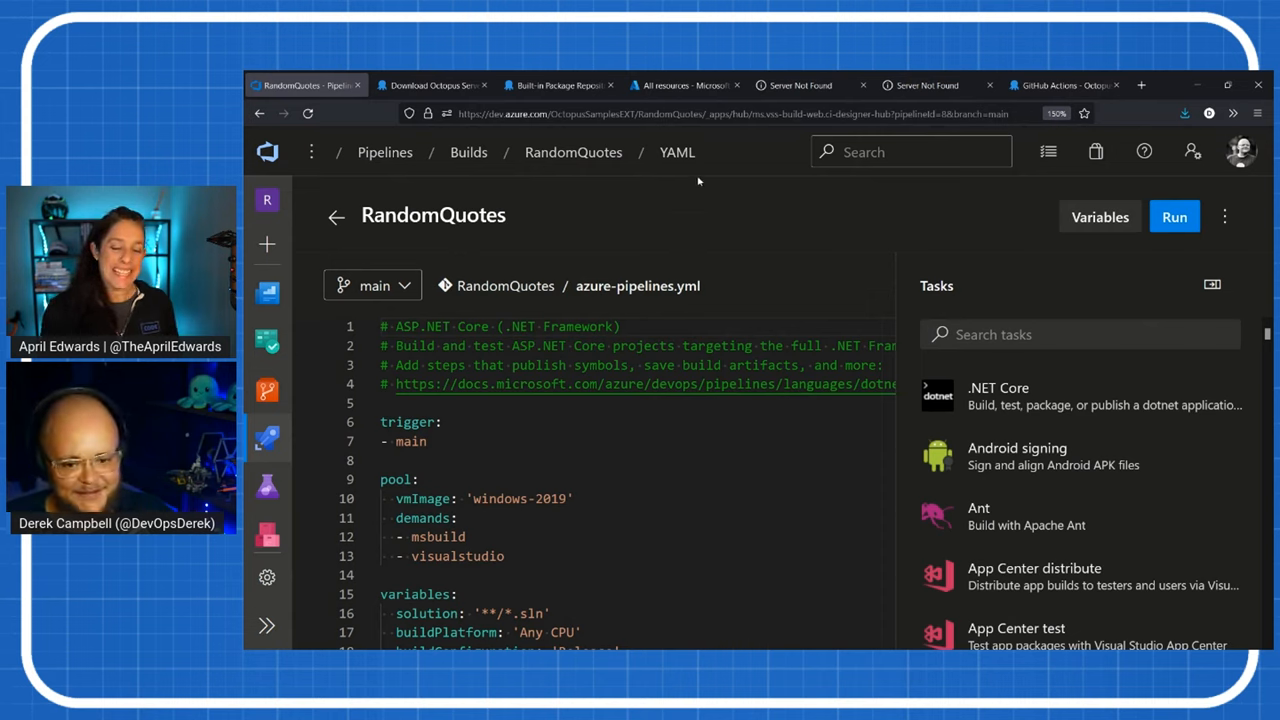
pyautogui.scroll(-3)
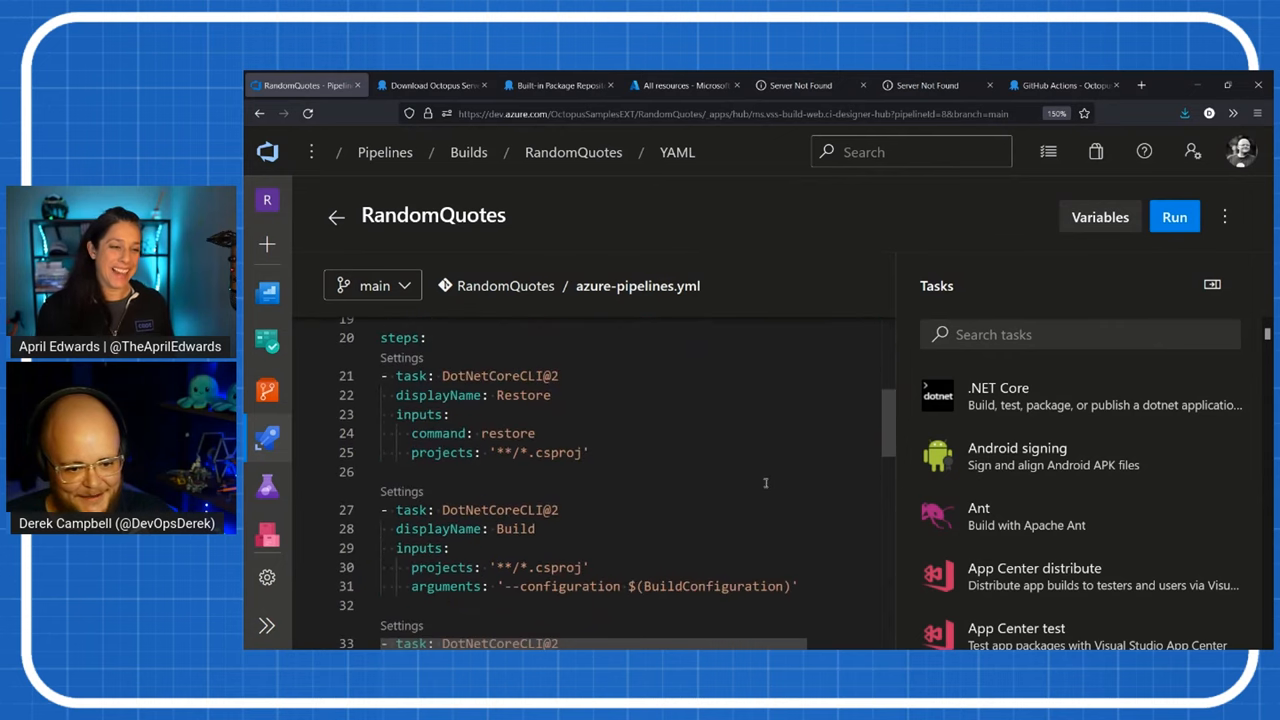
pyautogui.scroll(-3)
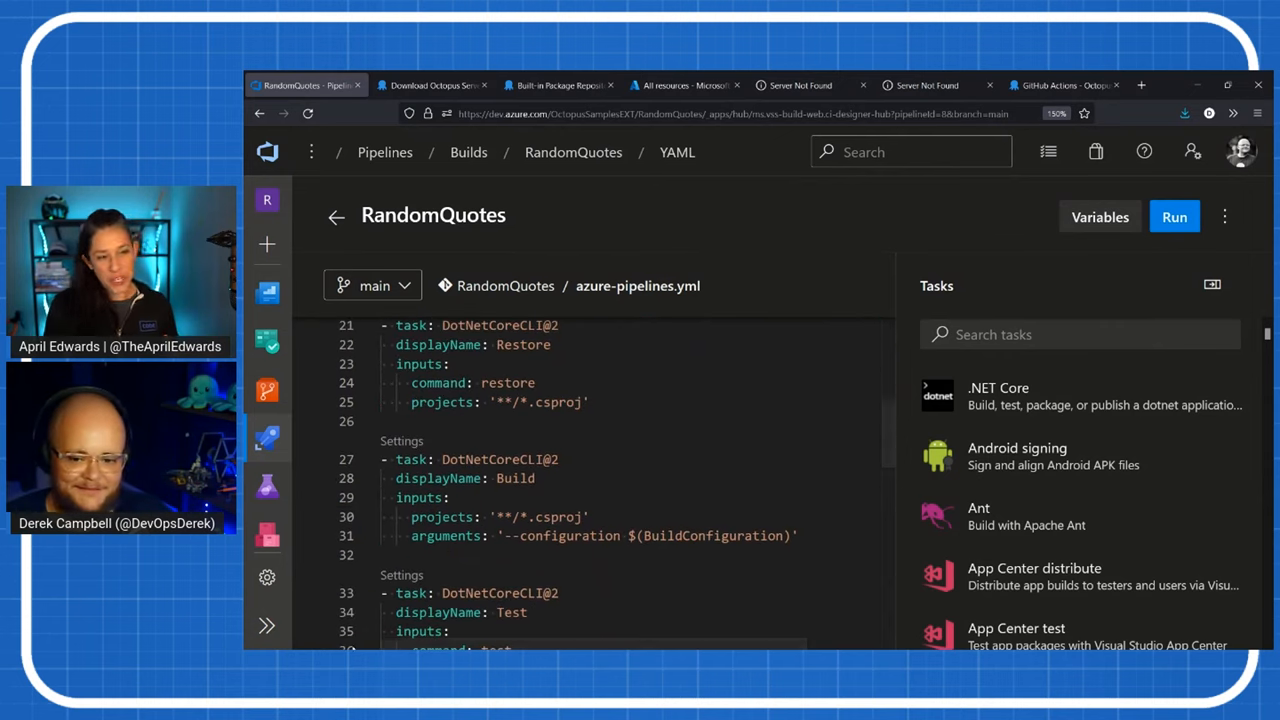
pyautogui.scroll(-3)
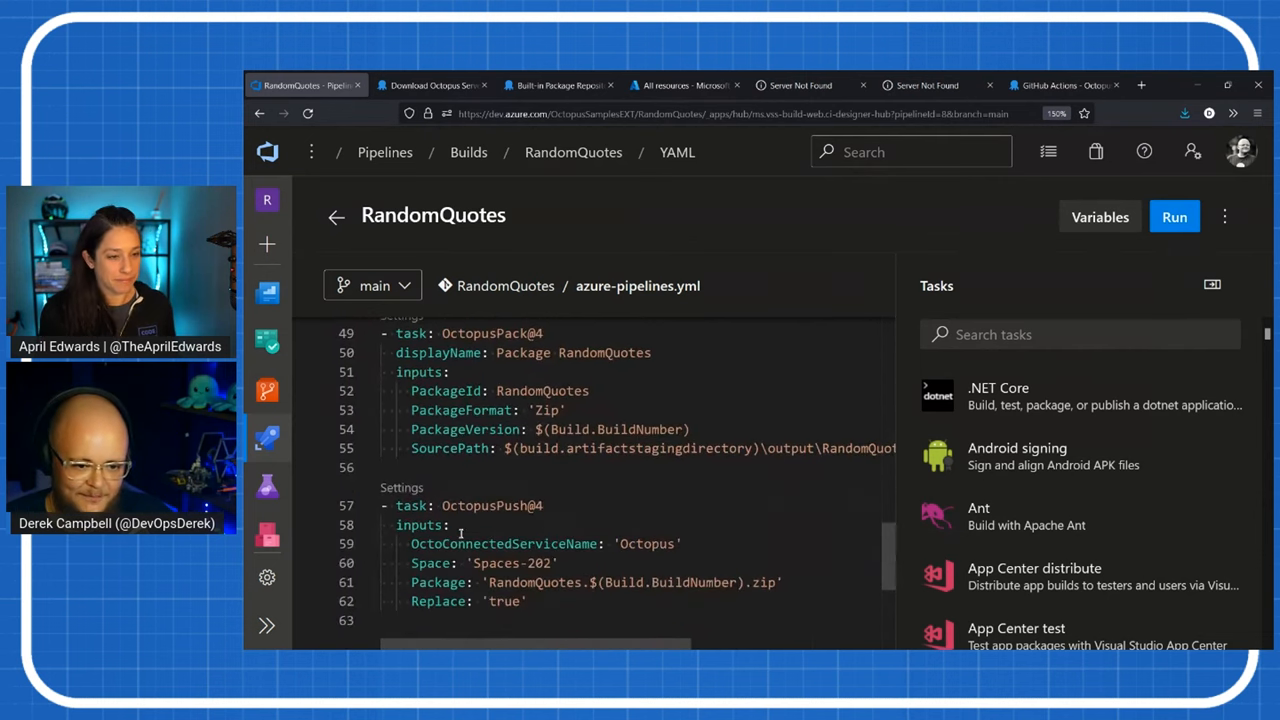
pyautogui.scroll(-3)
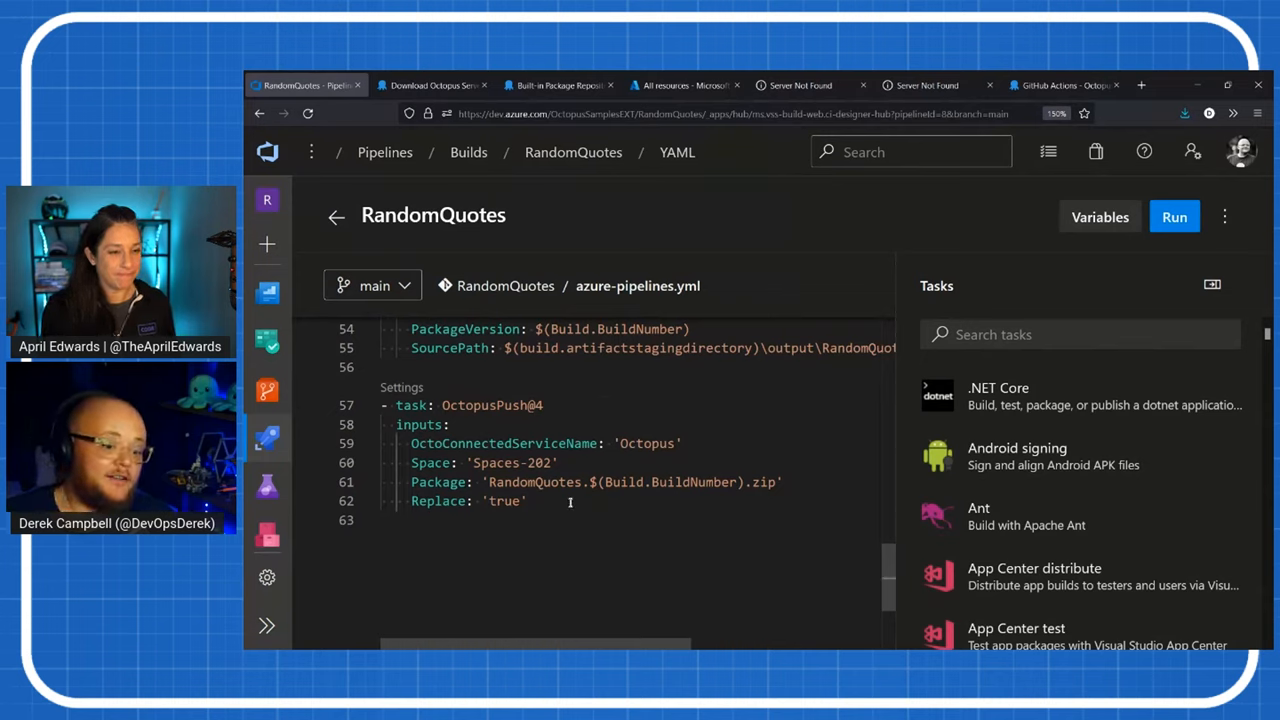
# - Search the task assistant for the Octopus push task
pyautogui.write('AdditionalArguments:')
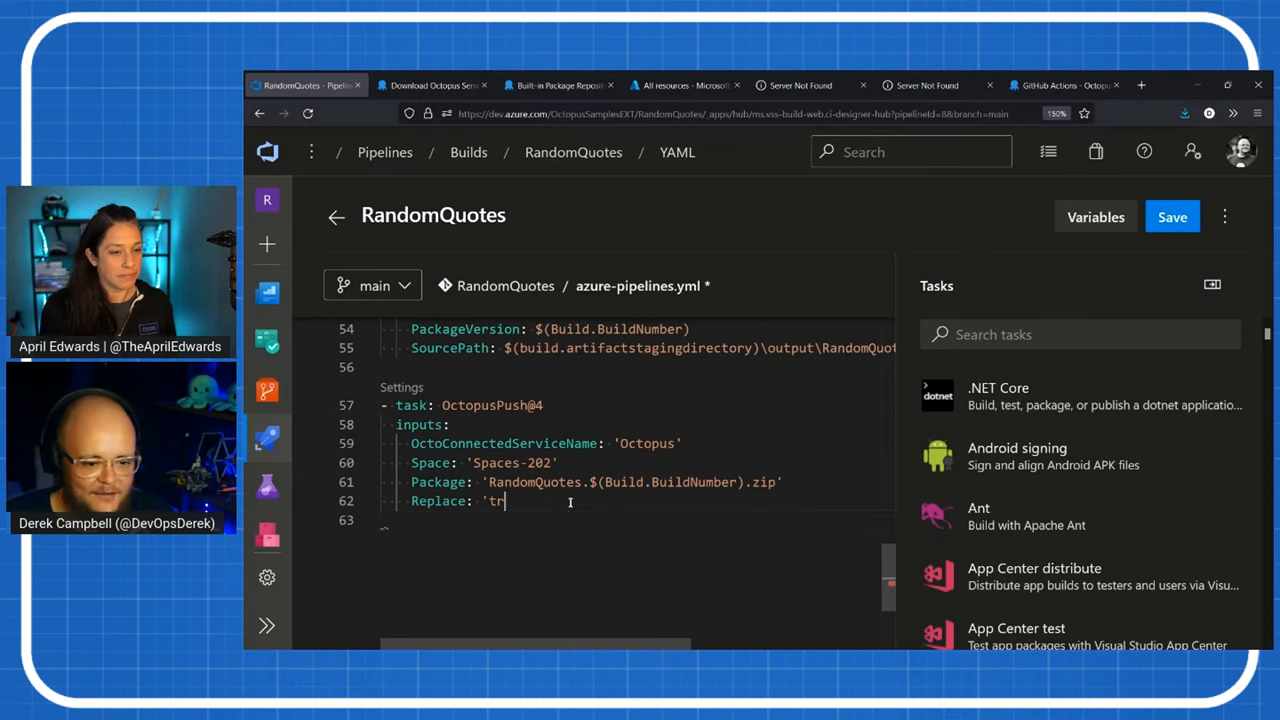
pyautogui.write("ue'")
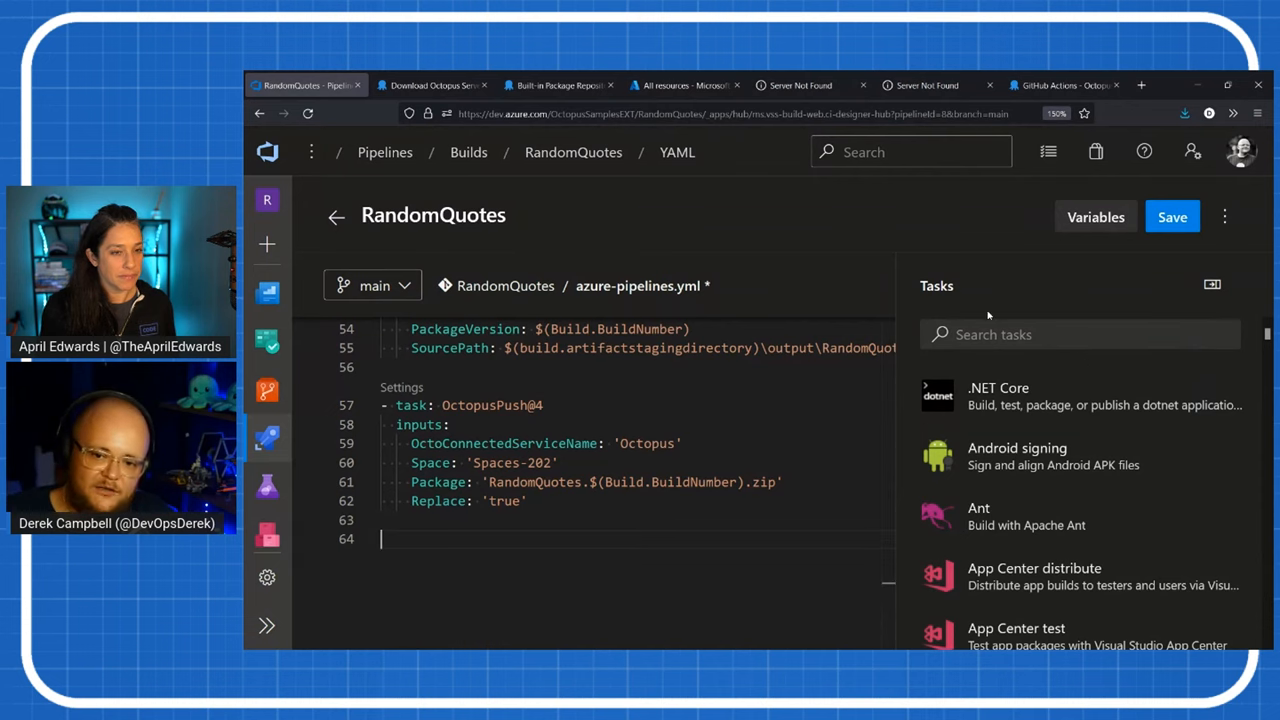
pyautogui.write('Octopus')
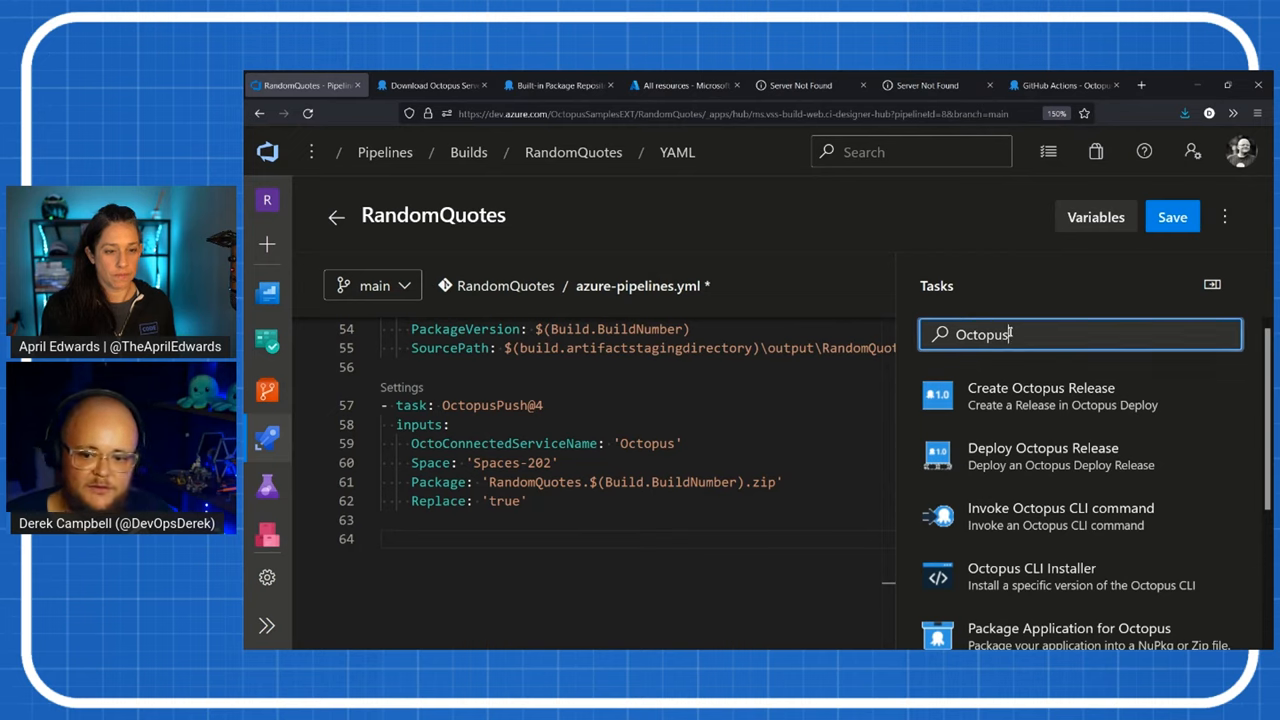
pyautogui.moveTo(1095, 476)
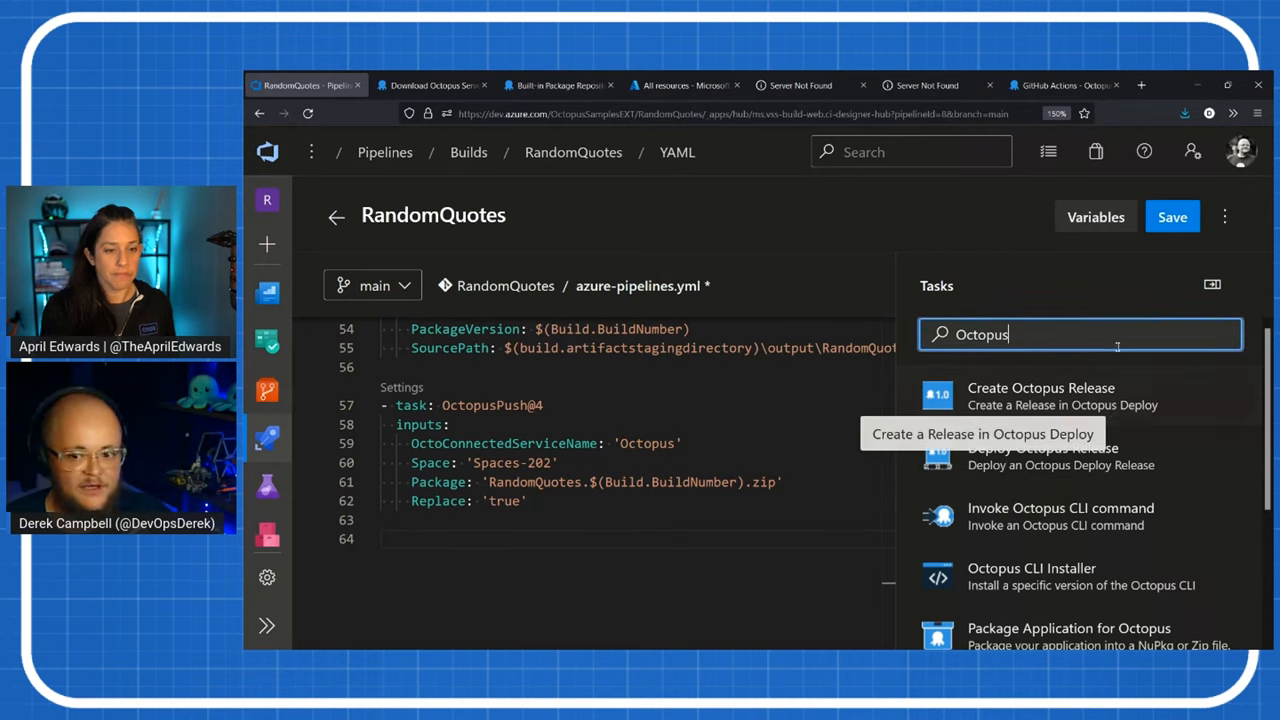
pyautogui.moveTo(1096, 585)
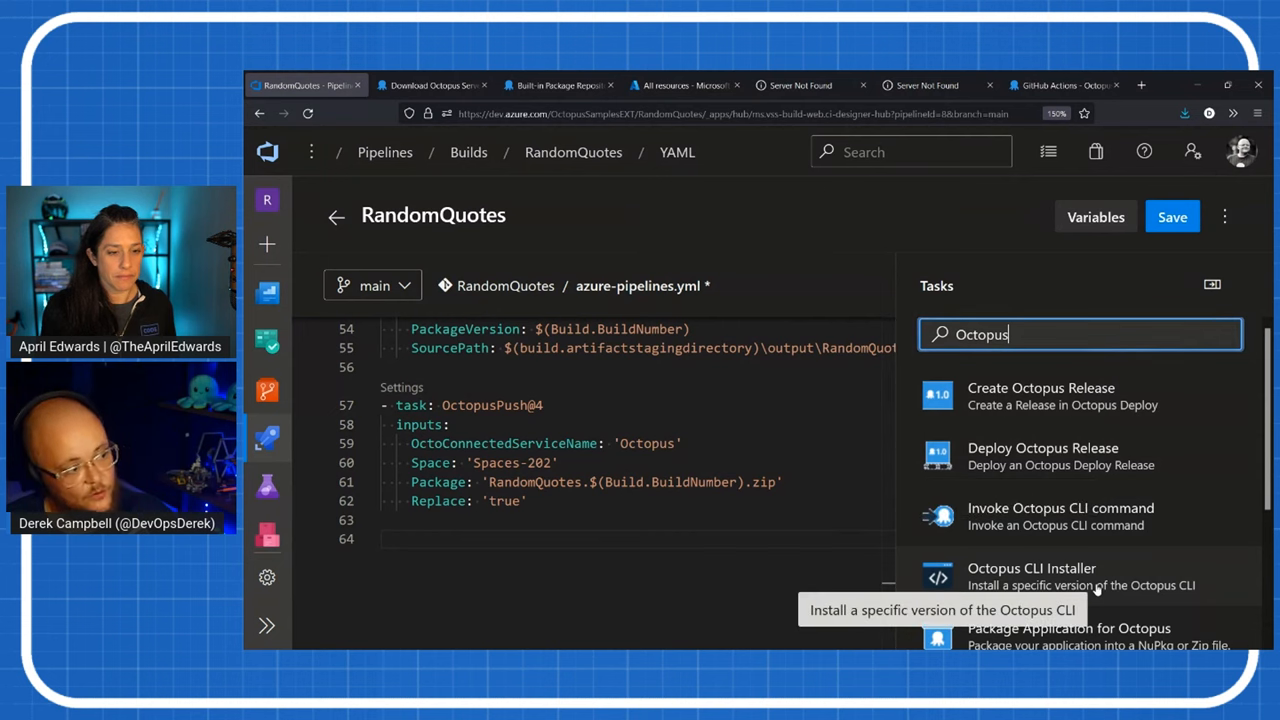
pyautogui.scroll(-3)
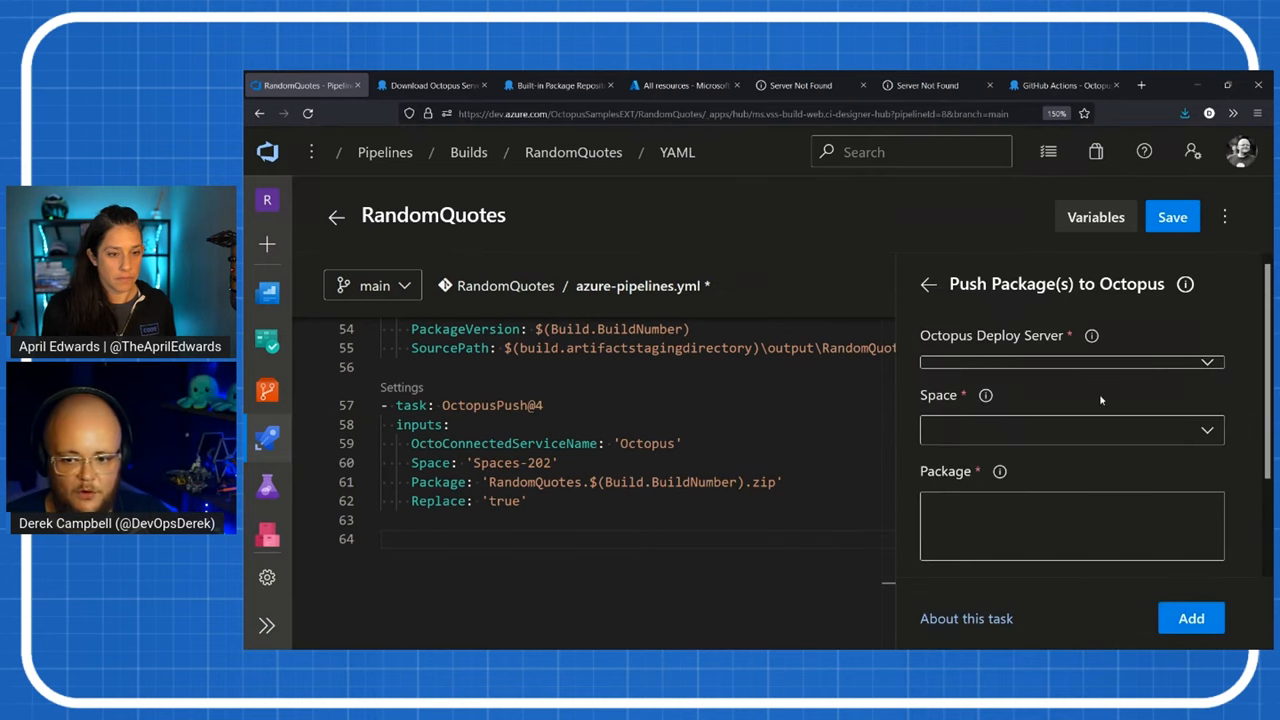
# - Select the Octopus server connection and the Speaking space for the push task
pyautogui.click(1071, 362)
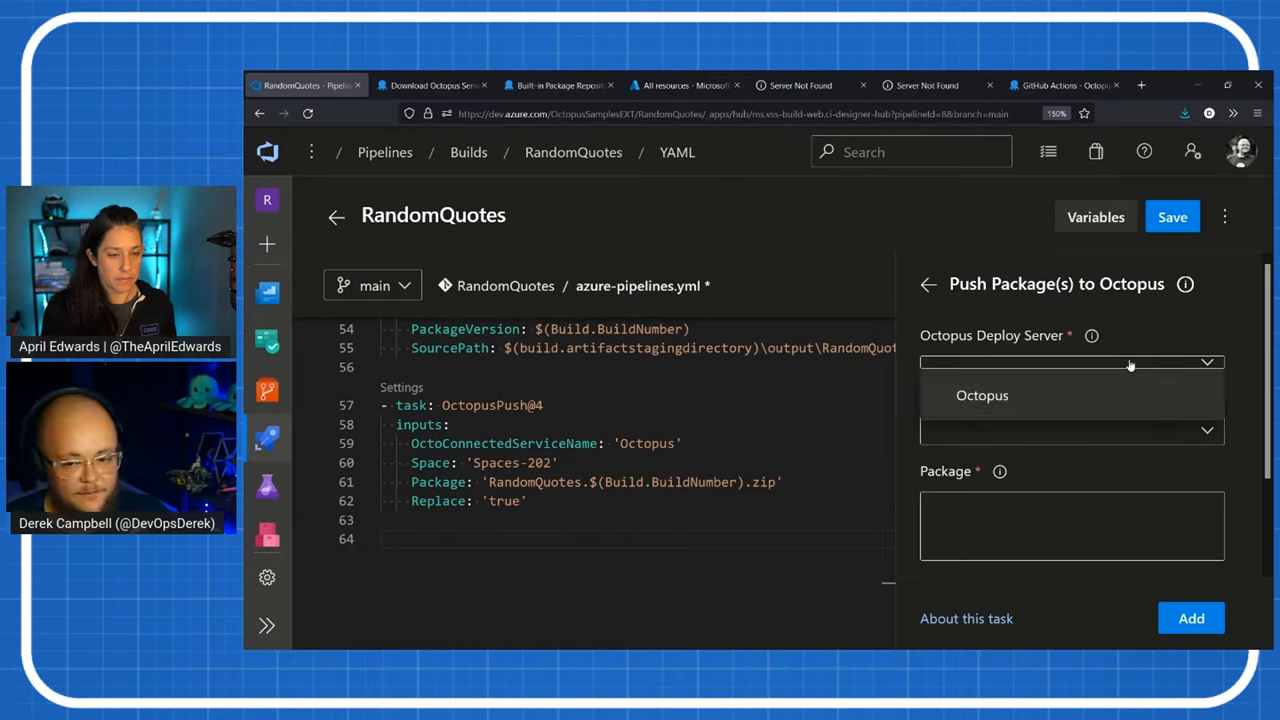
pyautogui.click(982, 395)
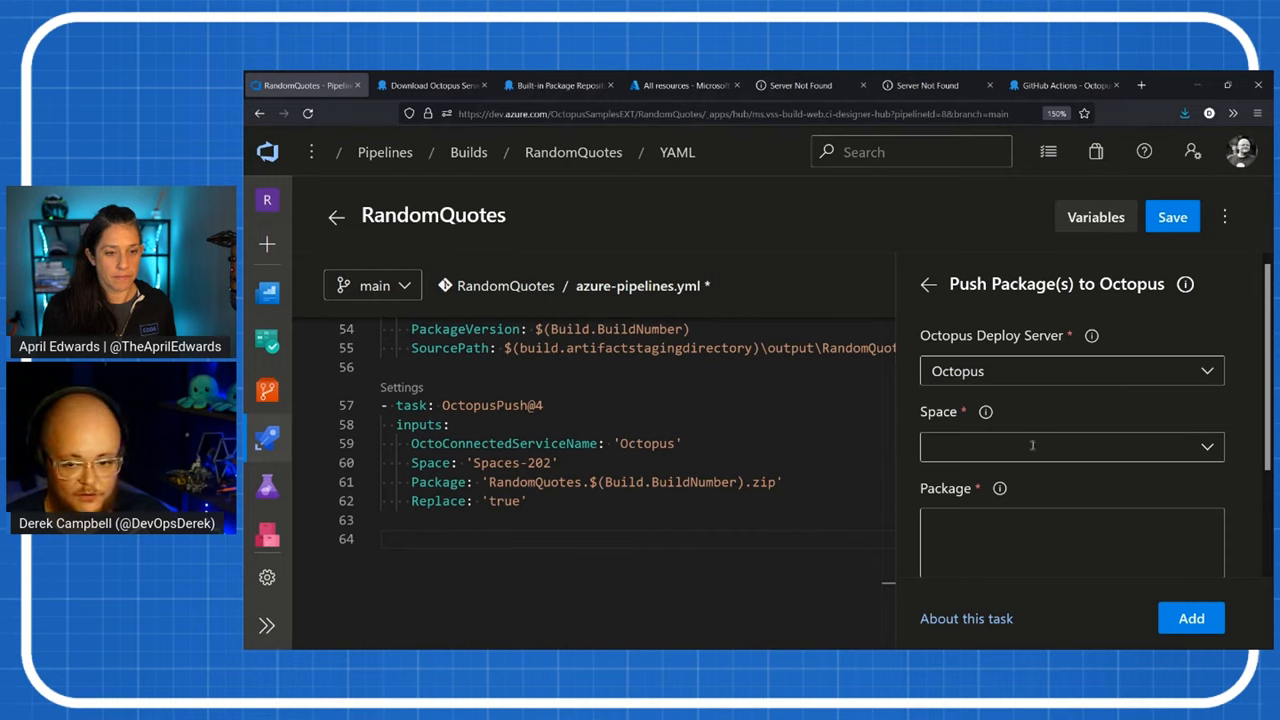
pyautogui.click(1071, 447)
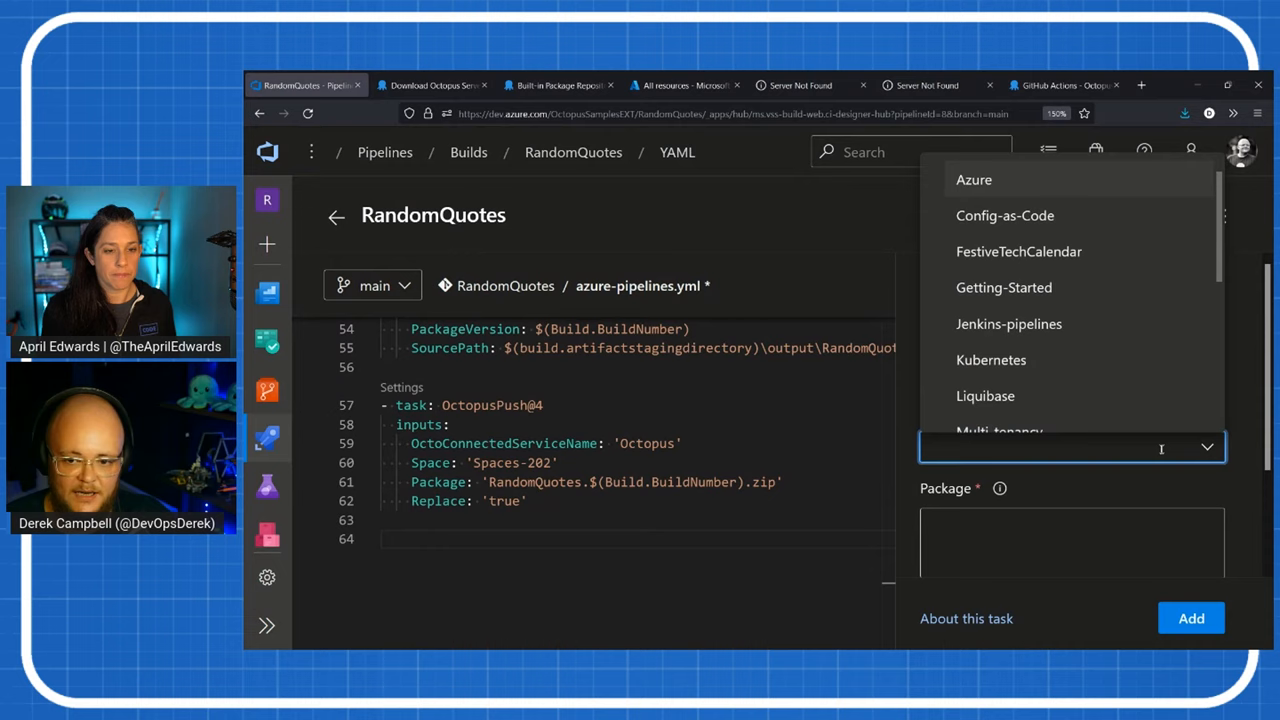
pyautogui.scroll(-3)
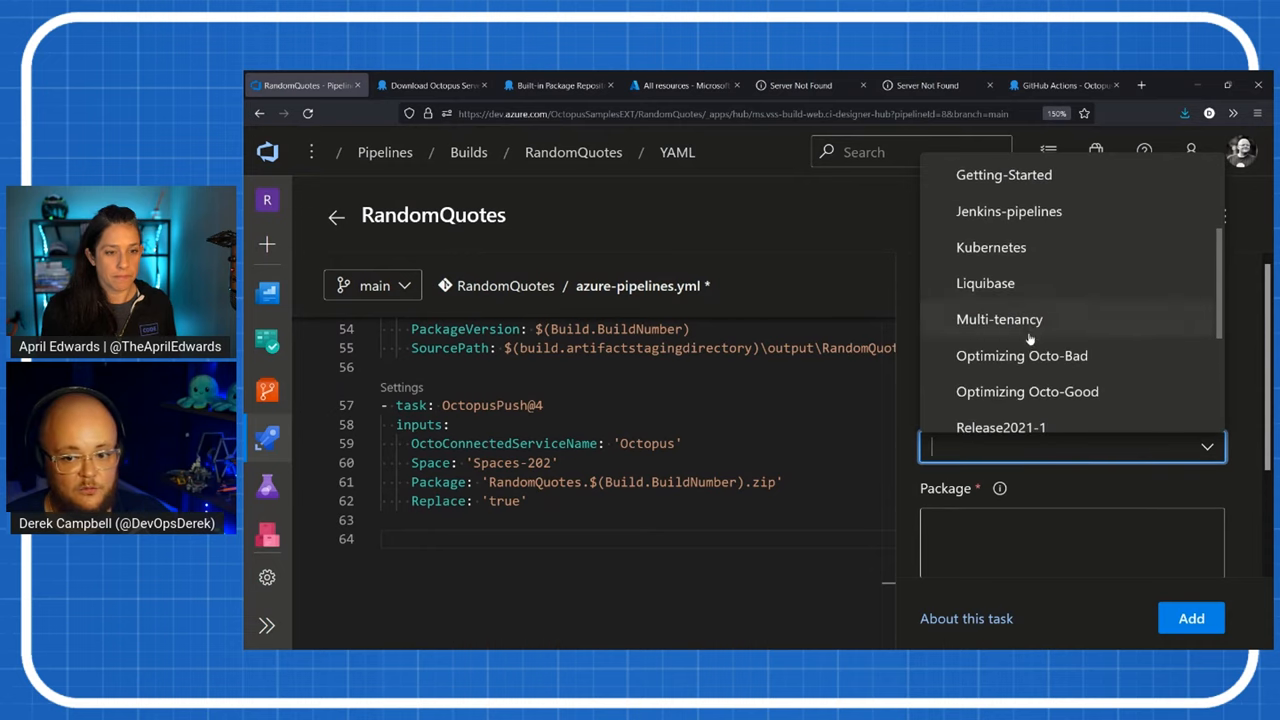
pyautogui.scroll(-3)
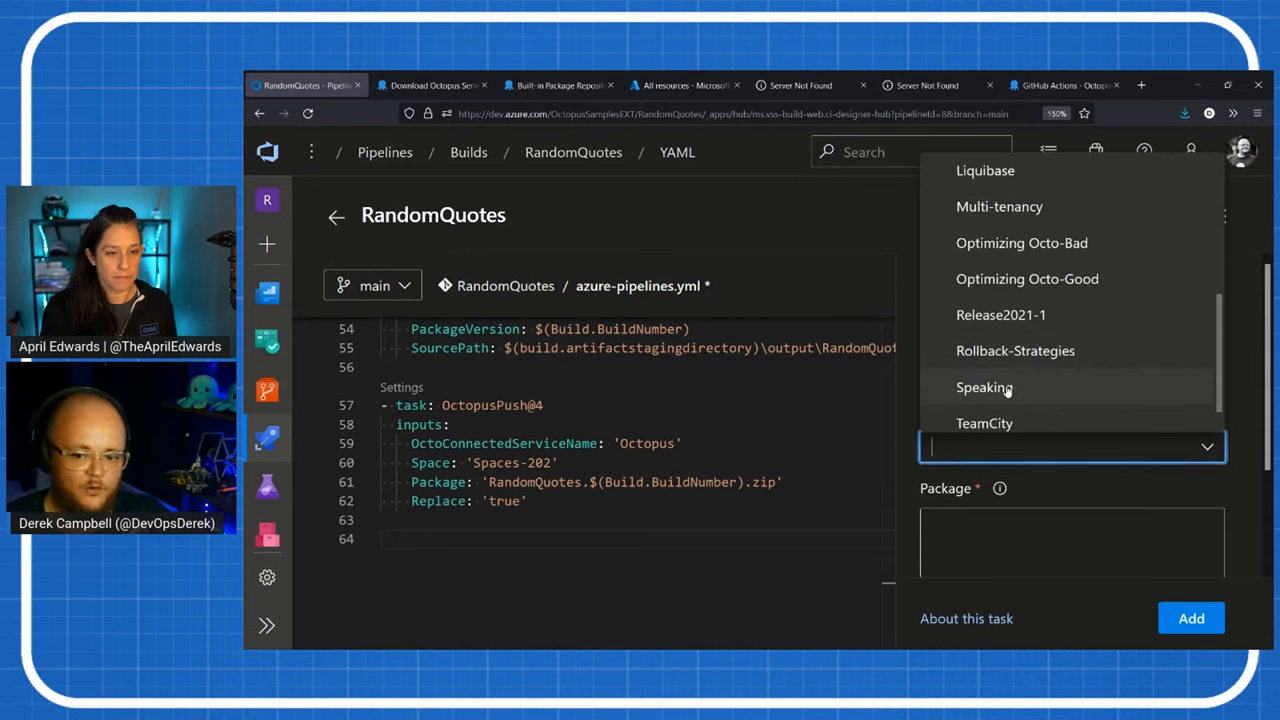
pyautogui.click(984, 387)
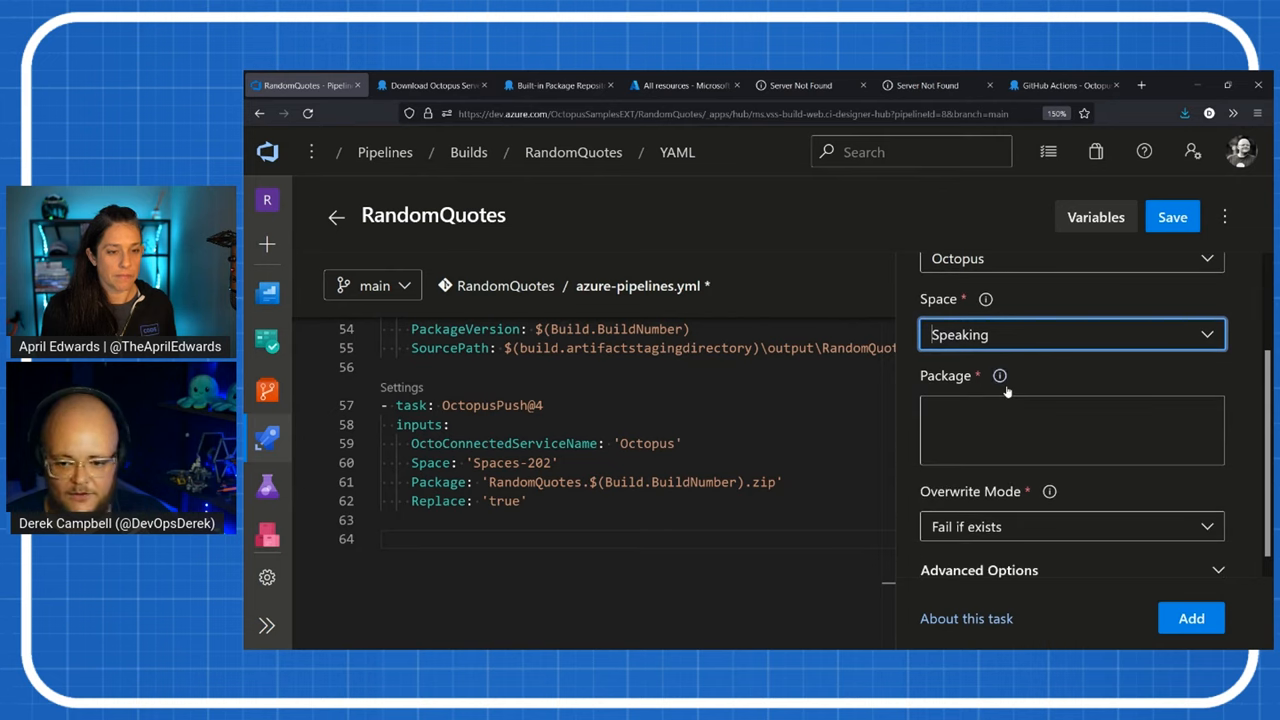
# - Set package RandomQuotes.$(Build.BuildNumber).zip with Overwrite existing, and add the task
pyautogui.click(1070, 430)
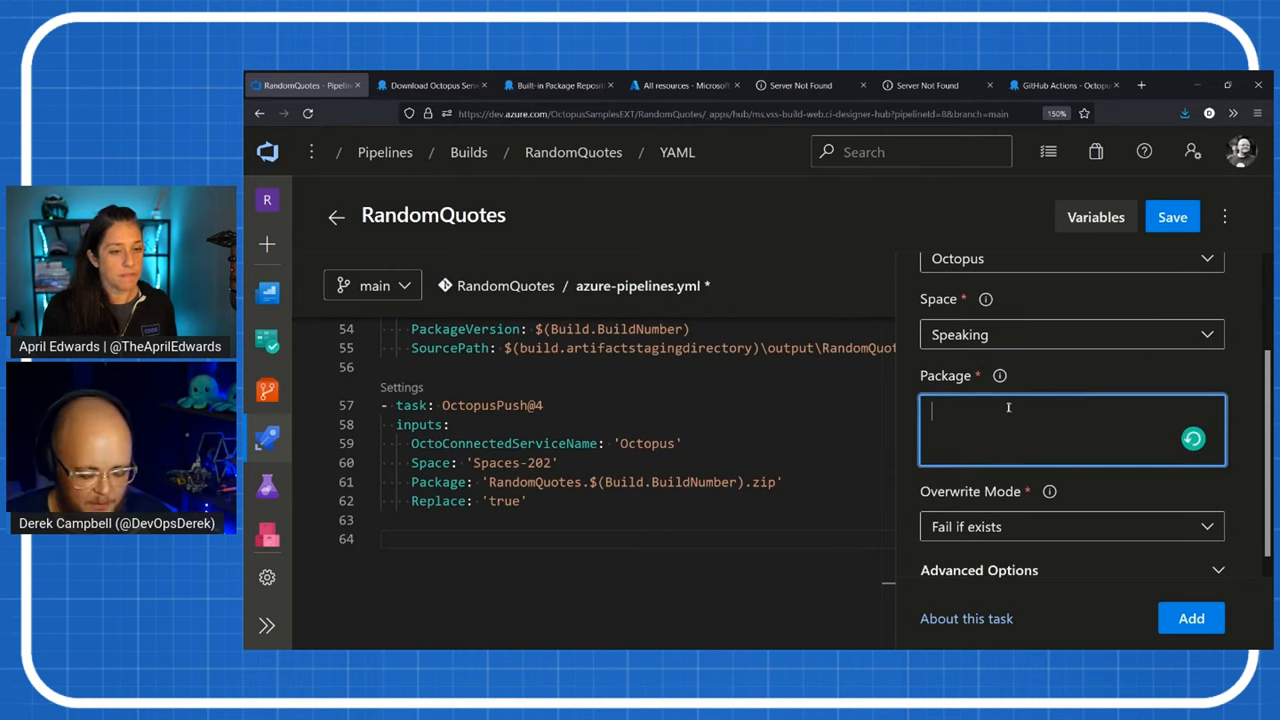
pyautogui.write('RandomQuotes.')
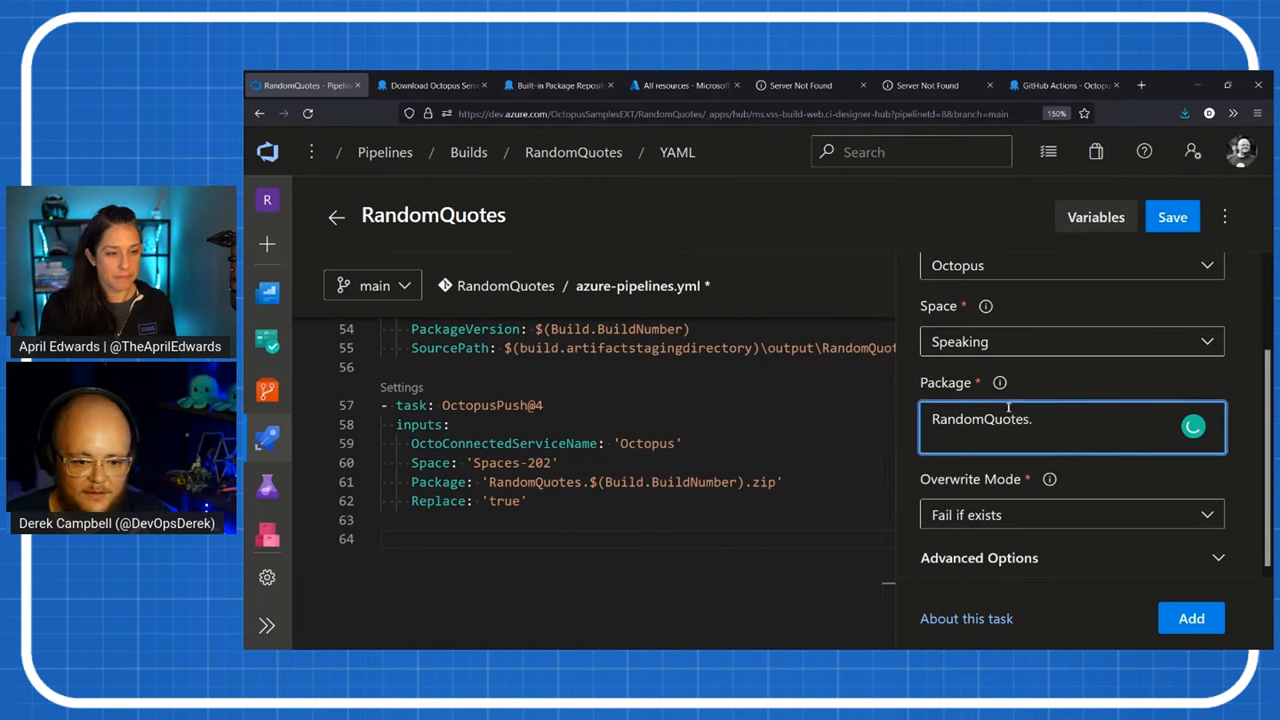
pyautogui.write('$')
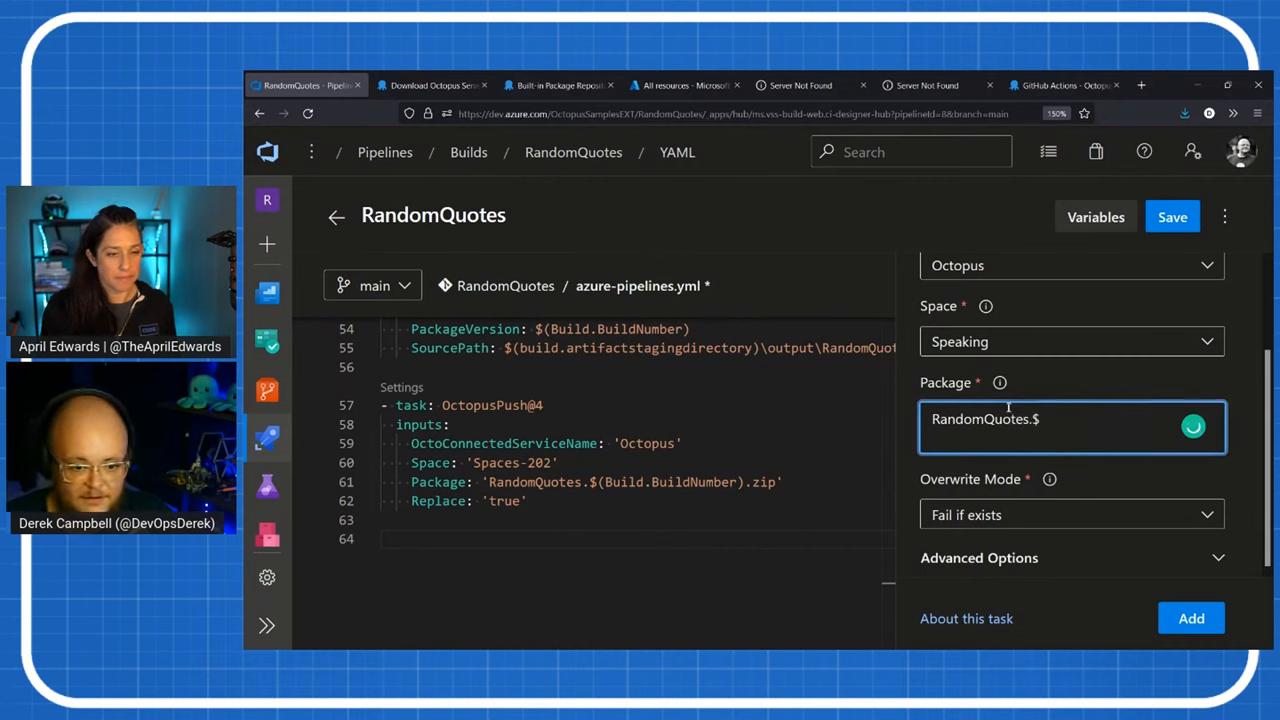
pyautogui.write('(Build.')
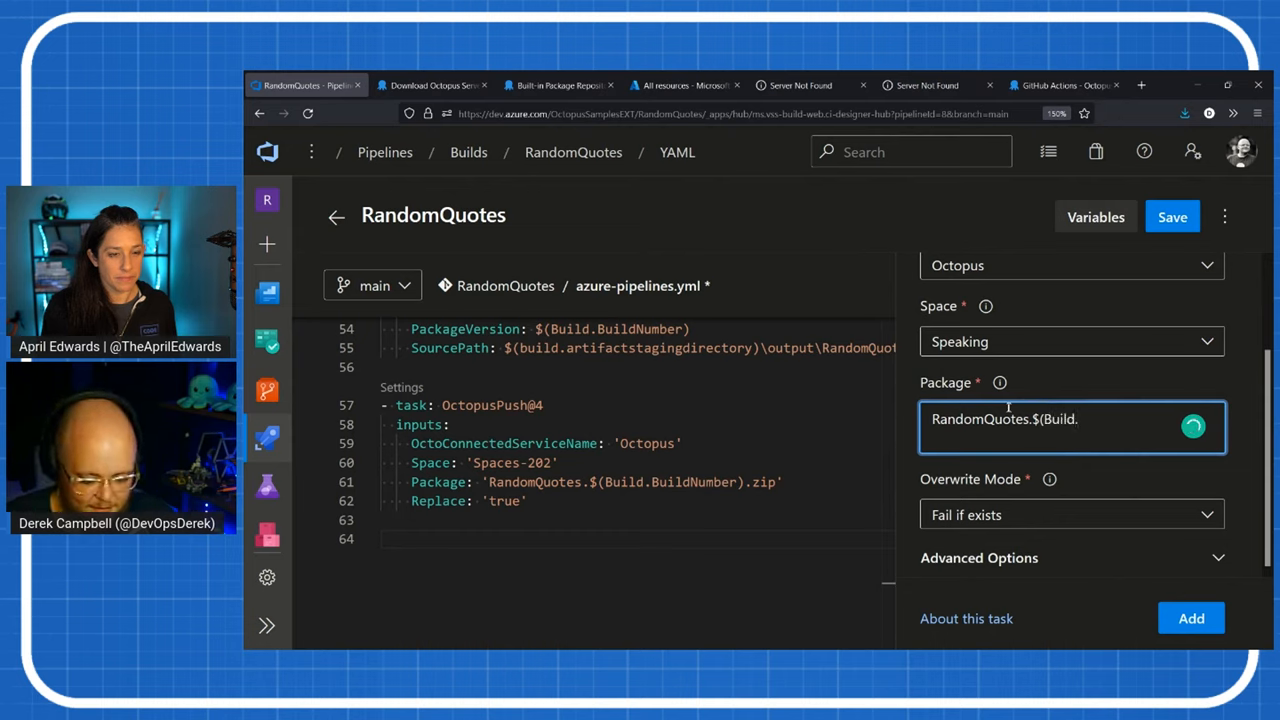
pyautogui.write('Build')
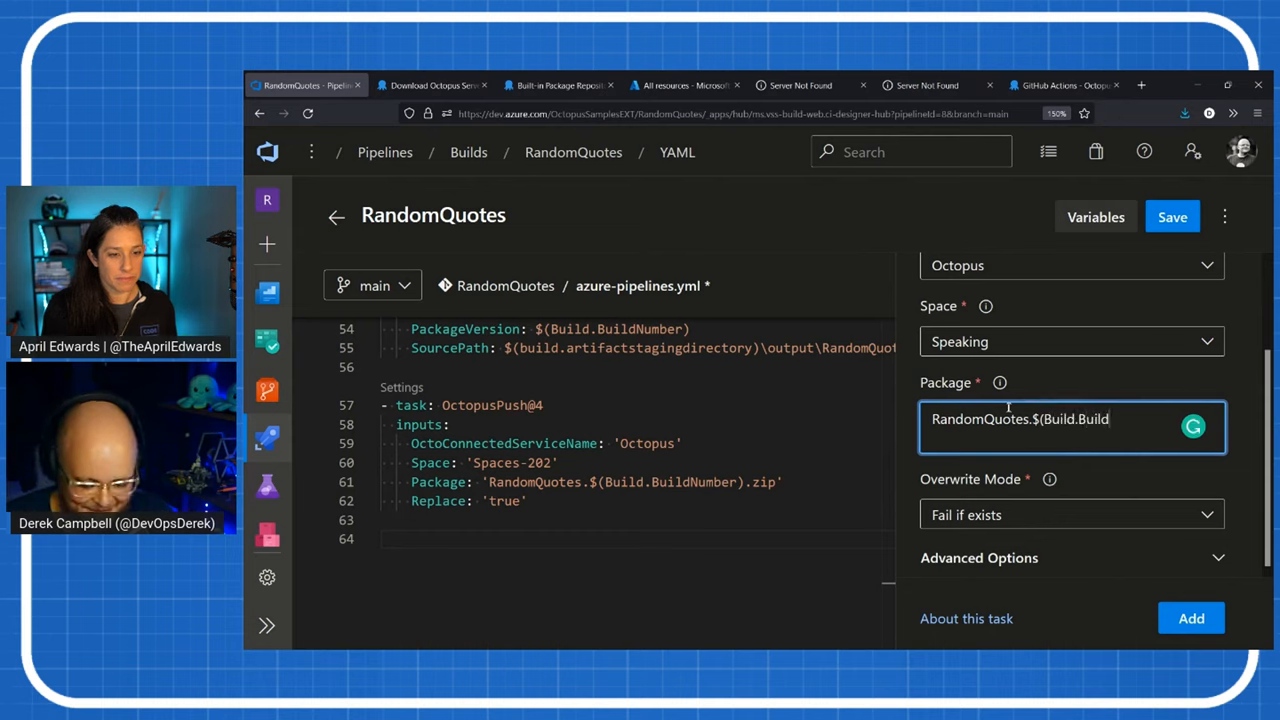
pyautogui.write('Number).zip')
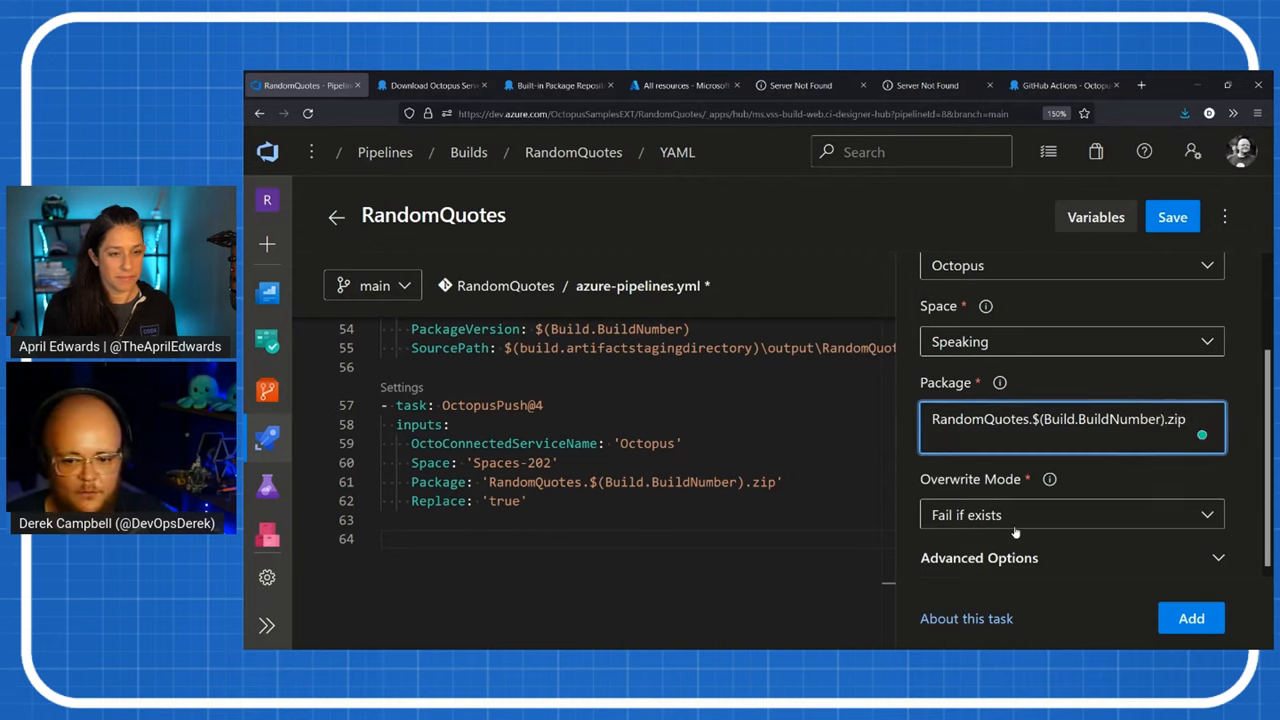
pyautogui.click(1071, 514)
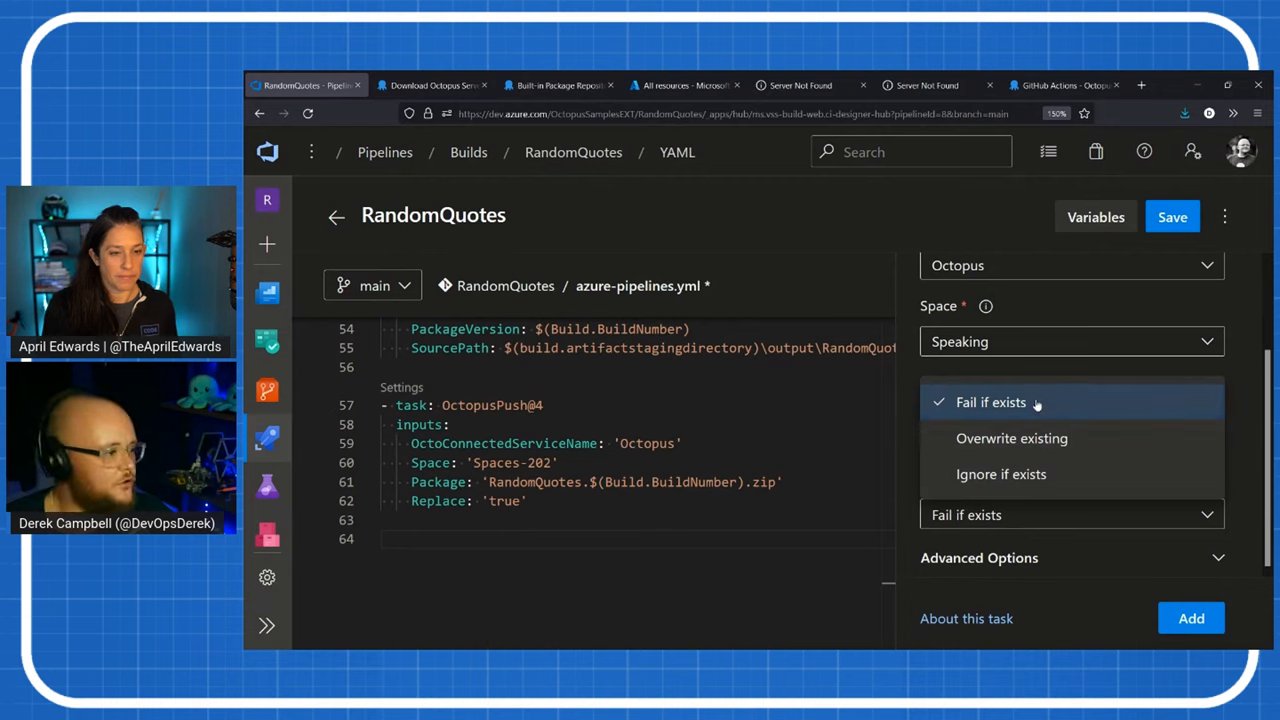
pyautogui.moveTo(998, 392)
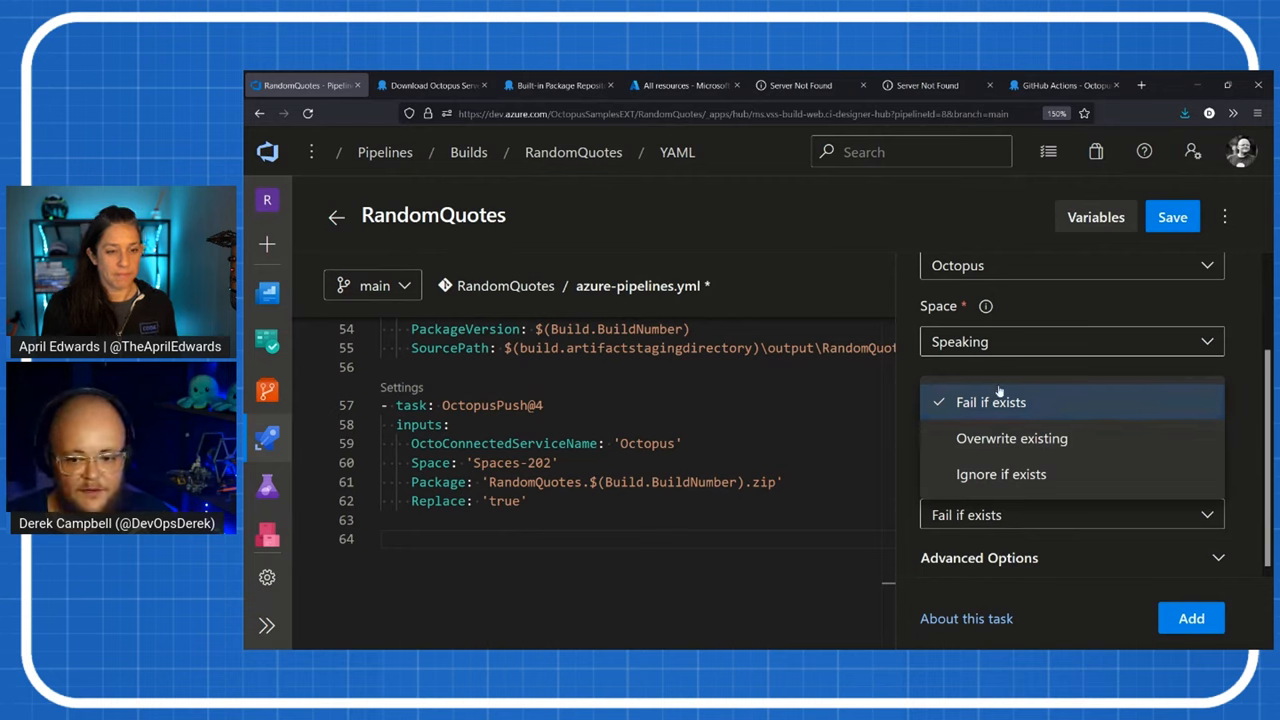
pyautogui.click(1011, 438)
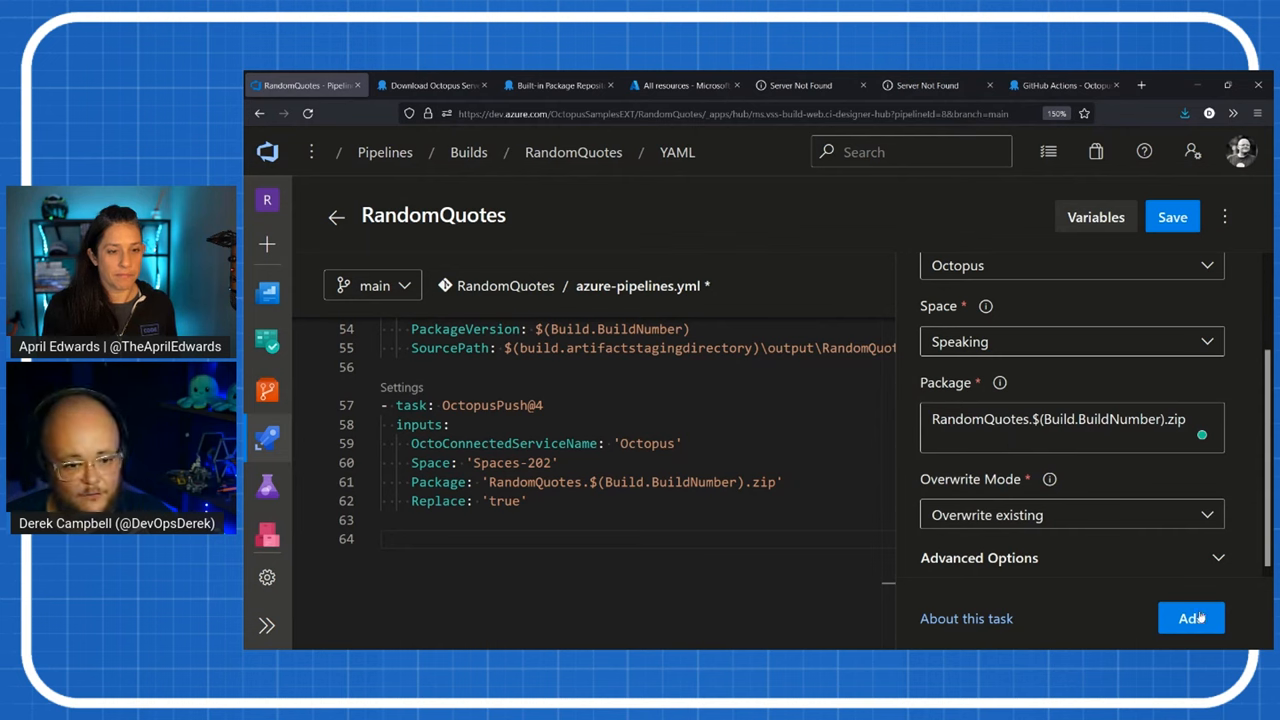
pyautogui.click(1191, 618)
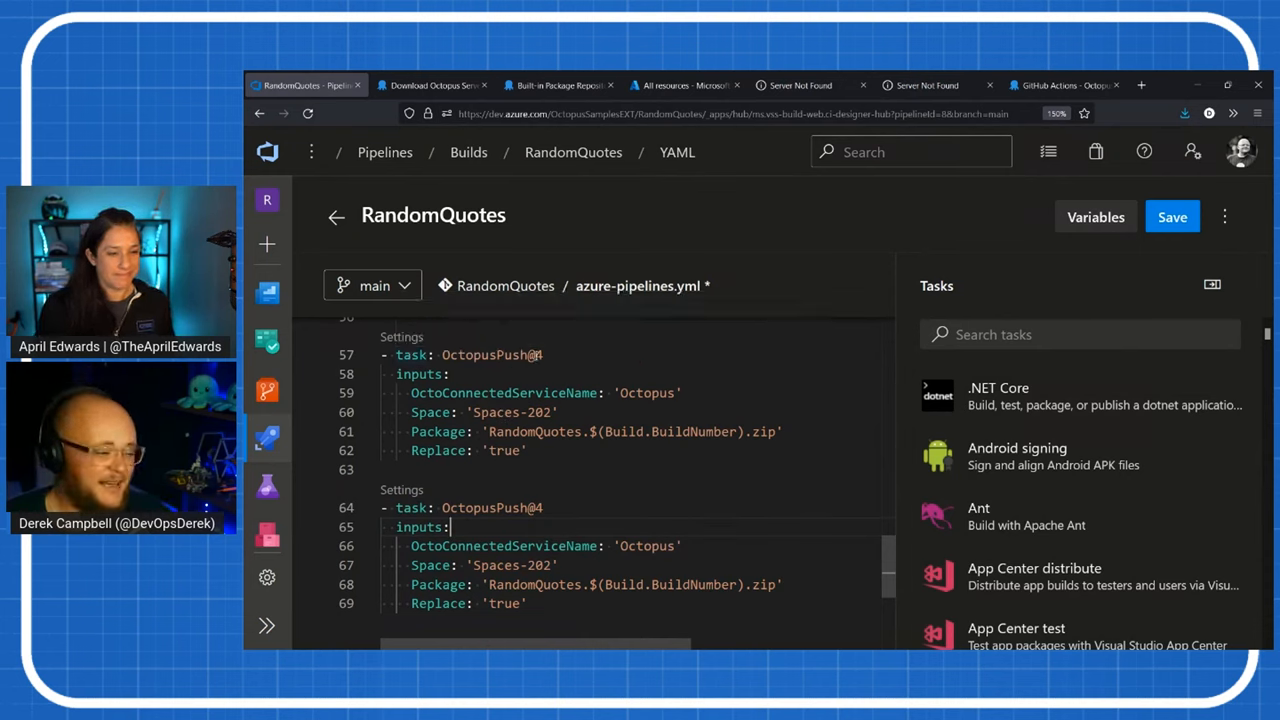
pyautogui.moveTo(995, 405)
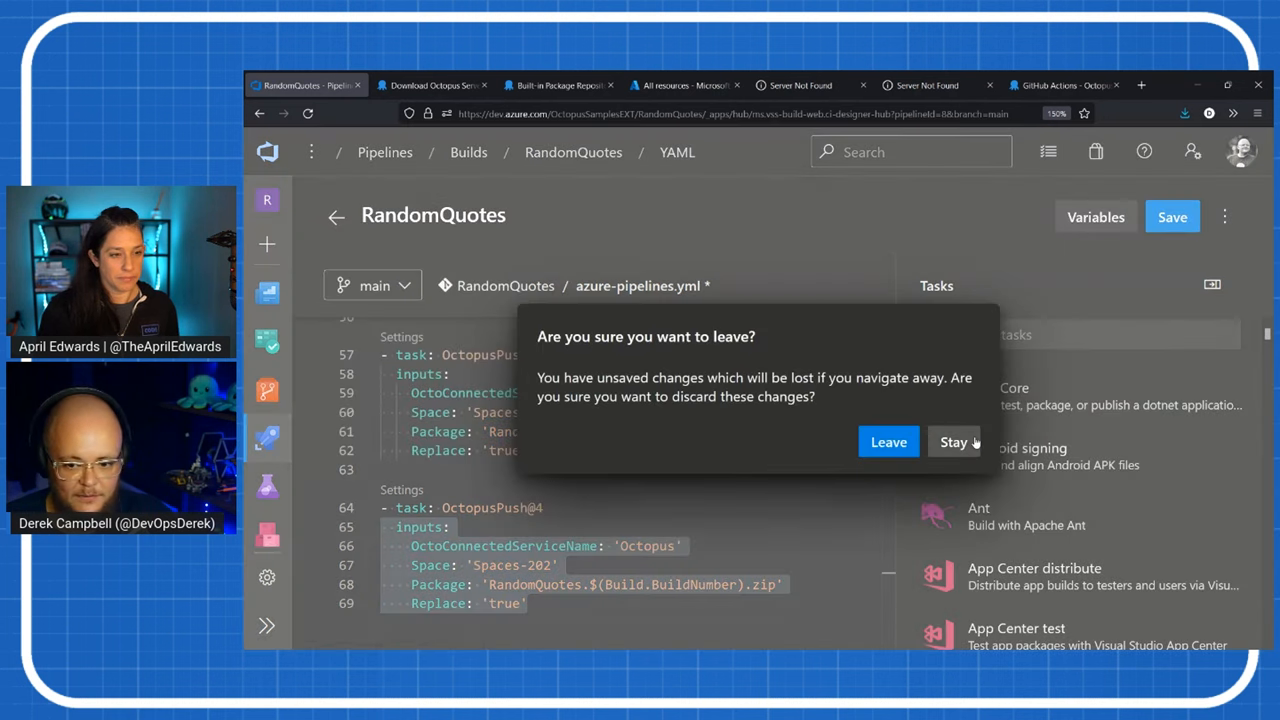
# - Leave the YAML editor, discarding the unsaved changes
pyautogui.click(888, 442)
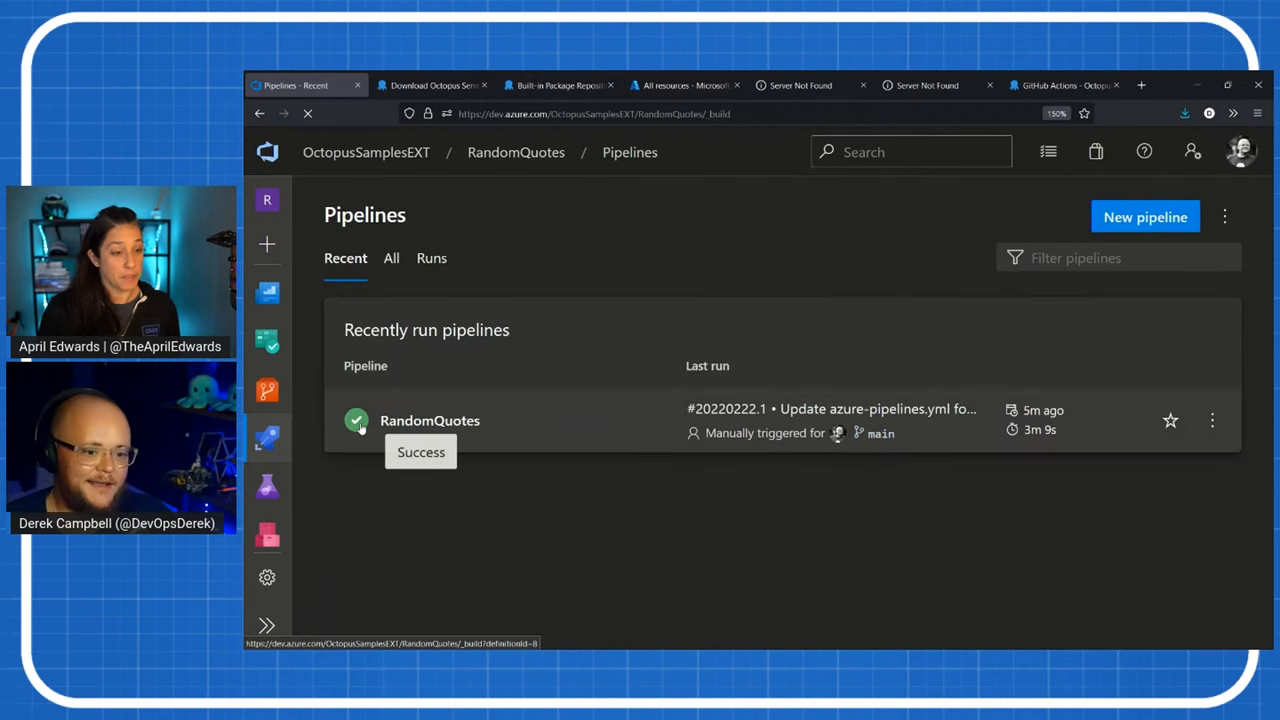
# - Open run #20220222.1's job log showing all steps, including OctopusPush, succeeded
pyautogui.click(429, 420)
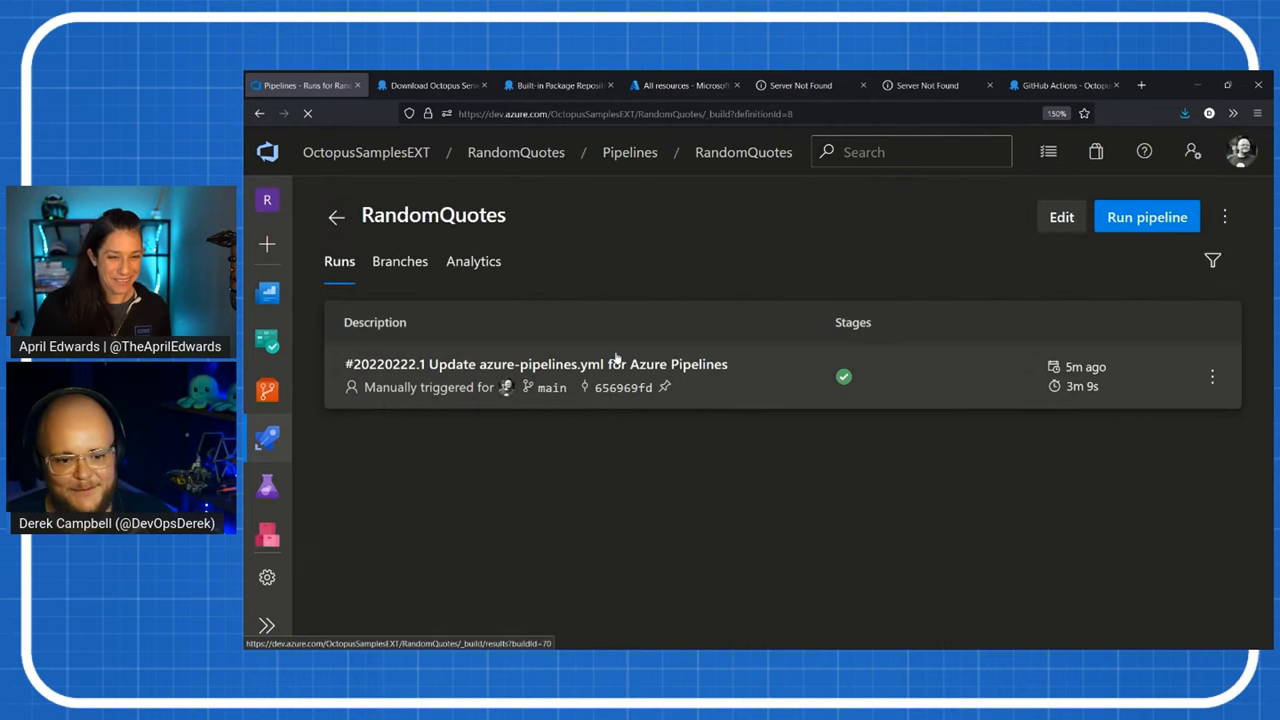
pyautogui.click(535, 363)
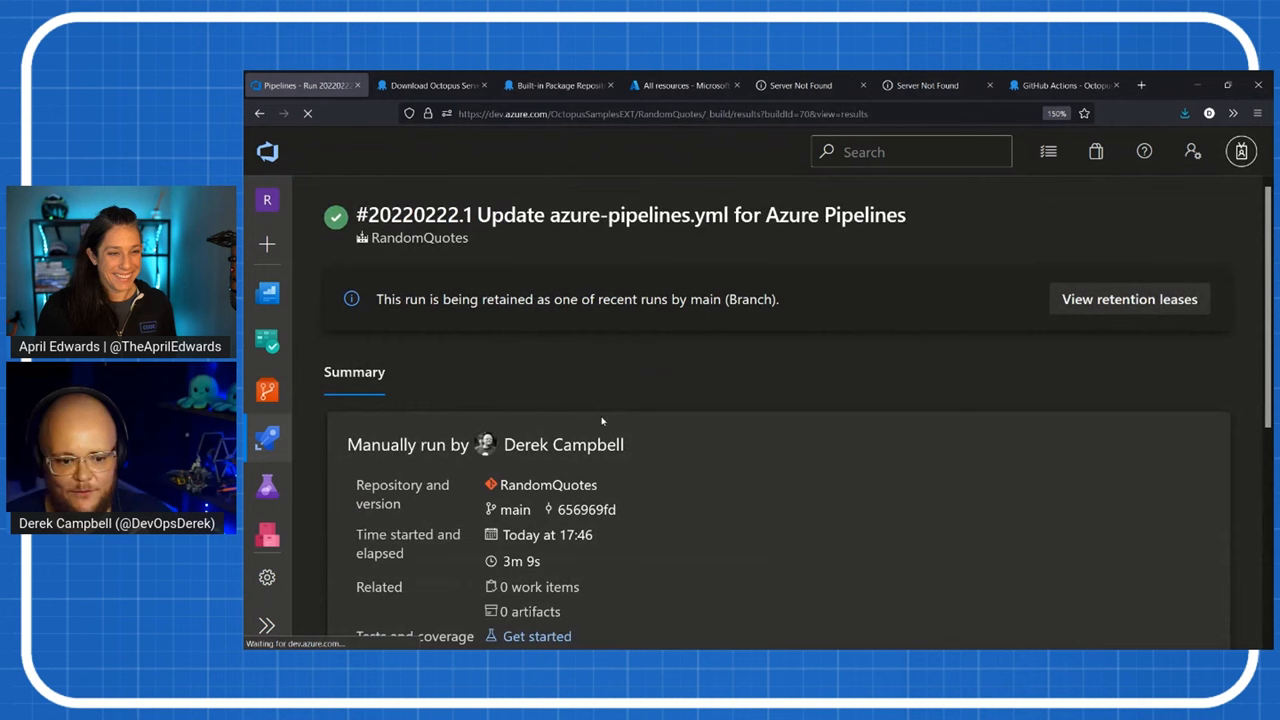
pyautogui.scroll(-3)
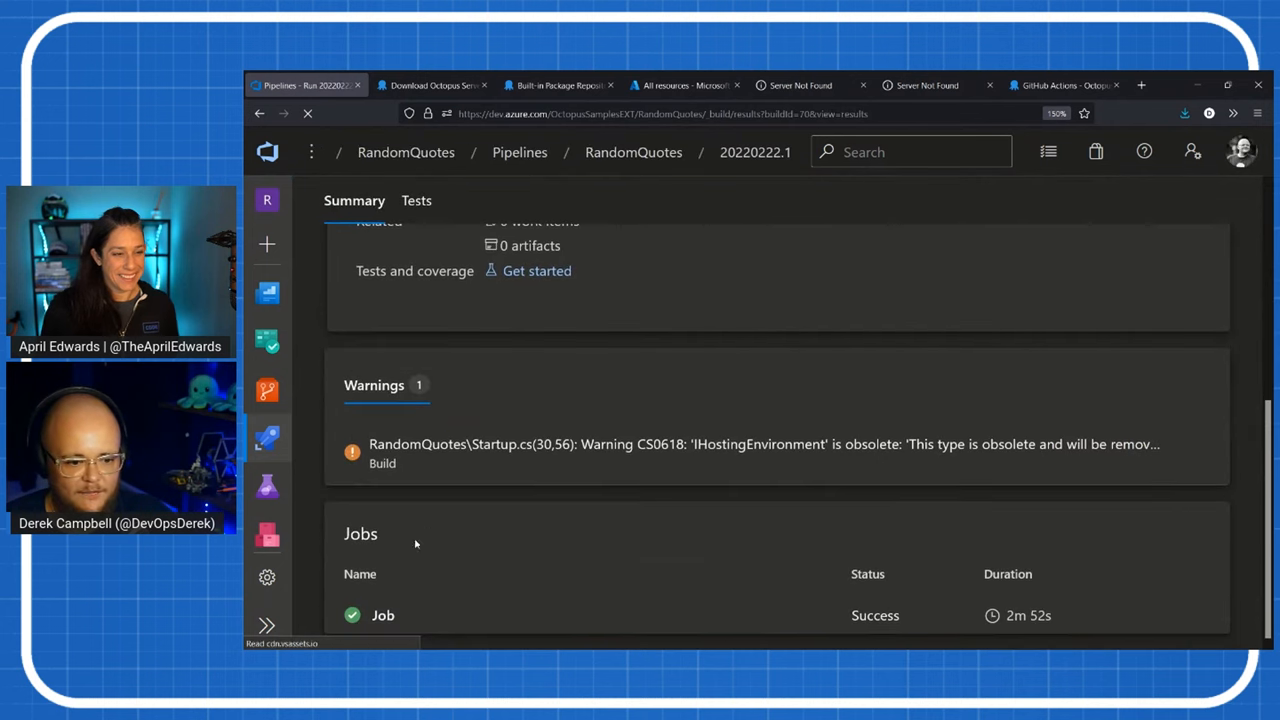
pyautogui.click(383, 615)
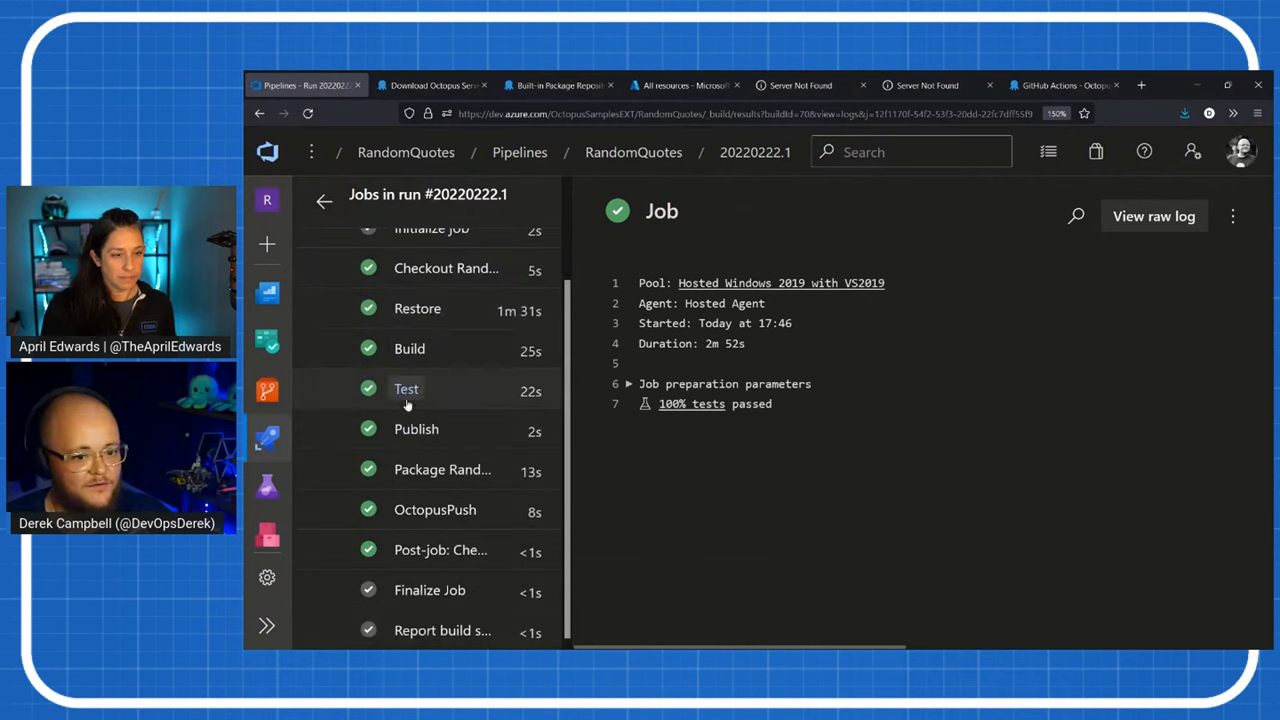
pyautogui.moveTo(416, 428)
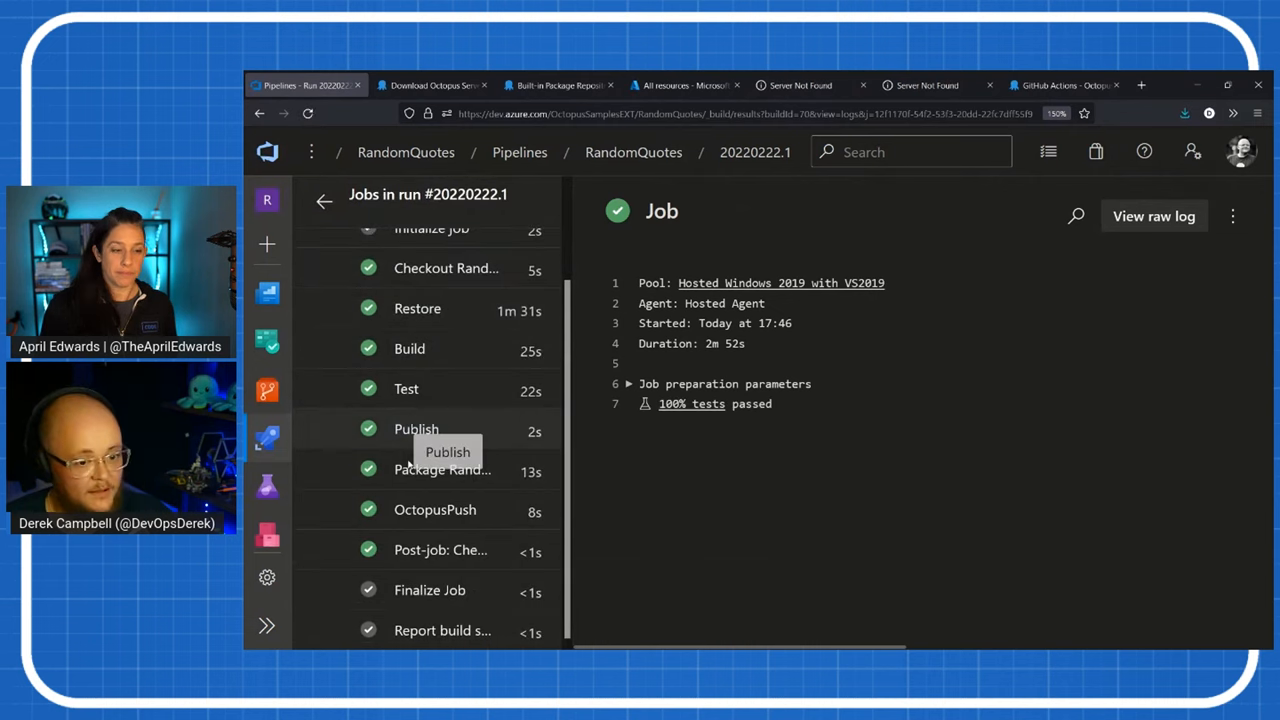
pyautogui.moveTo(442, 470)
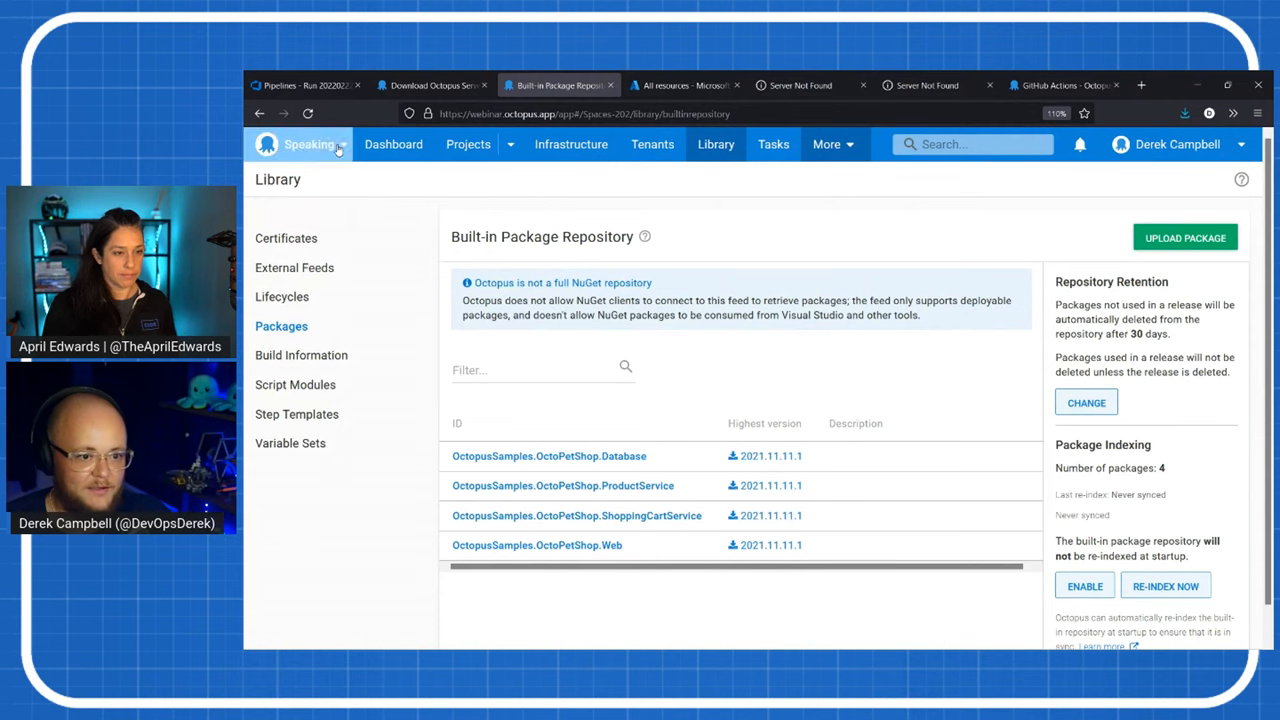
# - Refresh the built-in package list to confirm RandomQuotes 20220222.1, then reach the downloads page
pyautogui.click(584, 113)
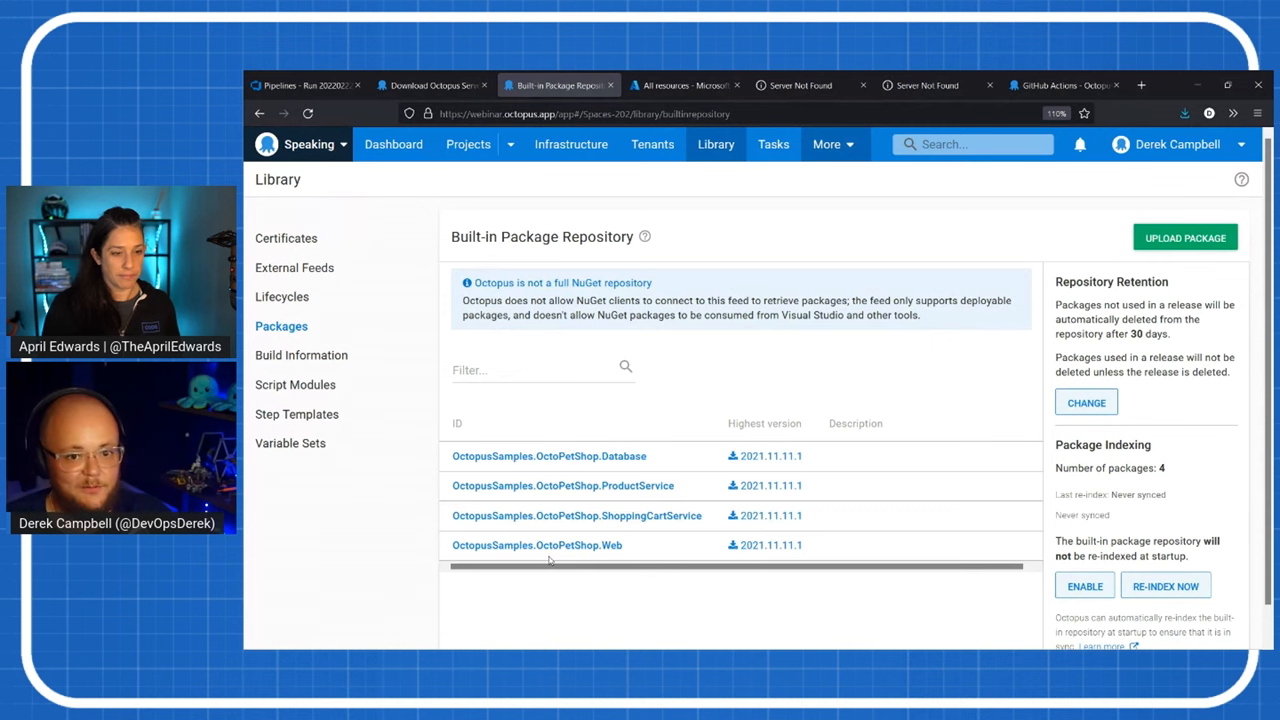
pyautogui.click(301, 355)
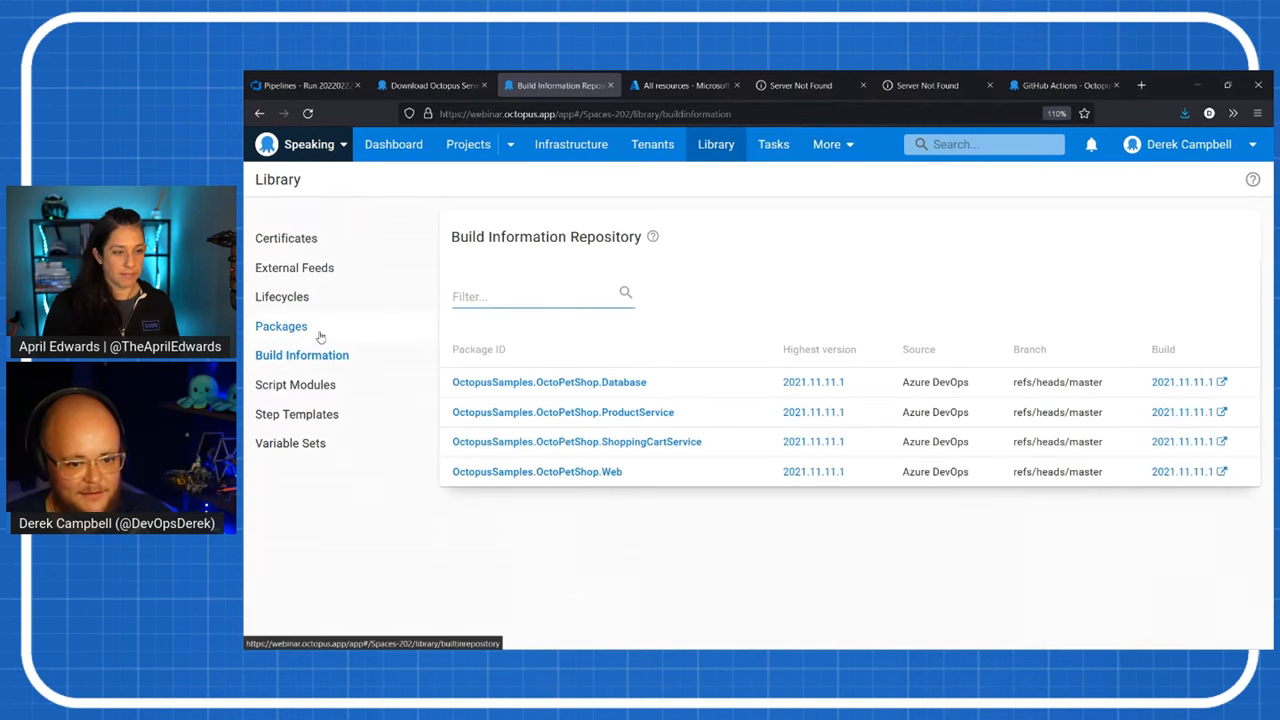
pyautogui.click(281, 326)
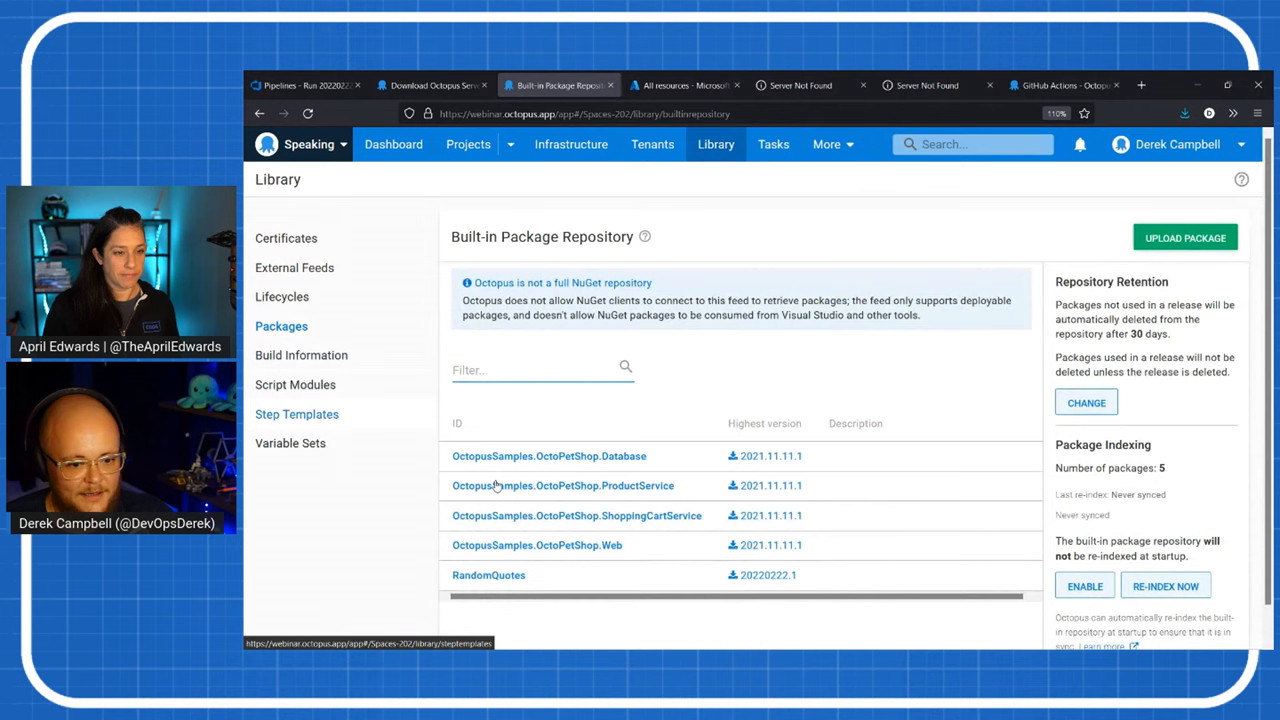
pyautogui.moveTo(489, 575)
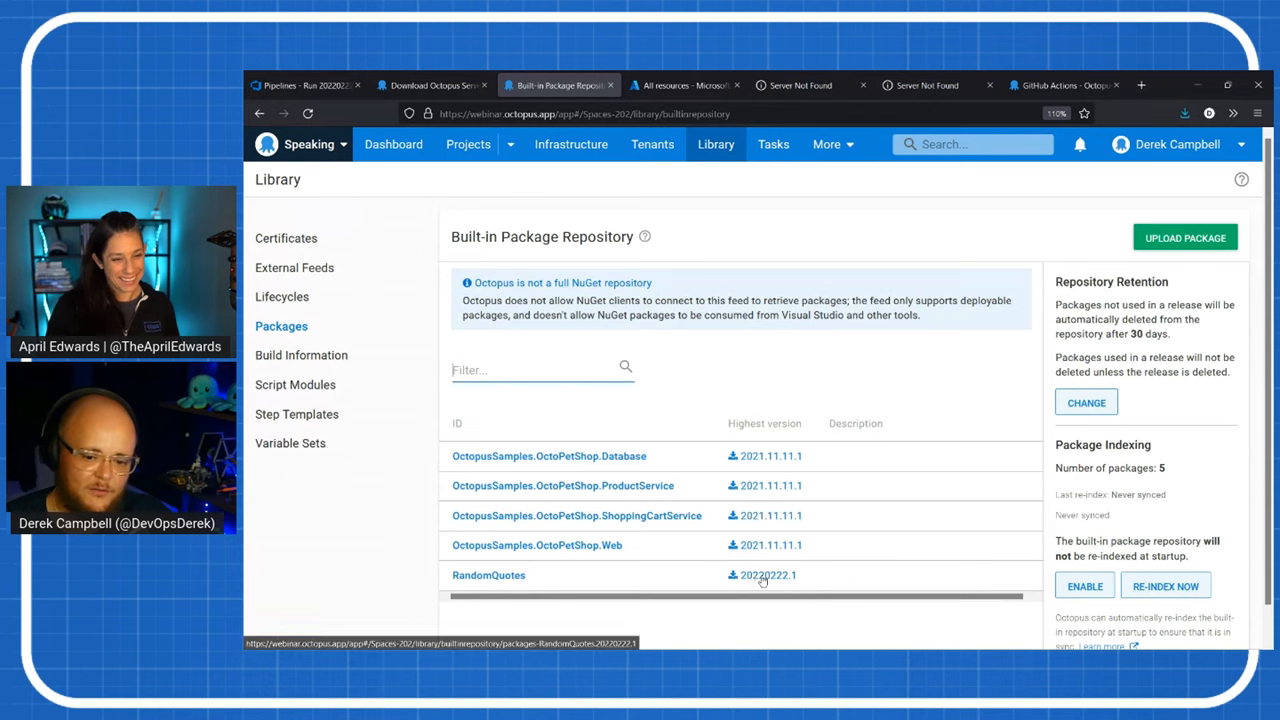
pyautogui.moveTo(765, 495)
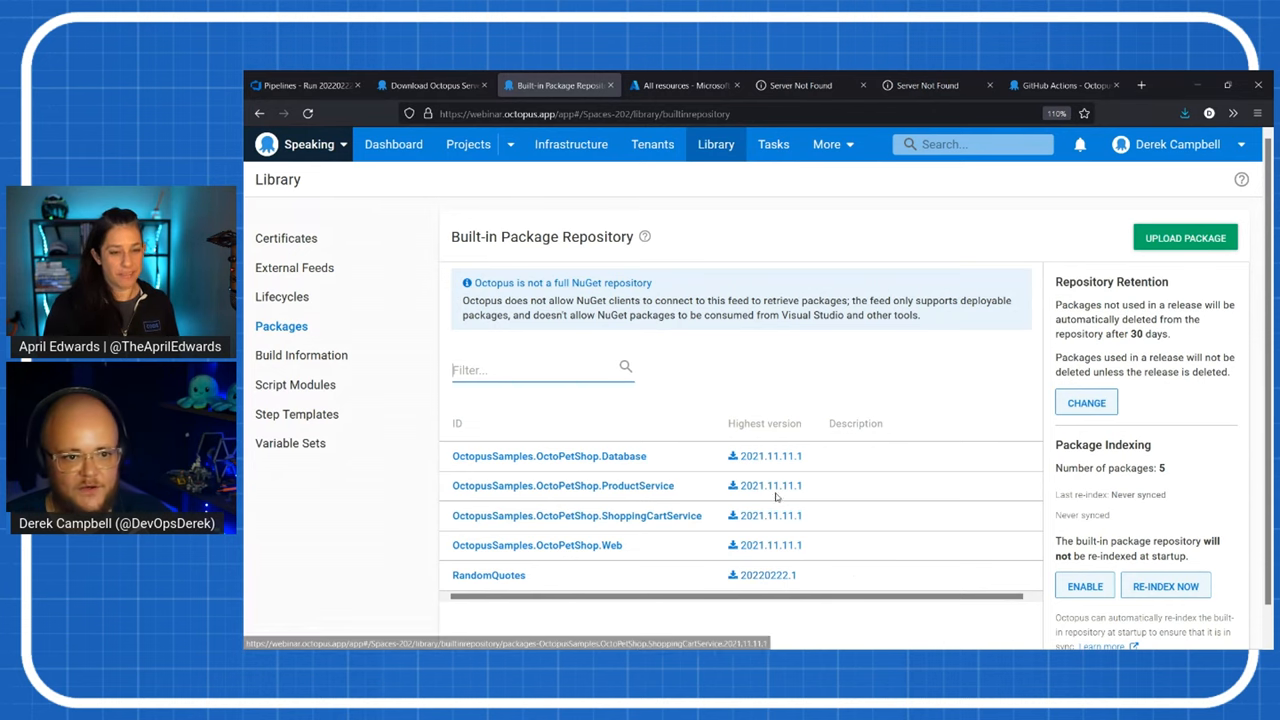
pyautogui.click(430, 85)
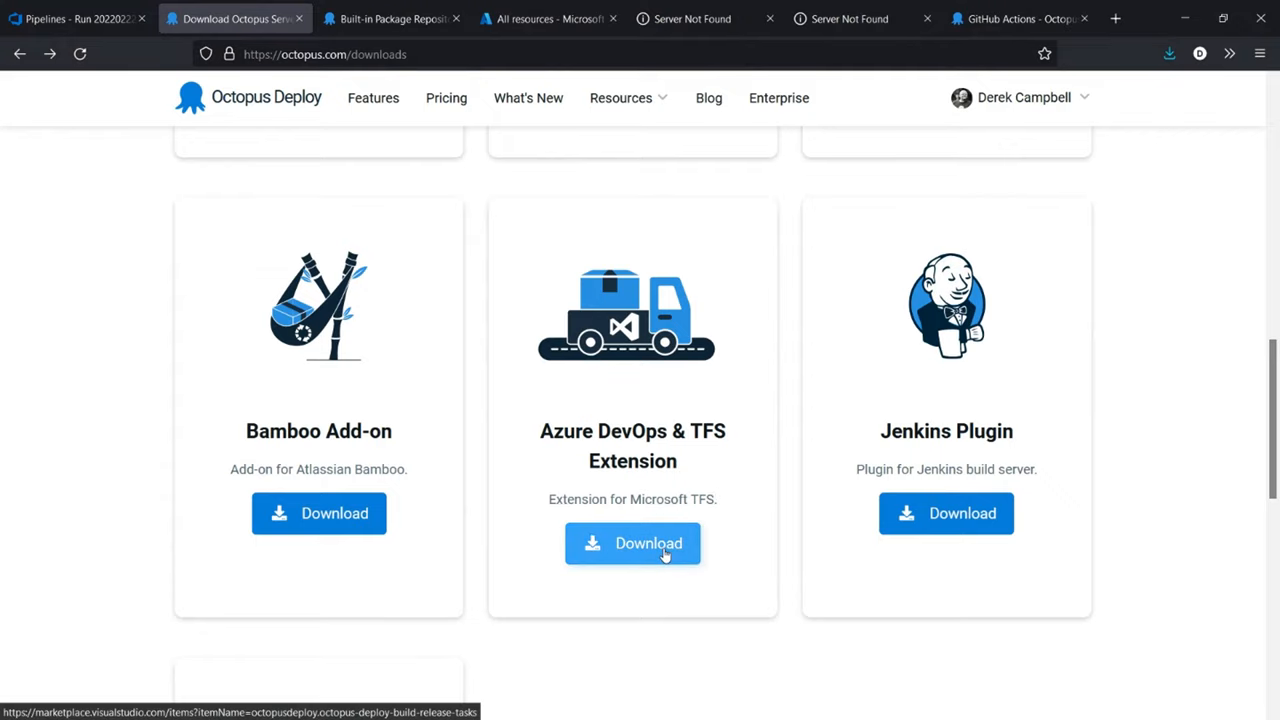
# - Get the Octopus Deploy Integration extension free, keeping OctopusCommunity as the organization
pyautogui.click(632, 543)
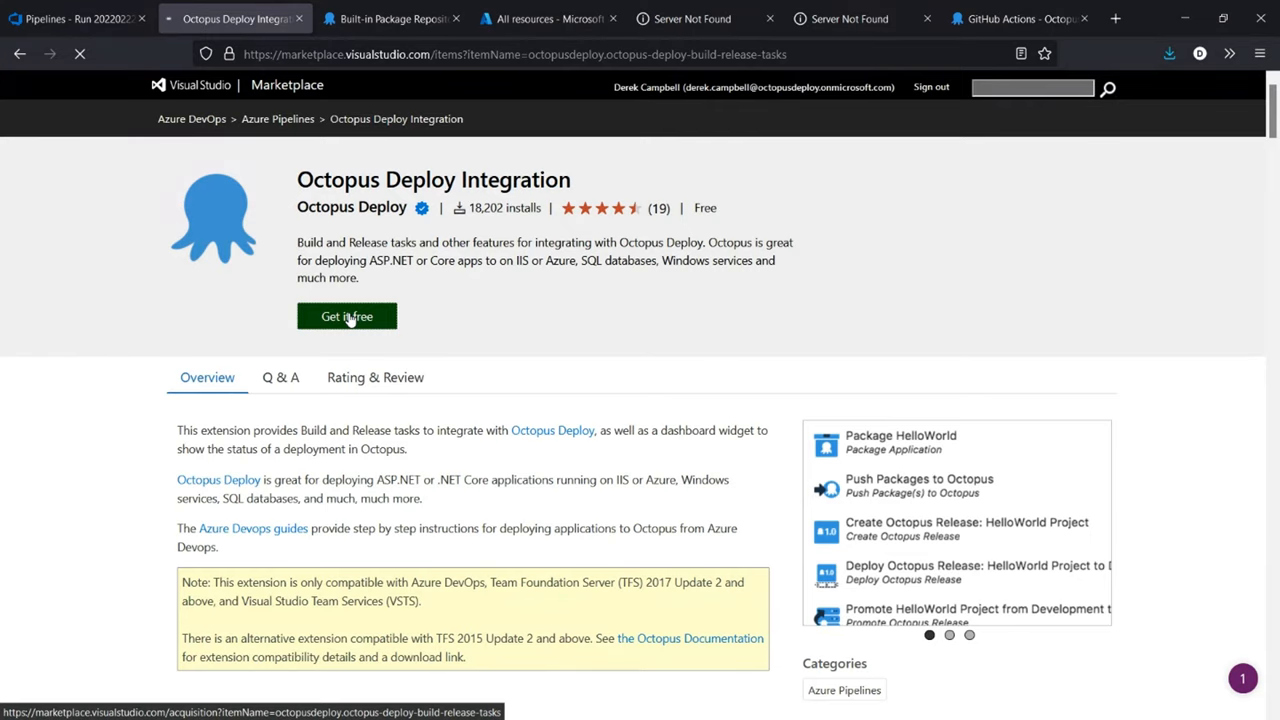
pyautogui.click(347, 316)
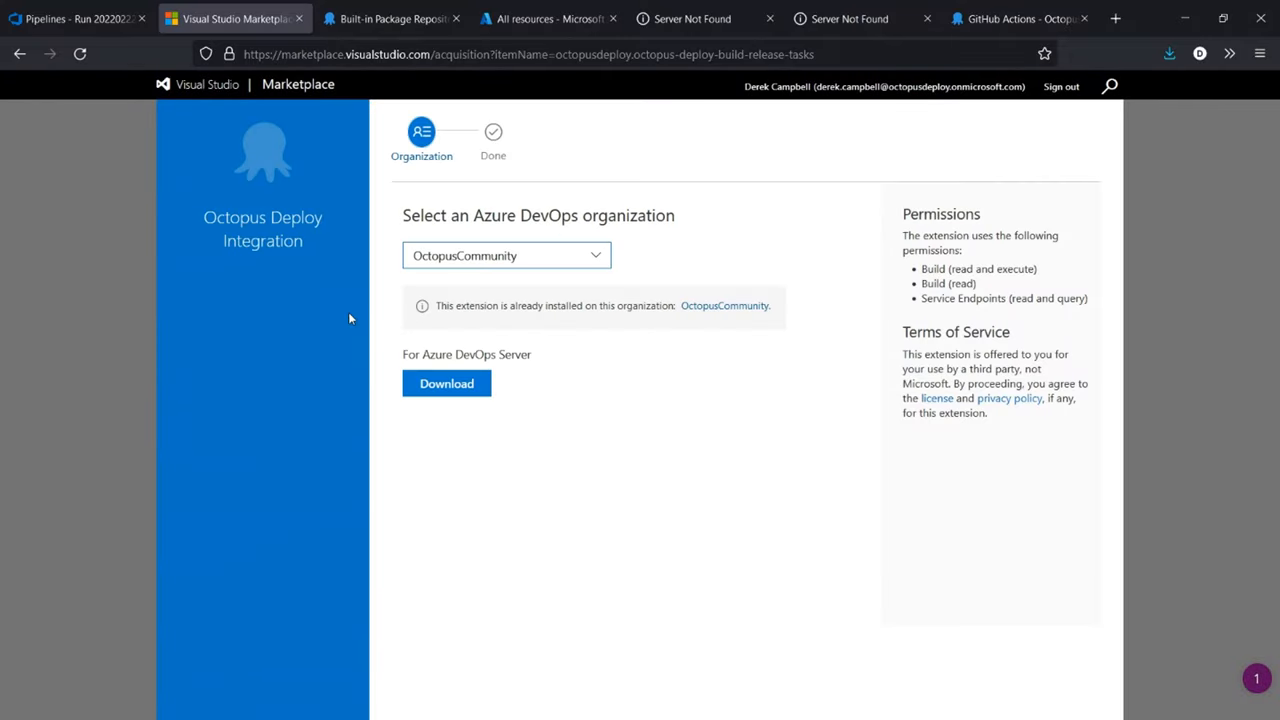
pyautogui.moveTo(643, 321)
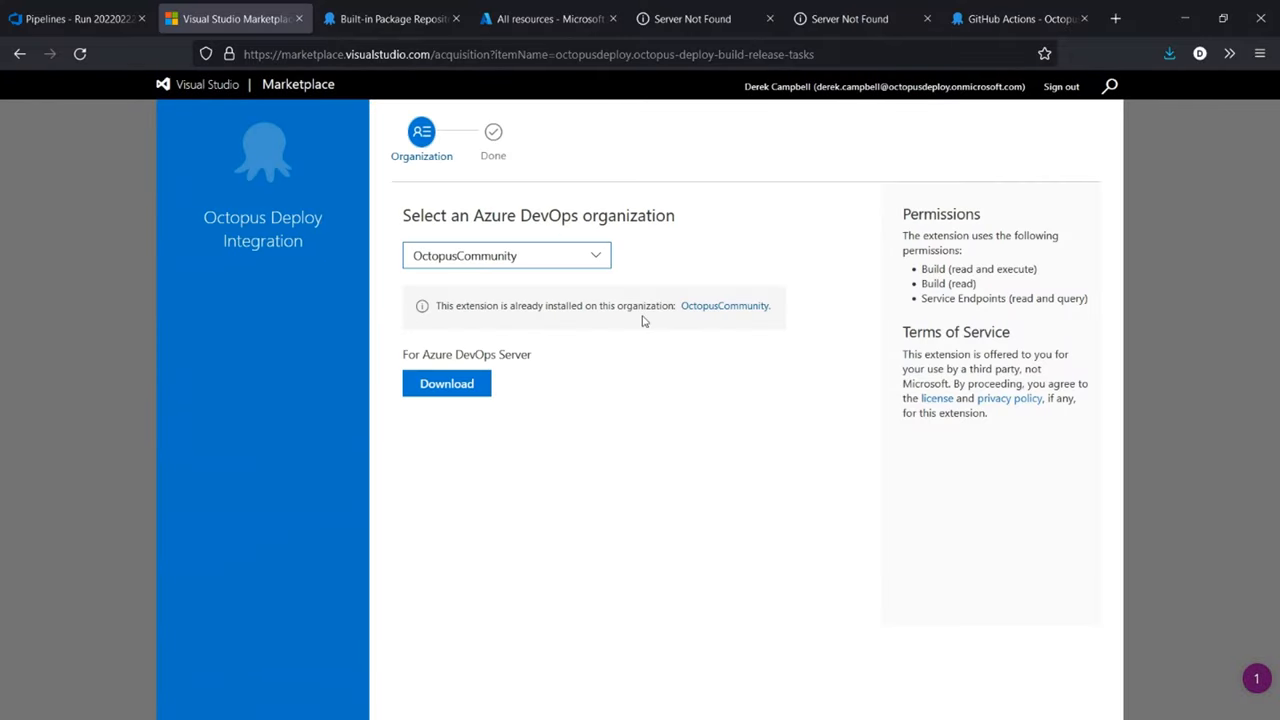
pyautogui.click(505, 255)
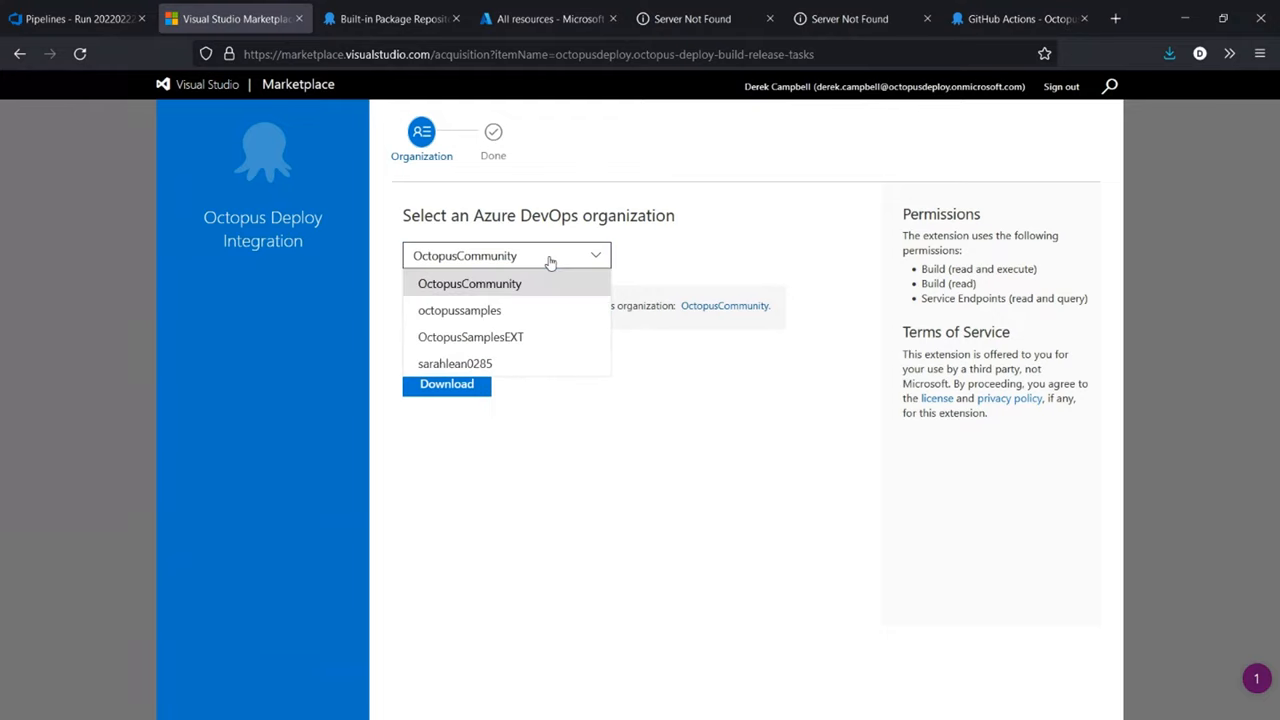
pyautogui.click(469, 283)
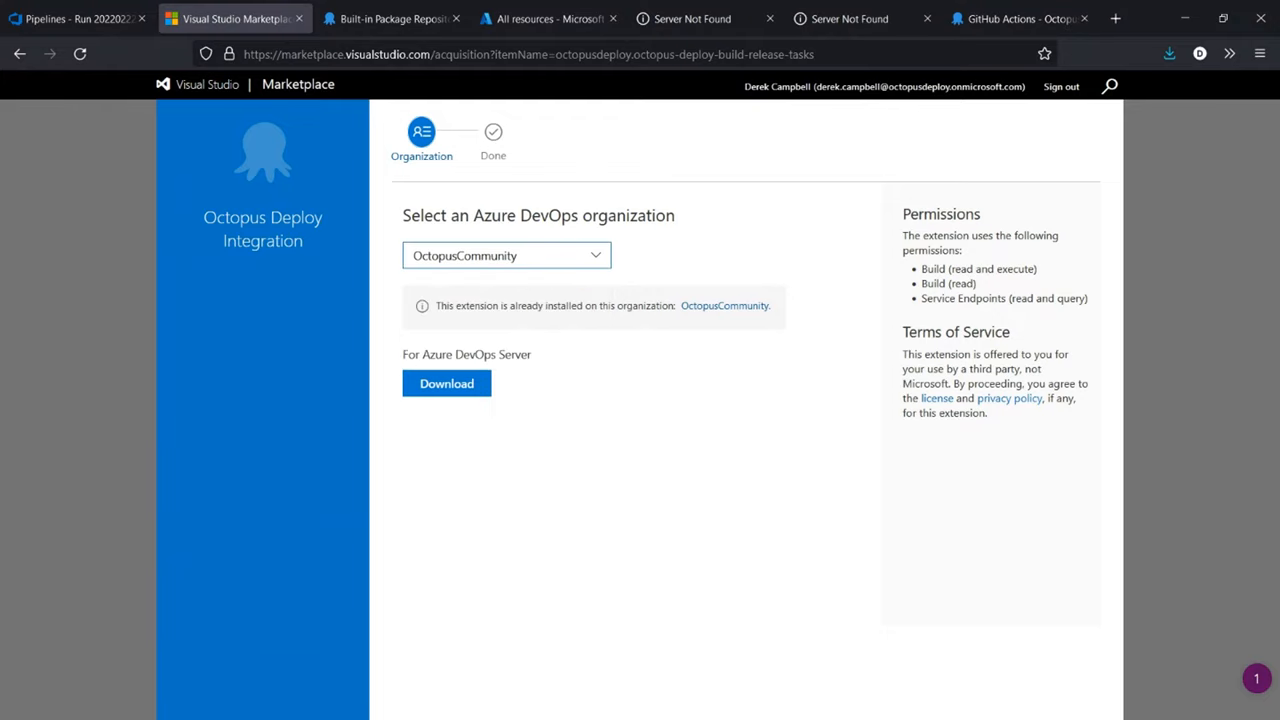